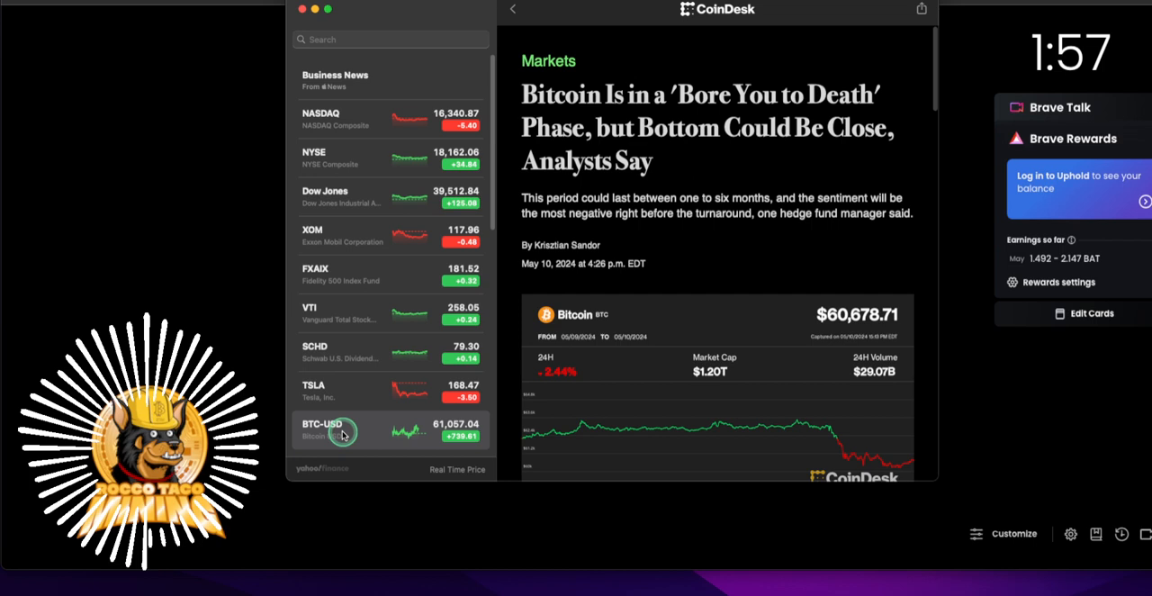
{"action": "mouse_move", "coordinate": [317, 431]}
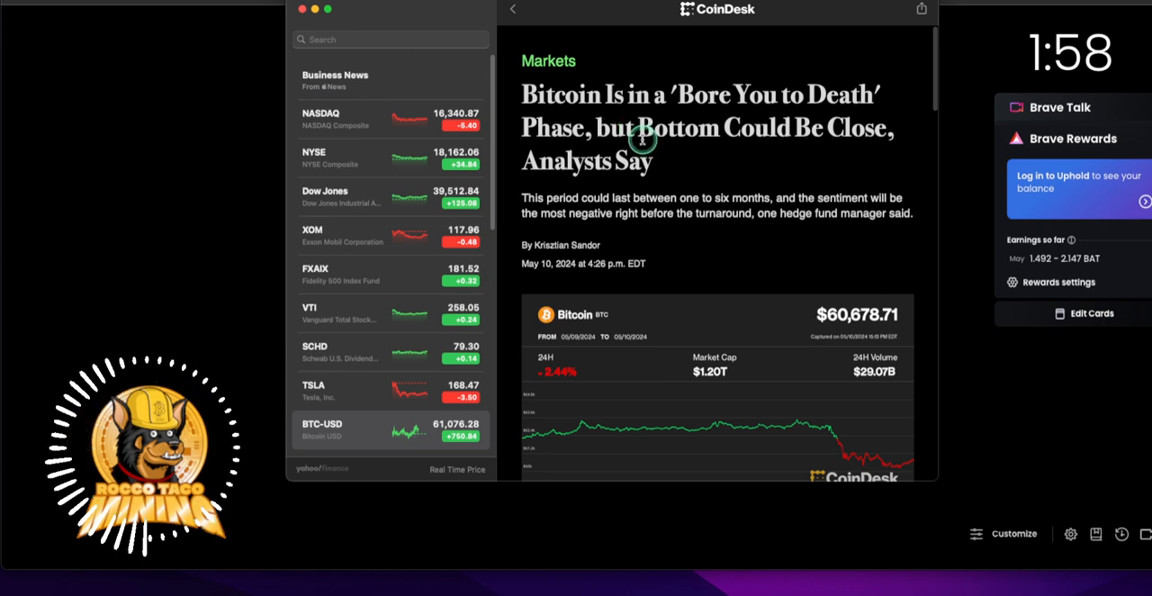
{"action": "mouse_move", "coordinate": [705, 183]}
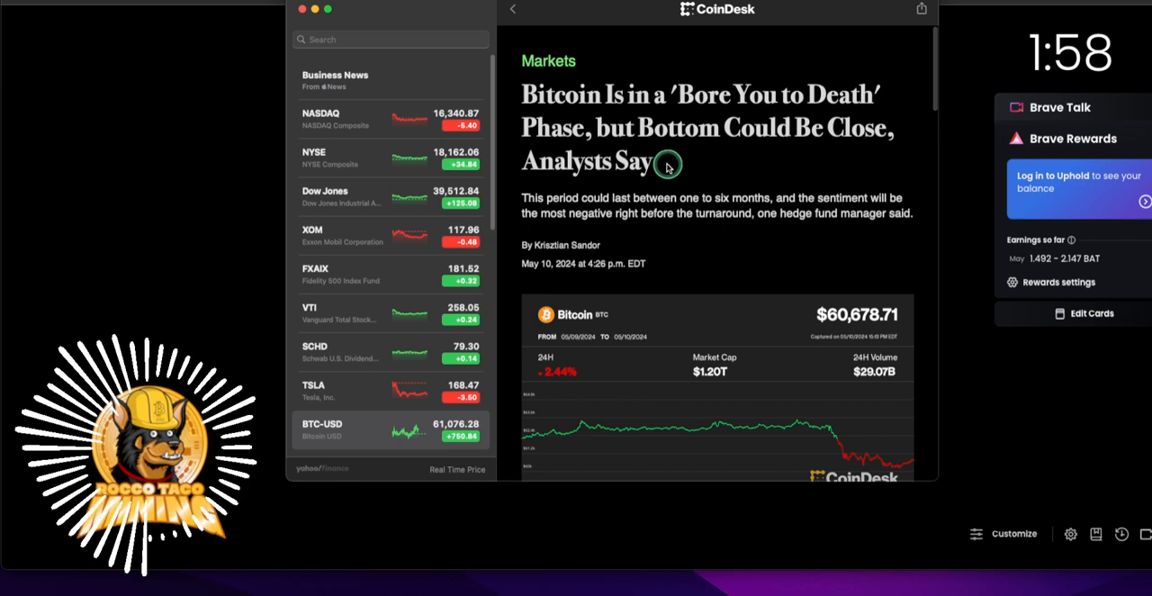
{"action": "mouse_move", "coordinate": [723, 141]}
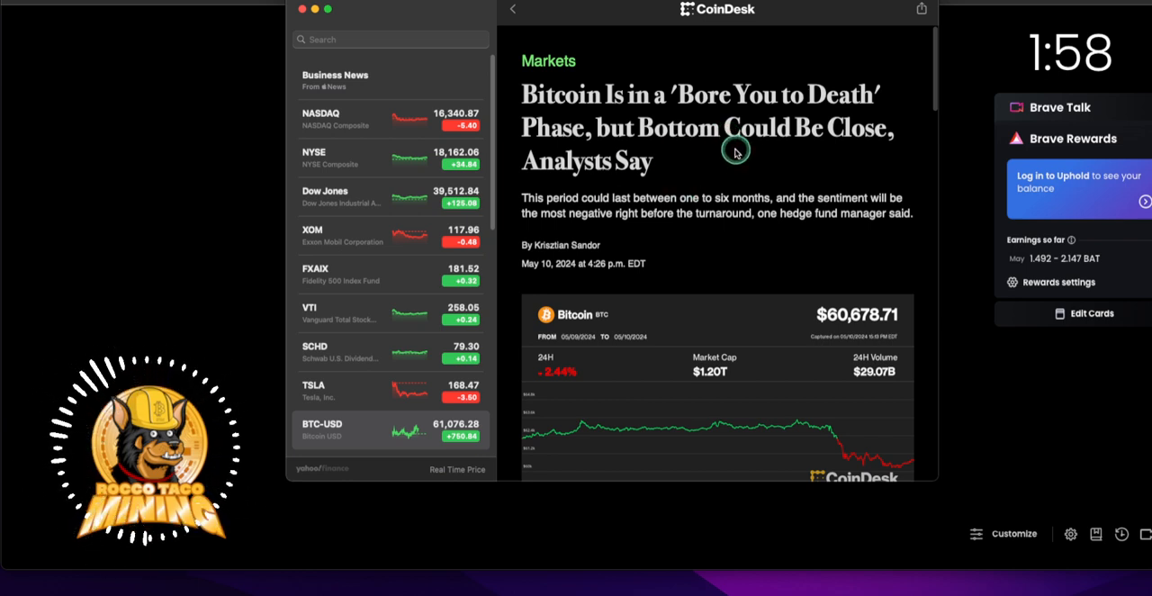
{"action": "mouse_move", "coordinate": [827, 150]}
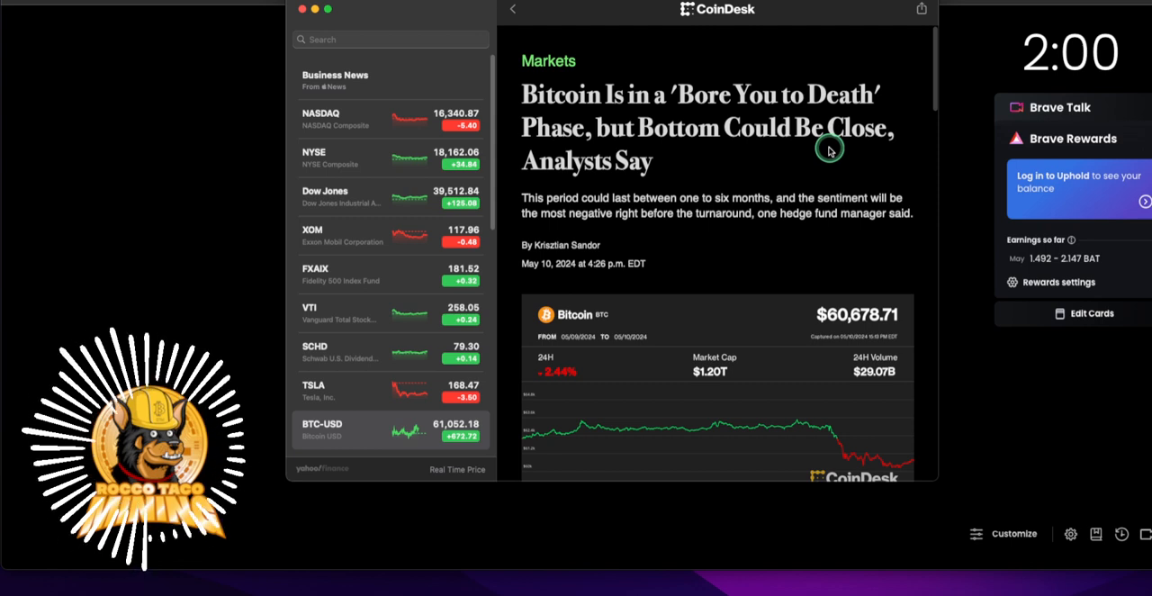
Scroll the CoinDesk article down past the headline to the Bitcoin price chart and bullet summary
{"action": "scroll", "scroll_direction": "down", "scroll_amount": 3}
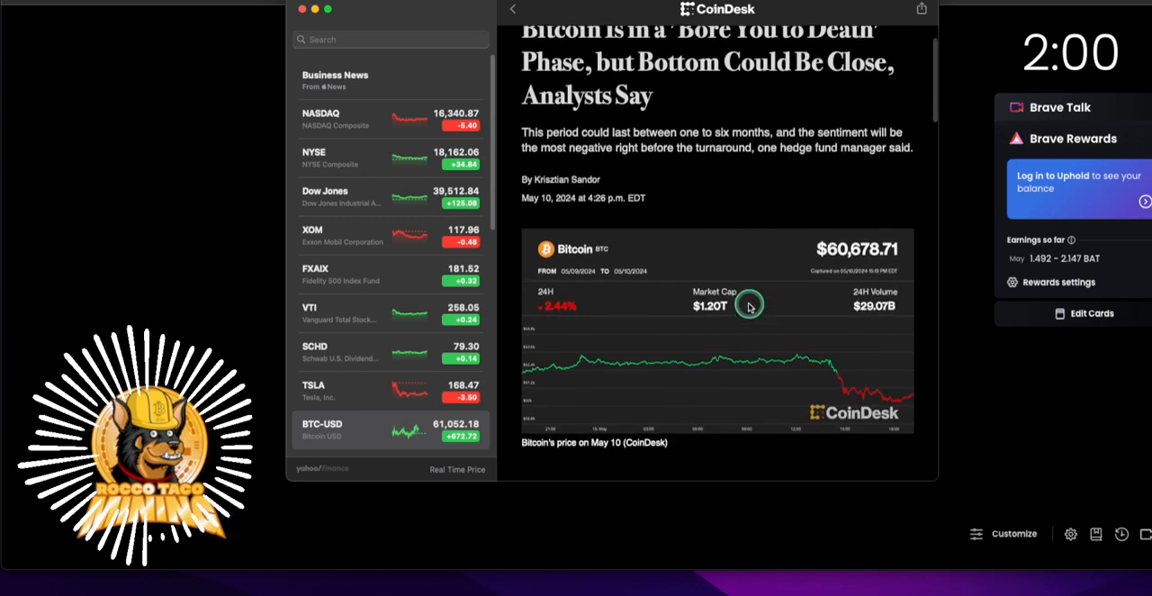
{"action": "scroll", "scroll_direction": "down", "scroll_amount": 3}
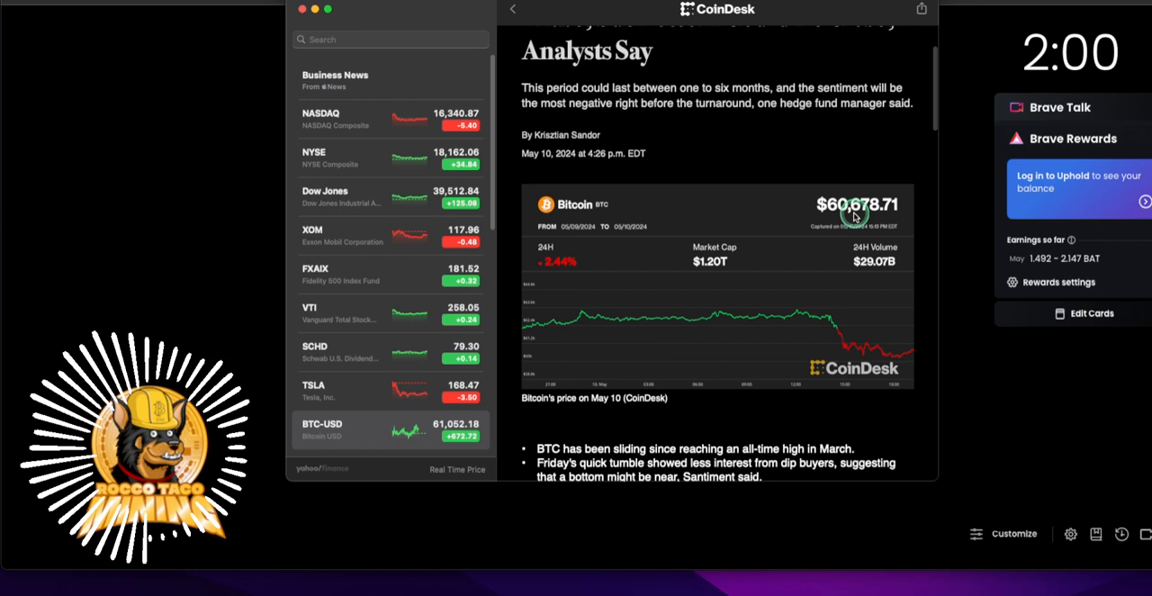
{"action": "scroll", "scroll_direction": "down", "scroll_amount": 3}
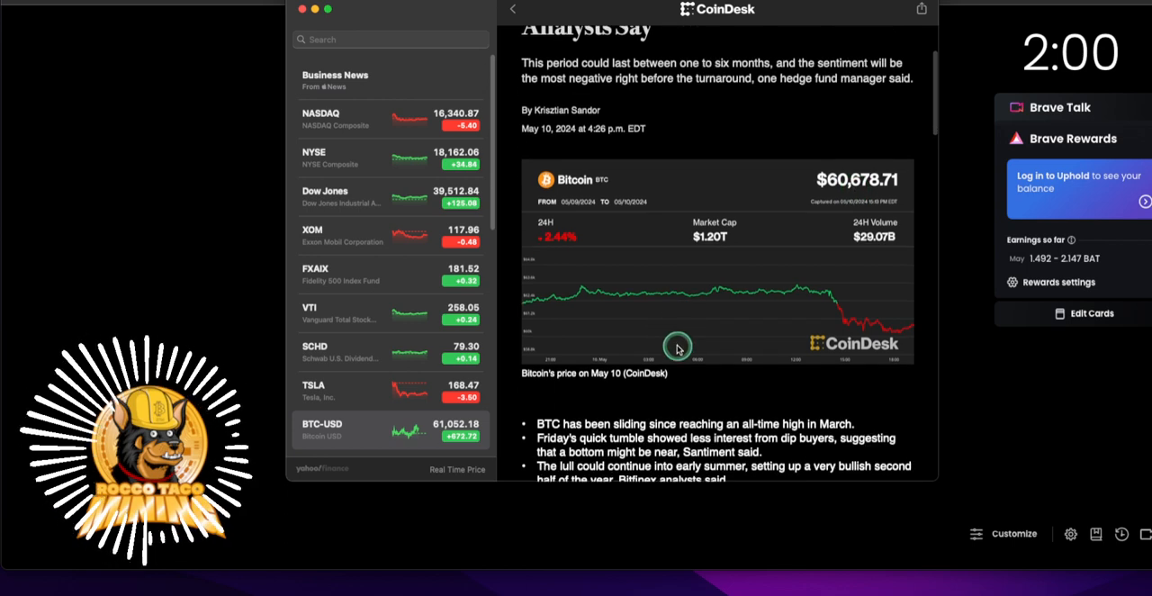
{"action": "scroll", "scroll_direction": "down", "scroll_amount": 3}
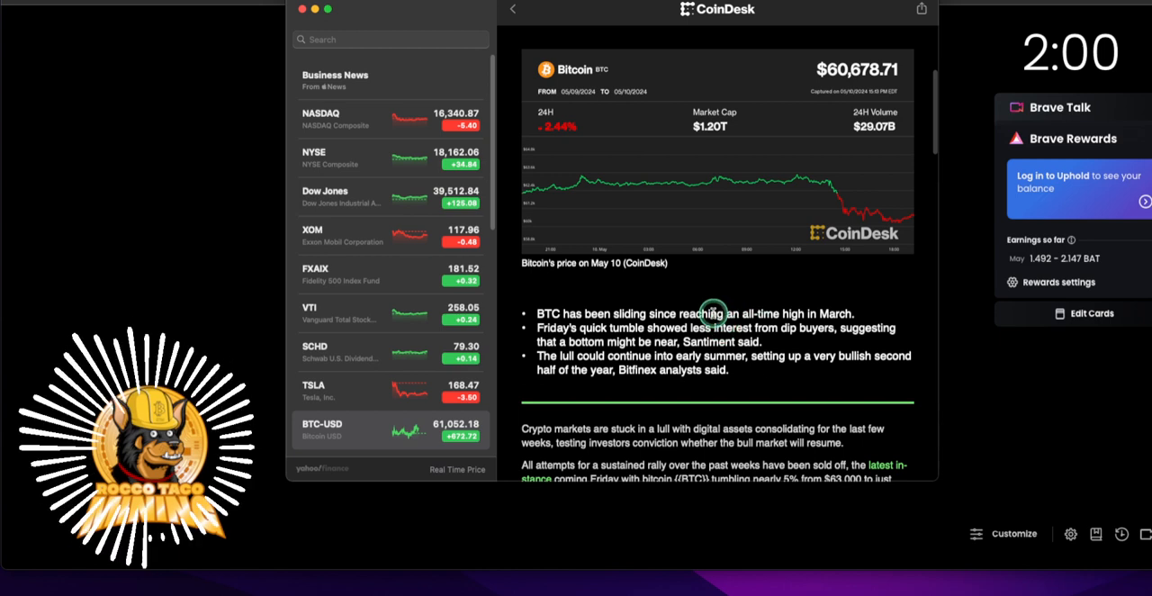
{"action": "mouse_move", "coordinate": [687, 326]}
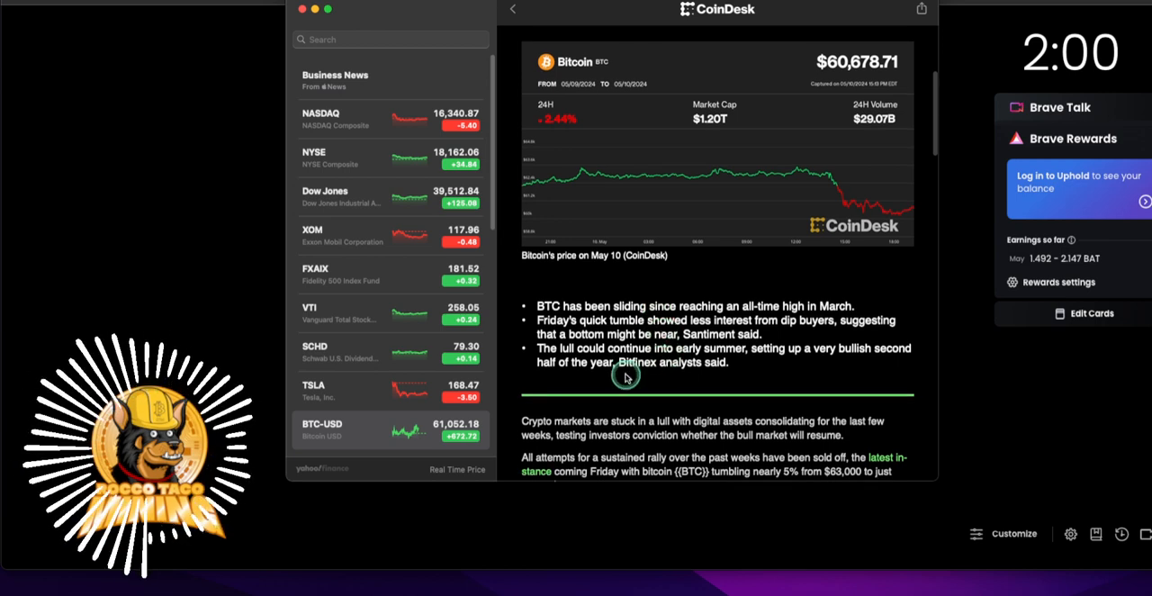
{"action": "mouse_move", "coordinate": [656, 357]}
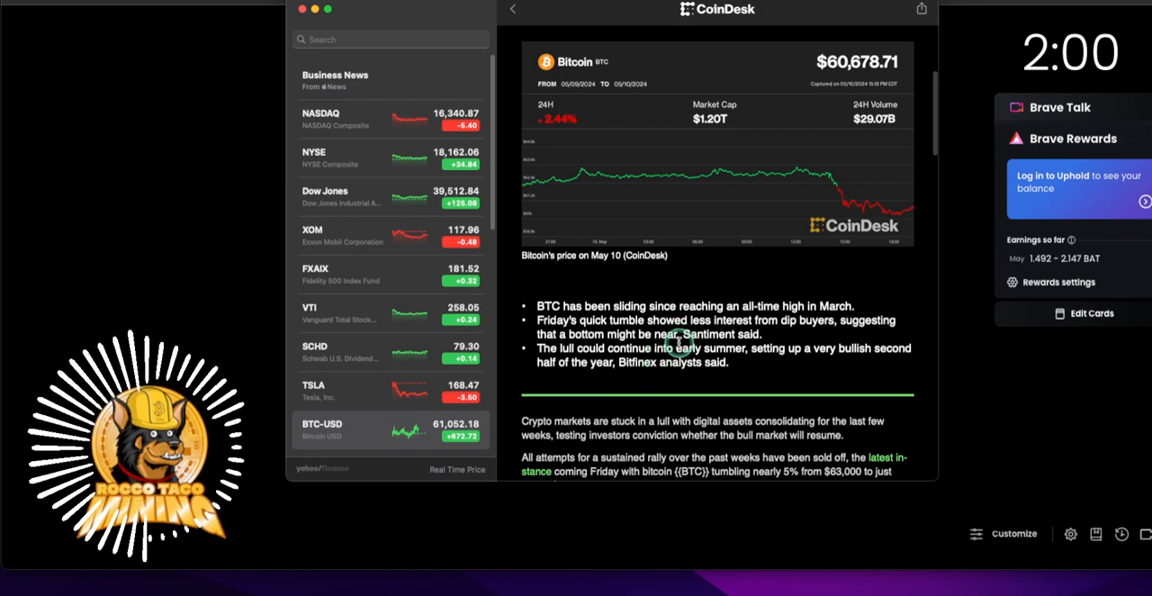
{"action": "scroll", "scroll_direction": "up", "scroll_amount": 3}
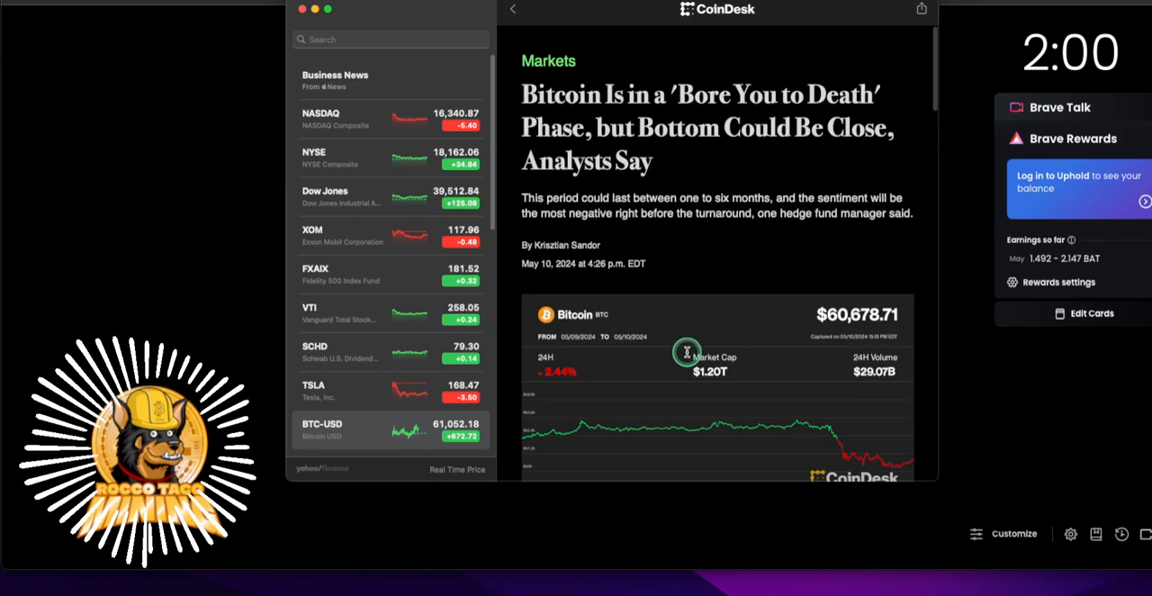
{"action": "scroll", "scroll_direction": "down", "scroll_amount": 3}
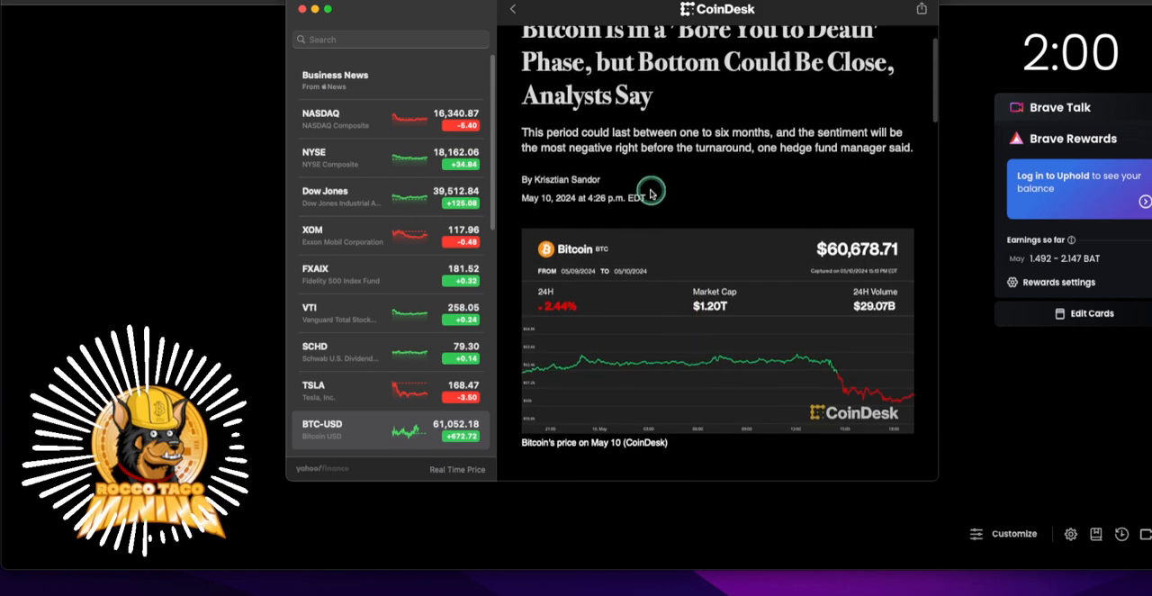
{"action": "mouse_move", "coordinate": [731, 119]}
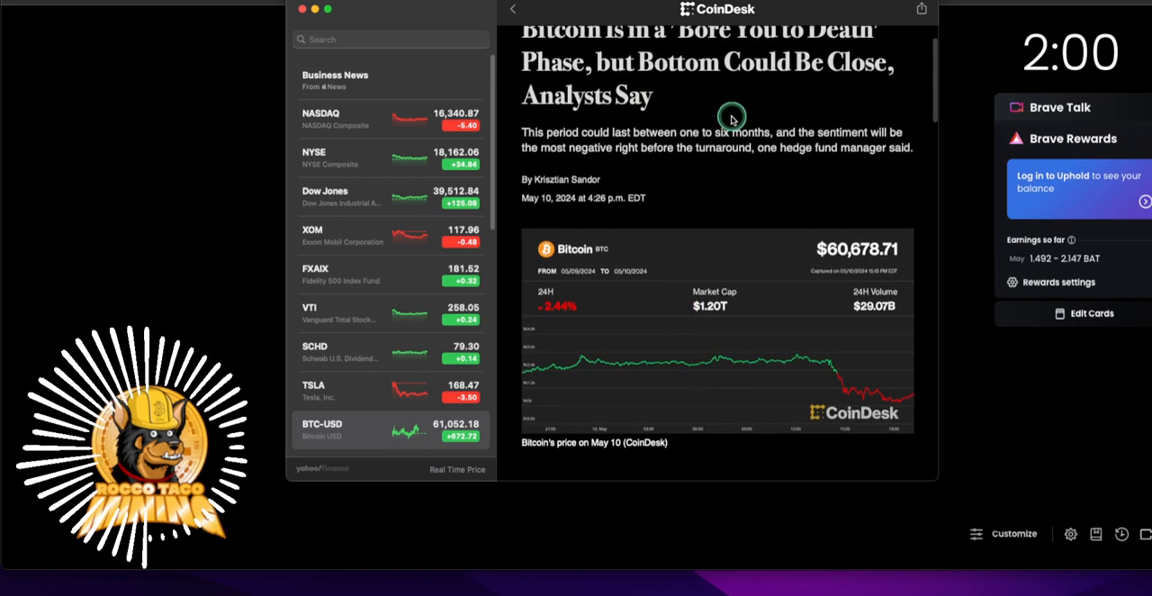
{"action": "scroll", "scroll_direction": "down", "scroll_amount": 3}
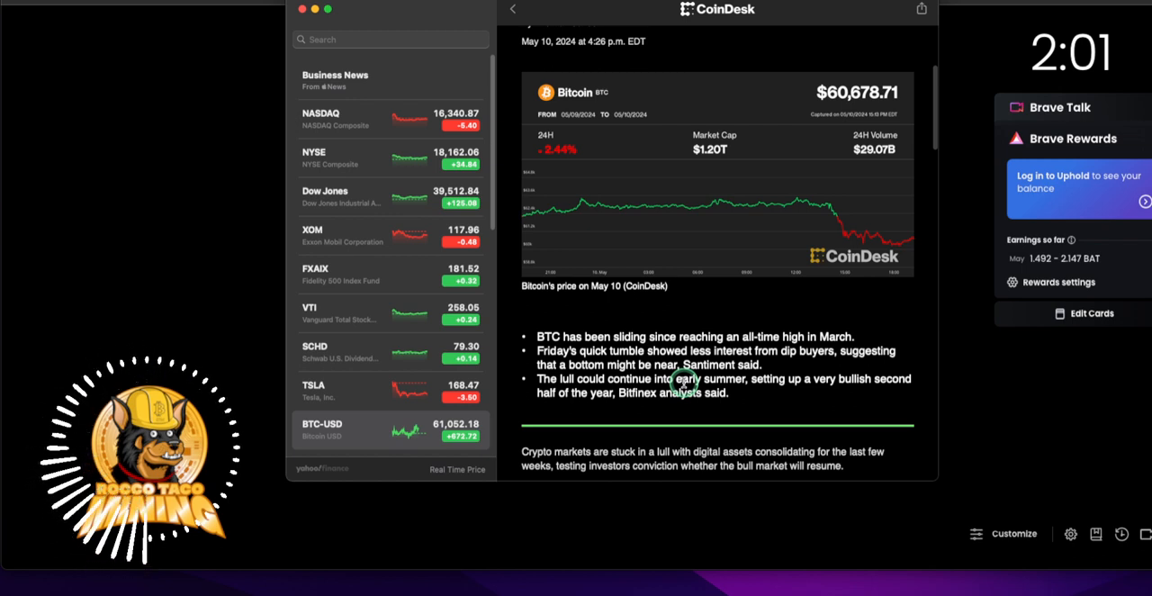
{"action": "mouse_move", "coordinate": [641, 412]}
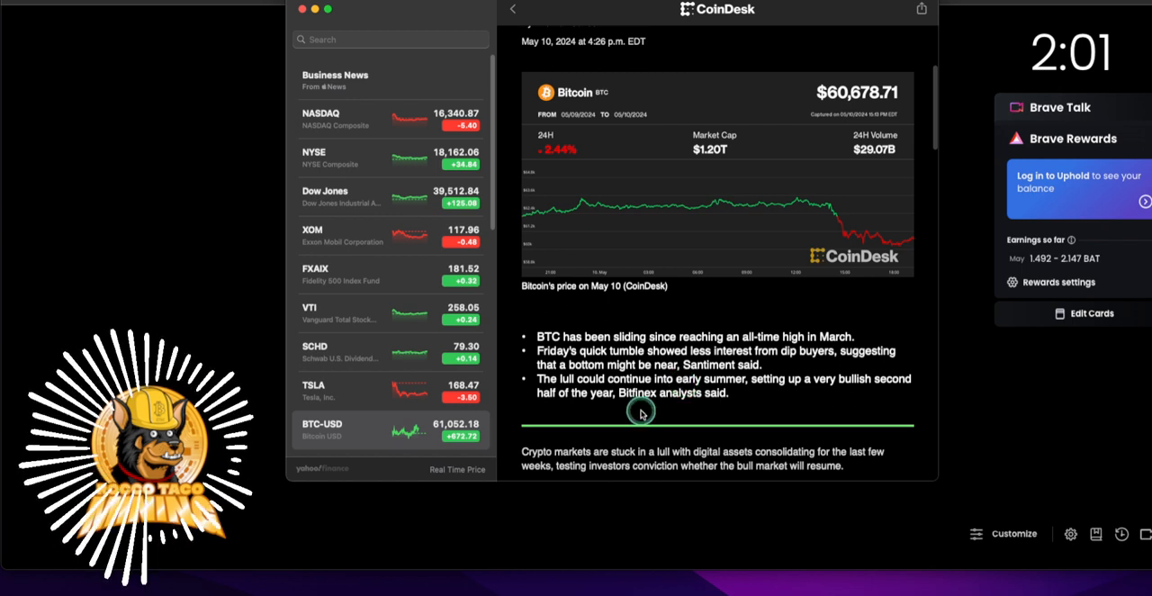
{"action": "mouse_move", "coordinate": [594, 385]}
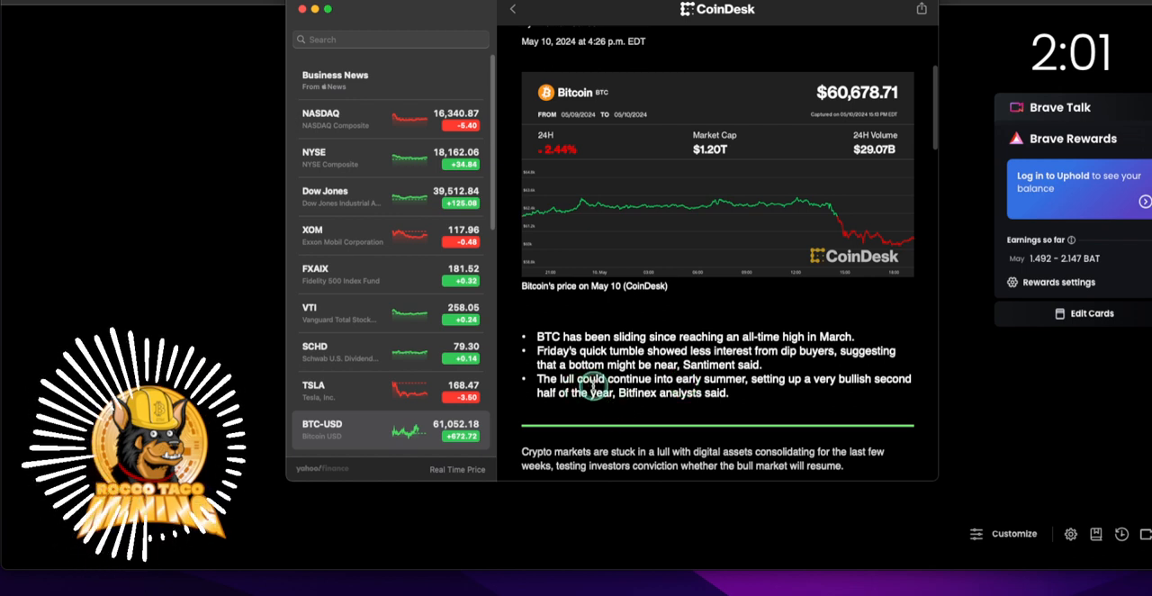
{"action": "mouse_move", "coordinate": [754, 392]}
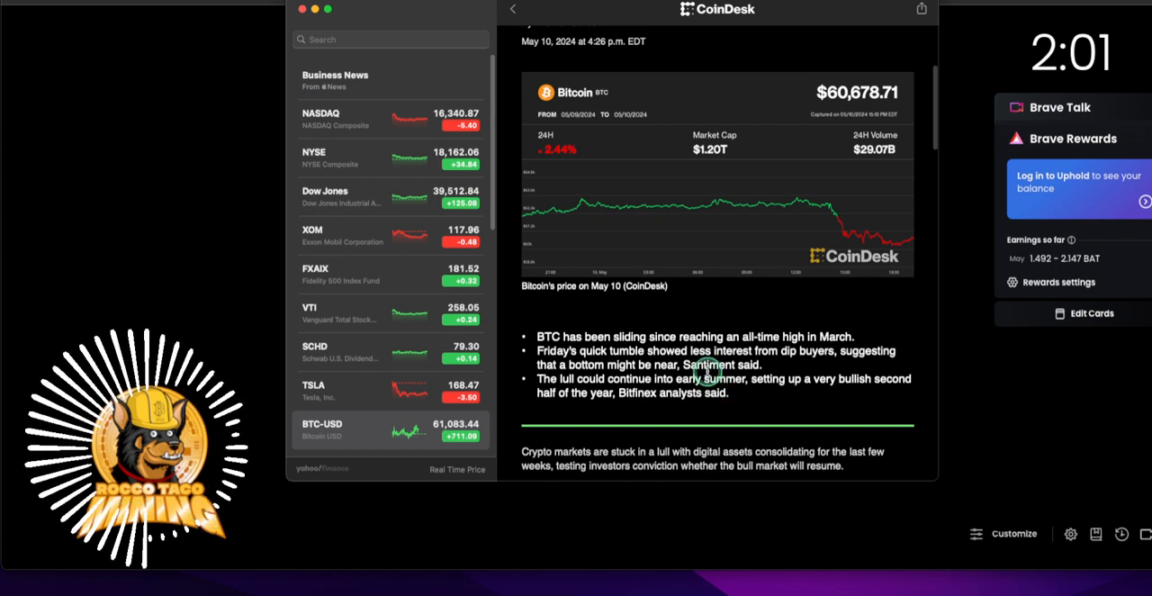
{"action": "mouse_move", "coordinate": [695, 399]}
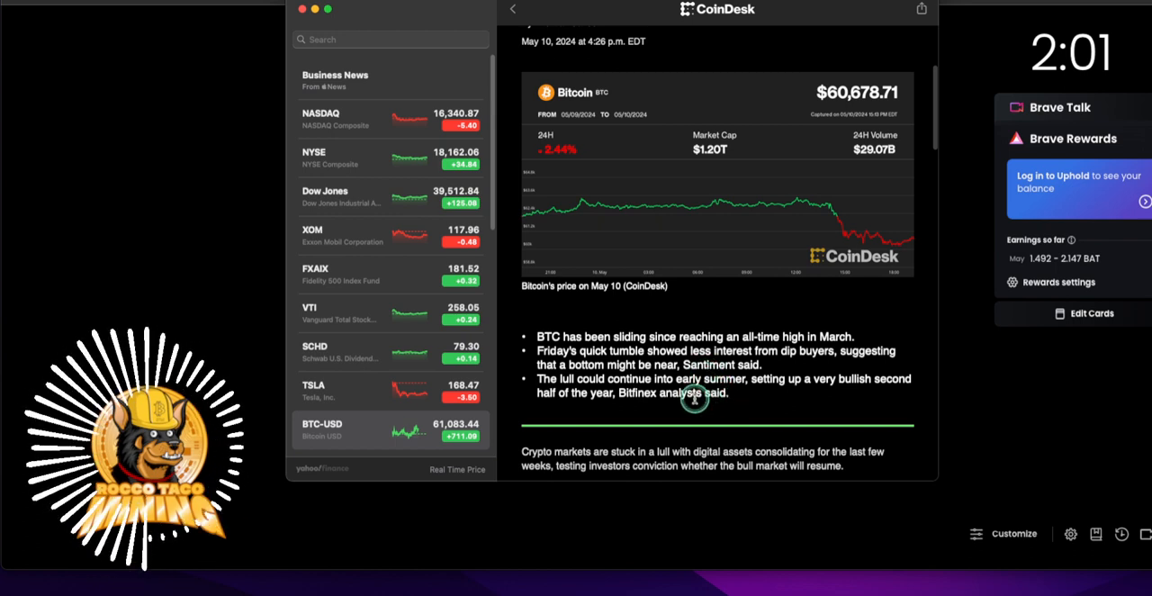
Read down through the article body, briefly backing up to reread a passage
{"action": "scroll", "scroll_direction": "down", "scroll_amount": 3}
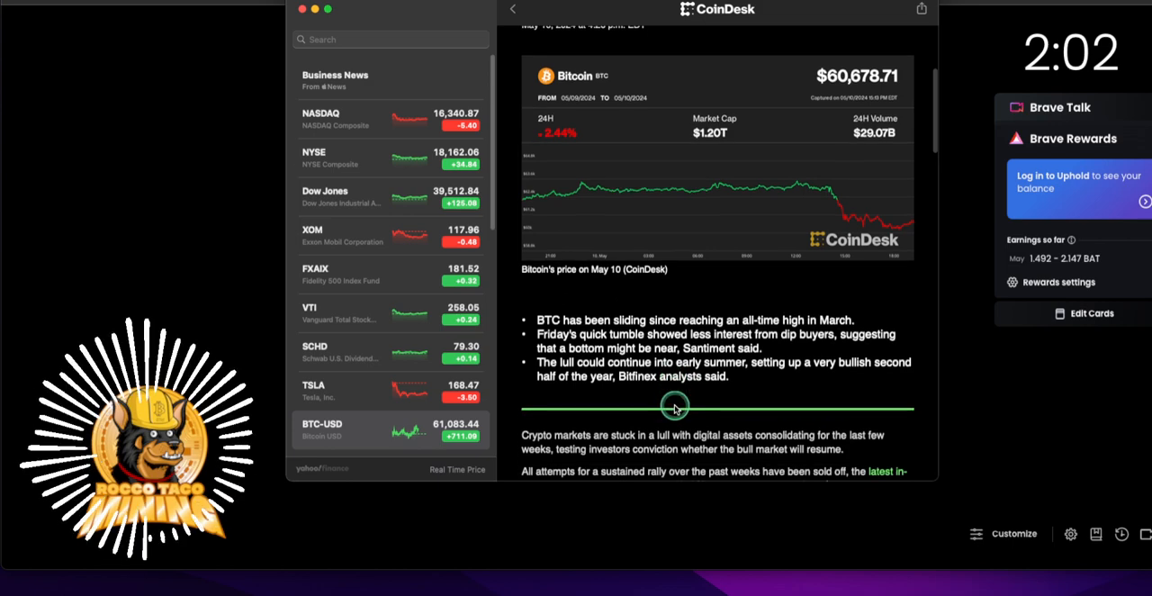
{"action": "scroll", "scroll_direction": "down", "scroll_amount": 3}
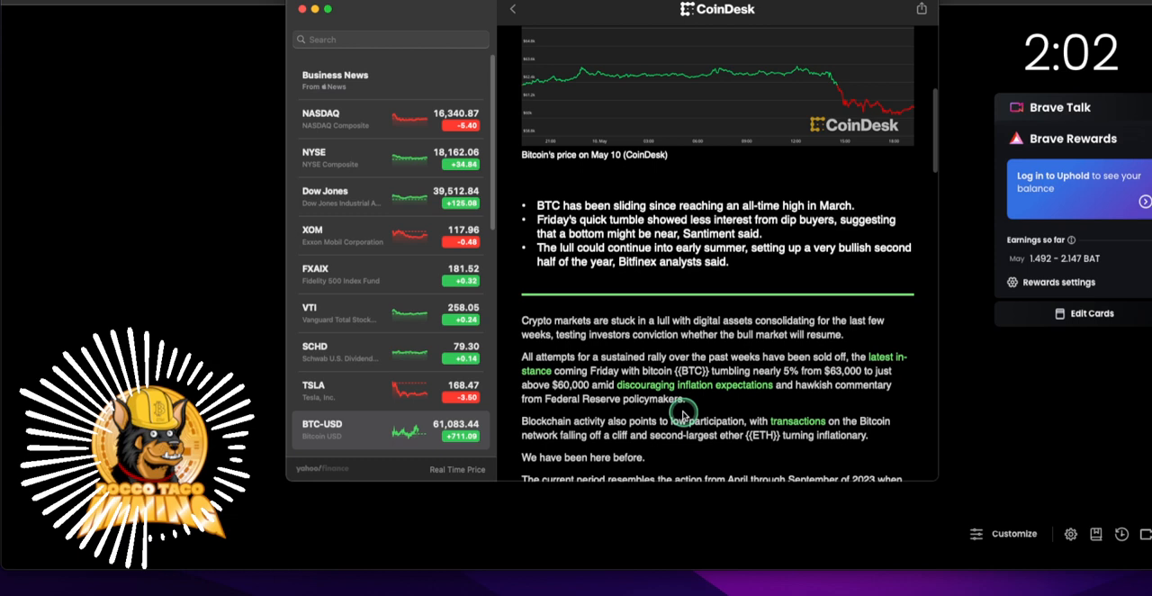
{"action": "mouse_move", "coordinate": [680, 414]}
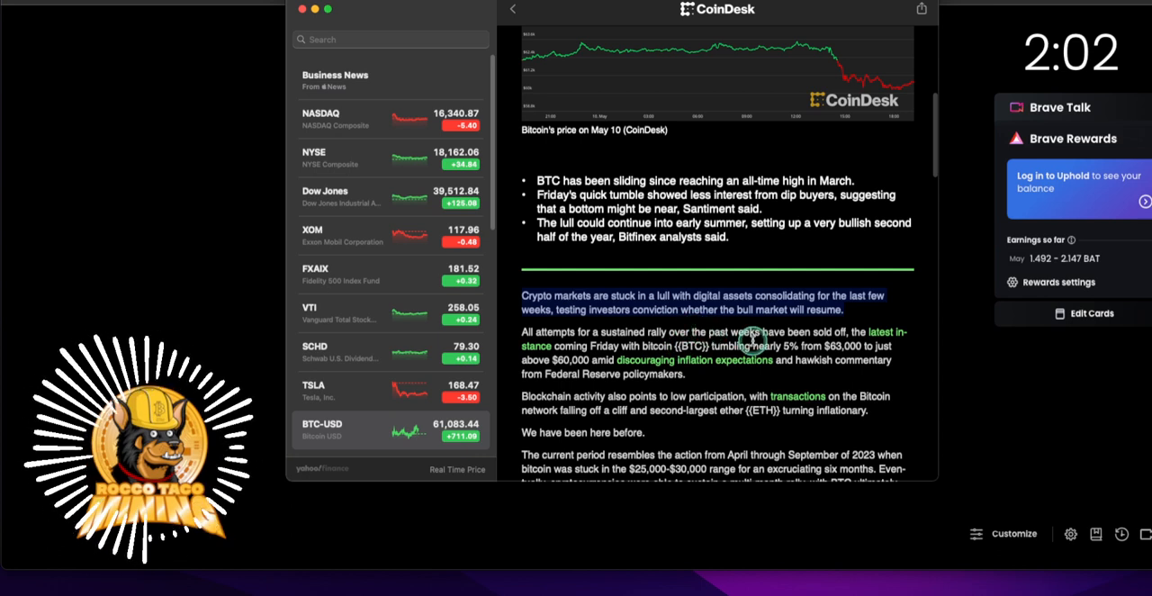
{"action": "mouse_move", "coordinate": [746, 288]}
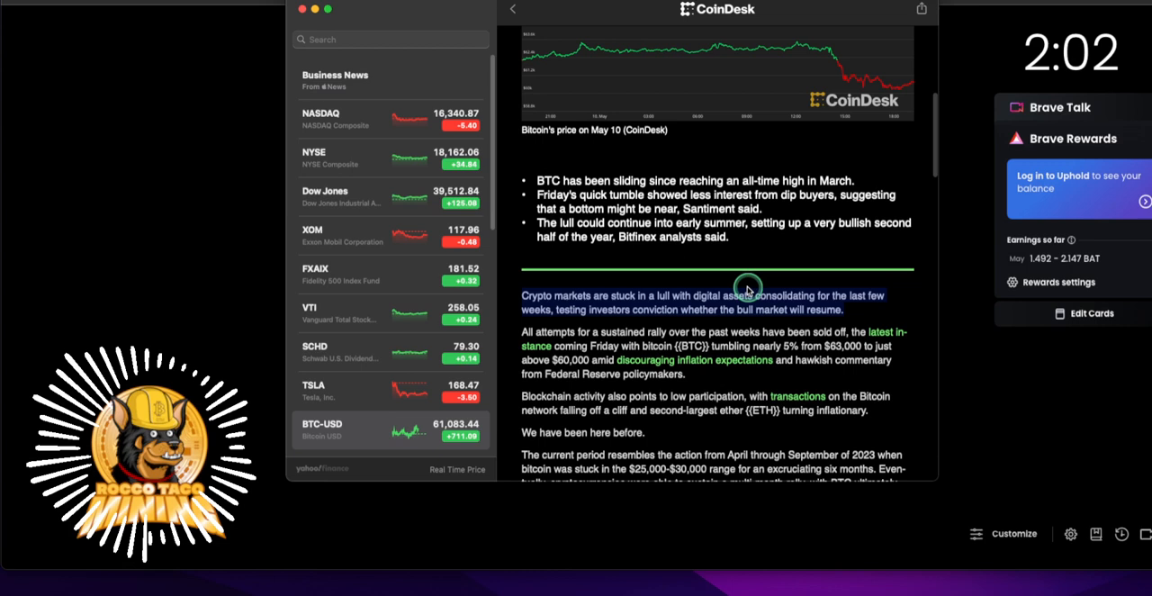
{"action": "mouse_move", "coordinate": [619, 340]}
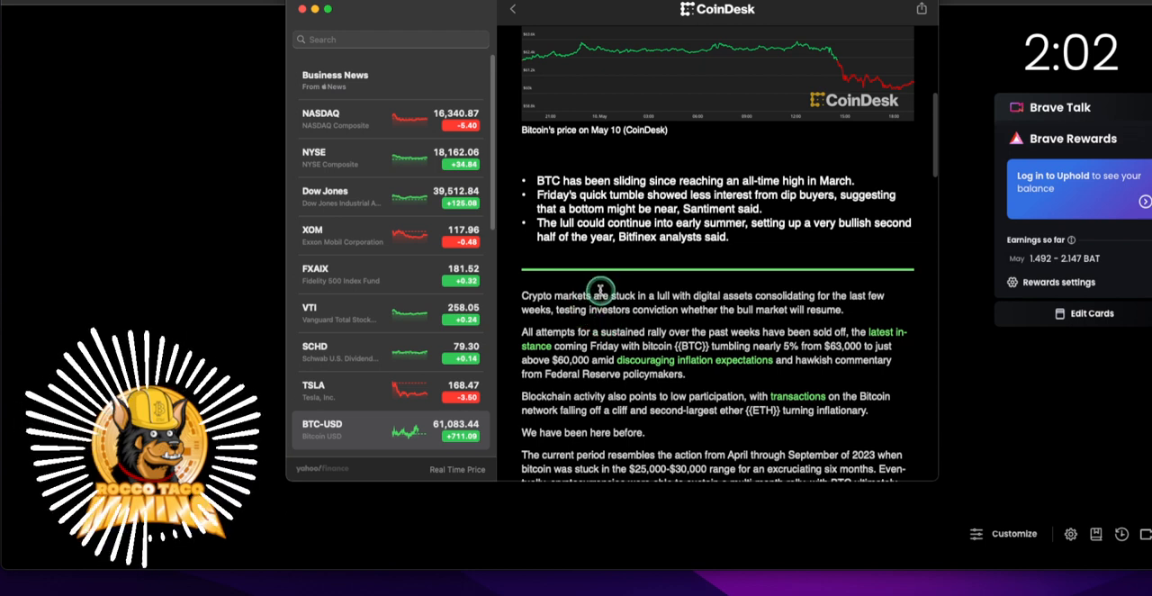
{"action": "mouse_move", "coordinate": [576, 304]}
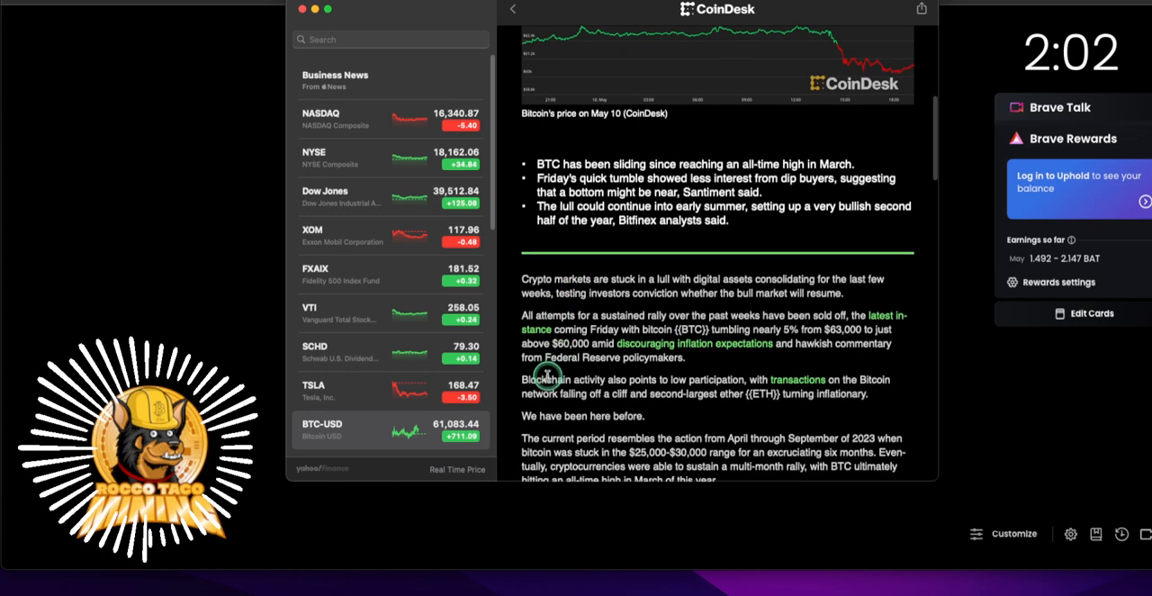
{"action": "mouse_move", "coordinate": [550, 360]}
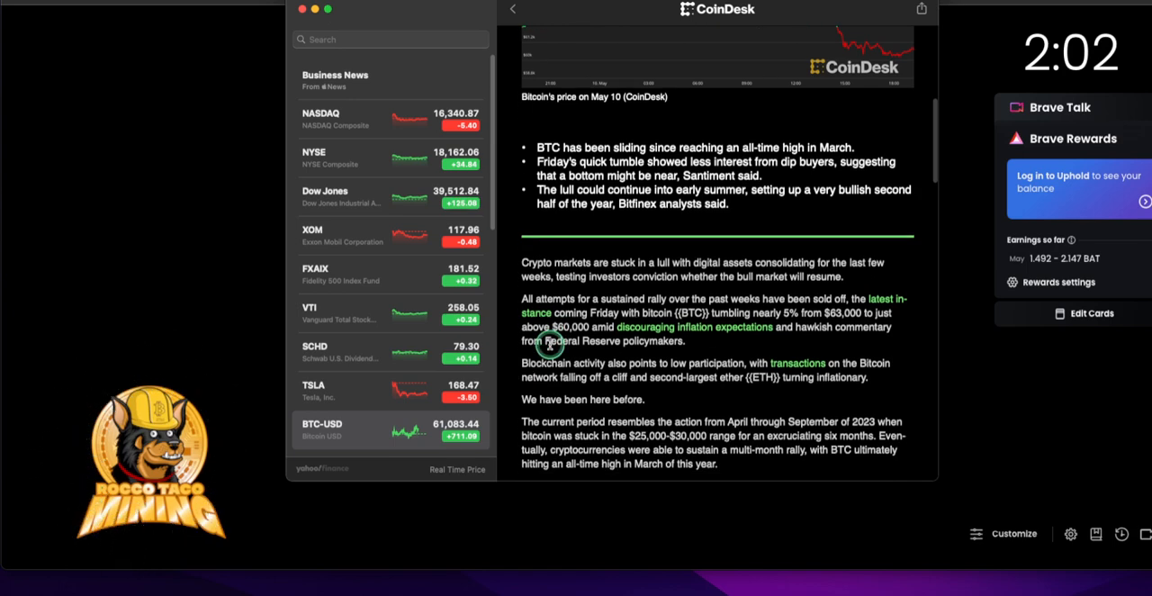
{"action": "scroll", "scroll_direction": "up", "scroll_amount": 3}
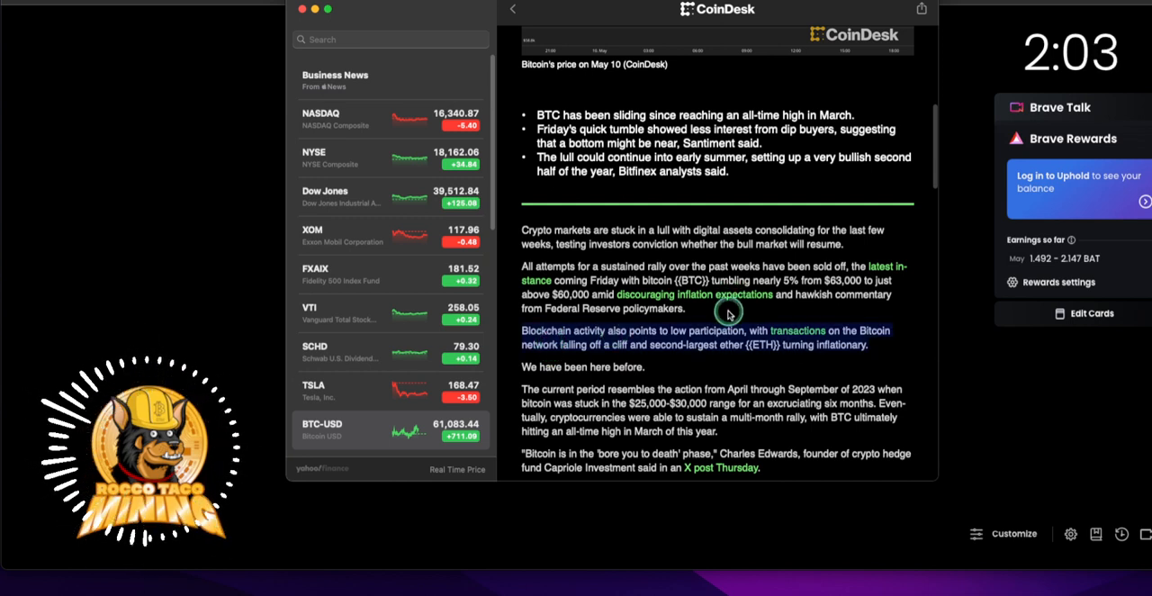
{"action": "mouse_move", "coordinate": [687, 302]}
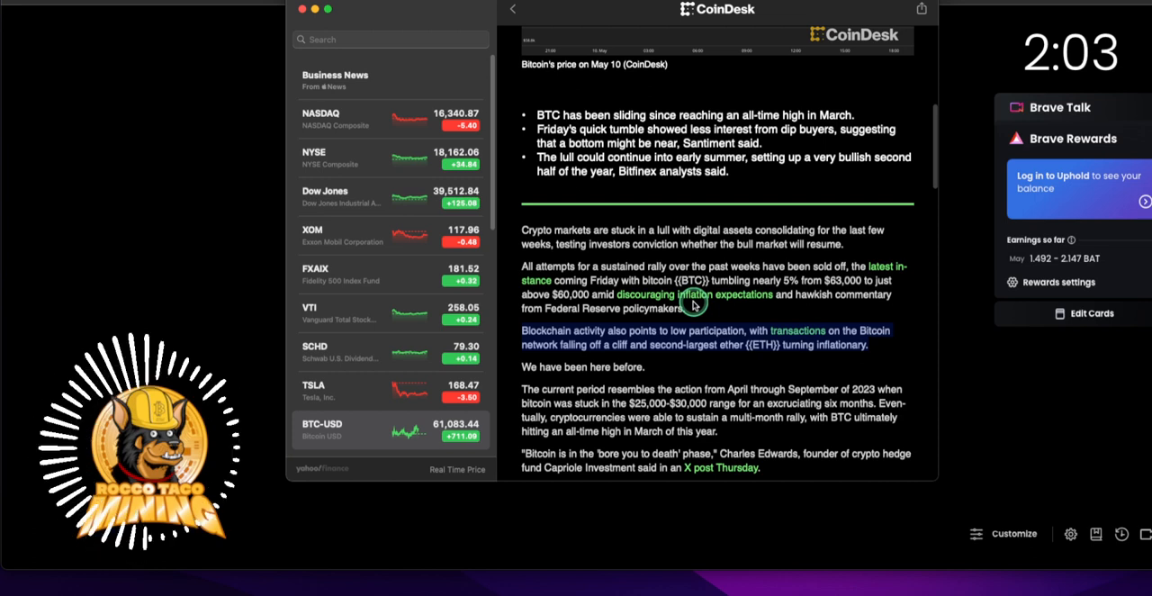
{"action": "mouse_move", "coordinate": [709, 313]}
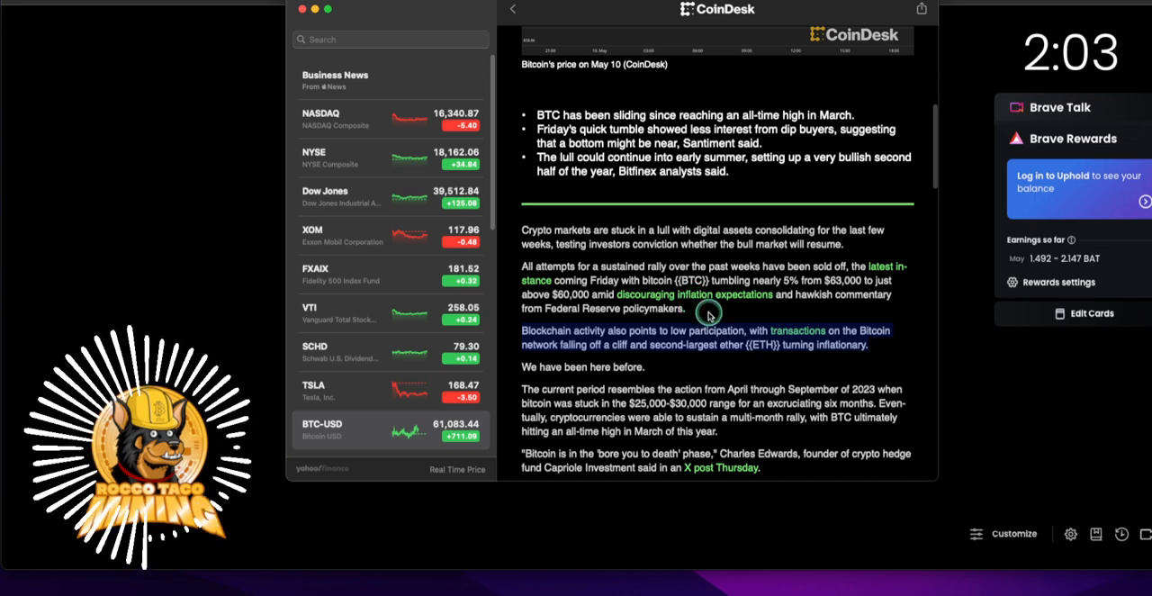
{"action": "scroll", "scroll_direction": "down", "scroll_amount": 3}
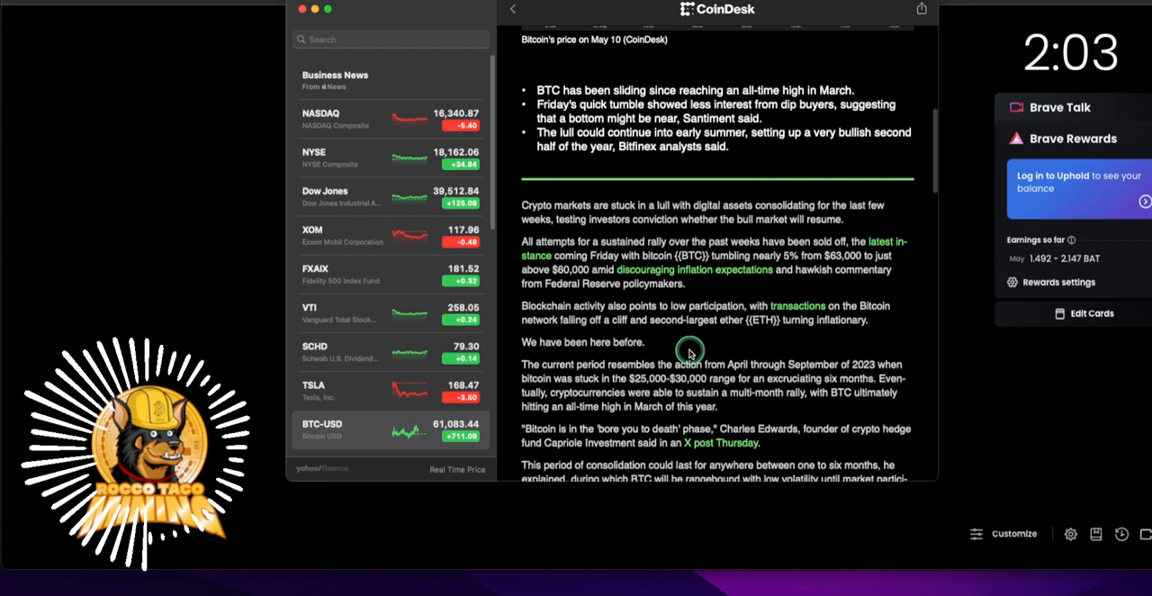
{"action": "mouse_move", "coordinate": [688, 335]}
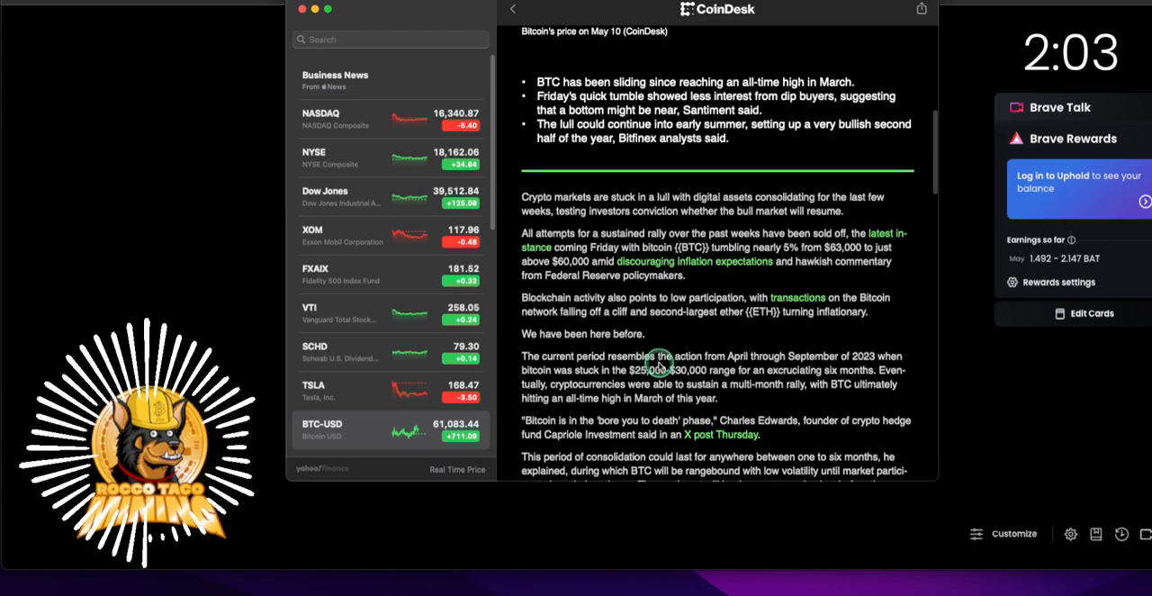
{"action": "scroll", "scroll_direction": "down", "scroll_amount": 3}
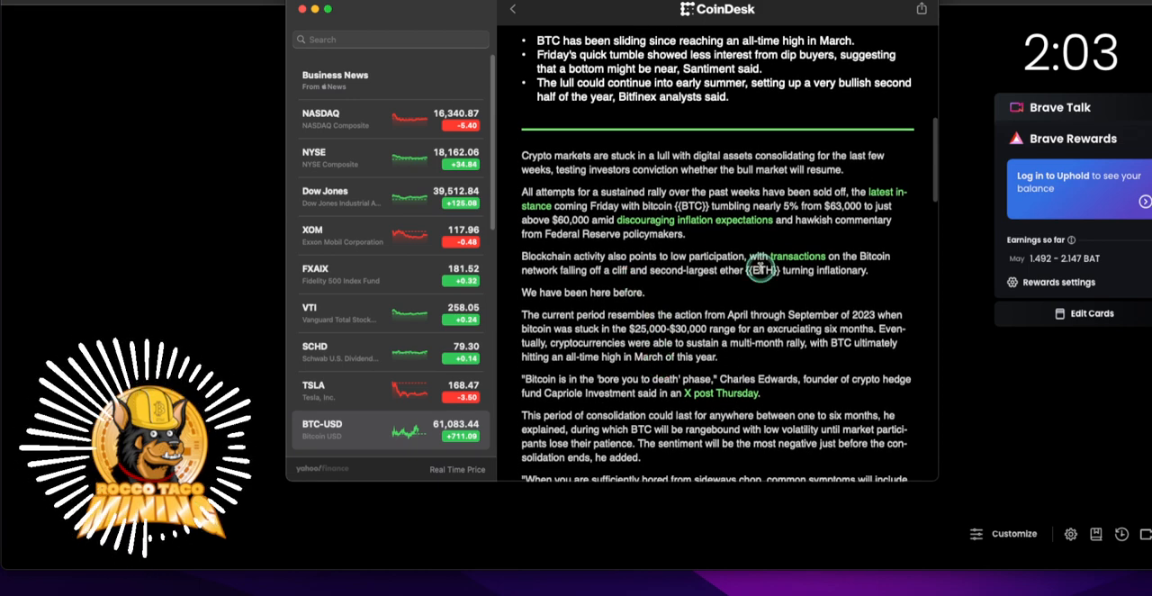
{"action": "mouse_move", "coordinate": [630, 278]}
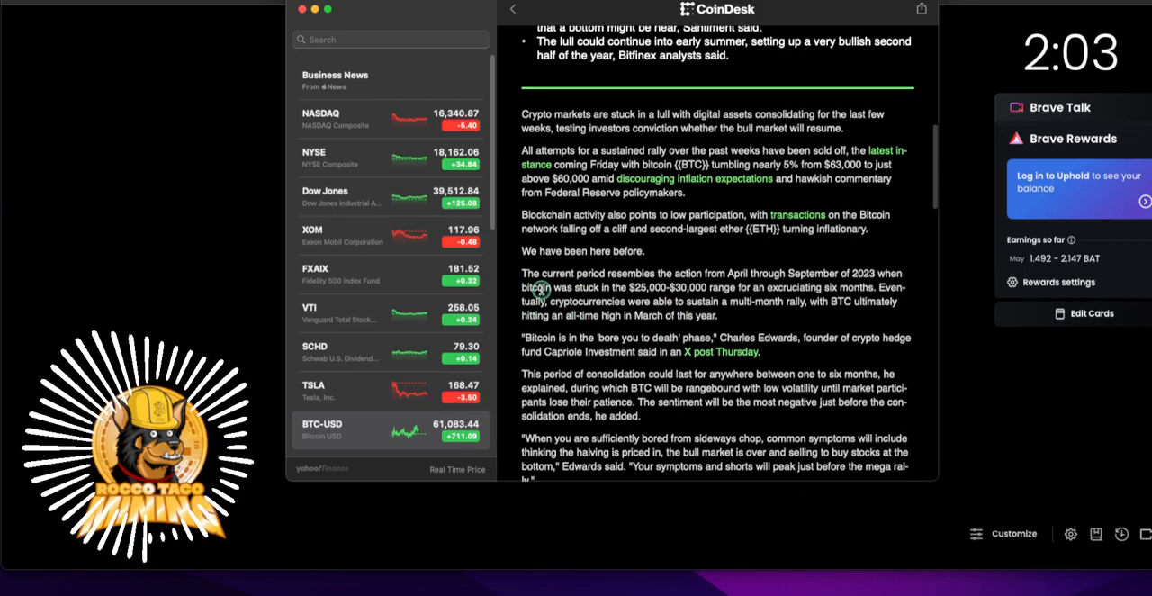
{"action": "mouse_move", "coordinate": [586, 297]}
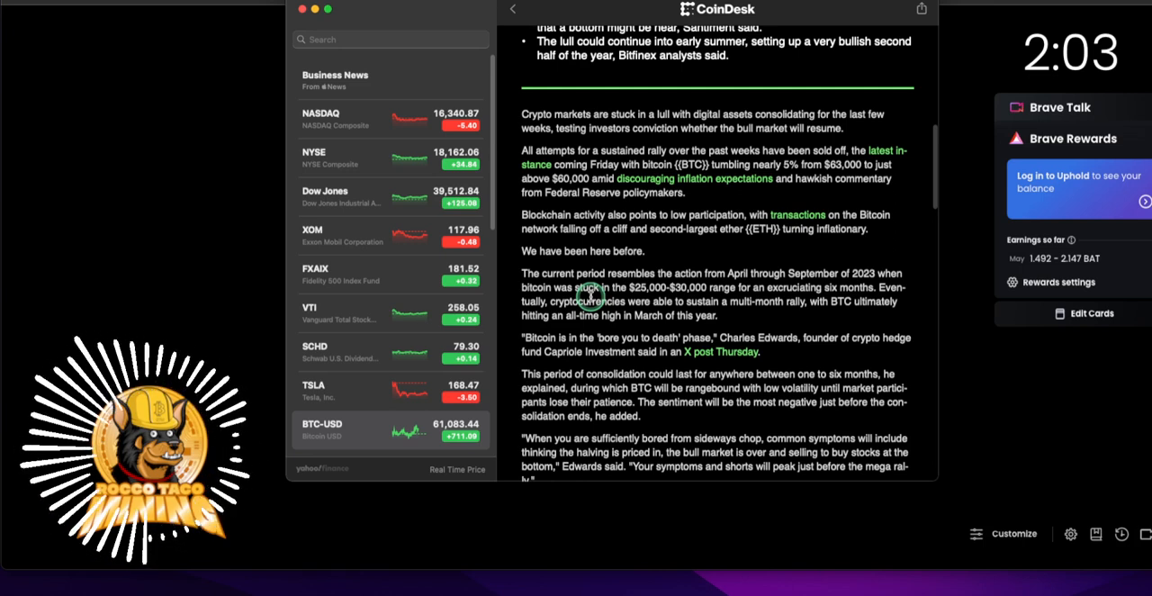
{"action": "mouse_move", "coordinate": [608, 334]}
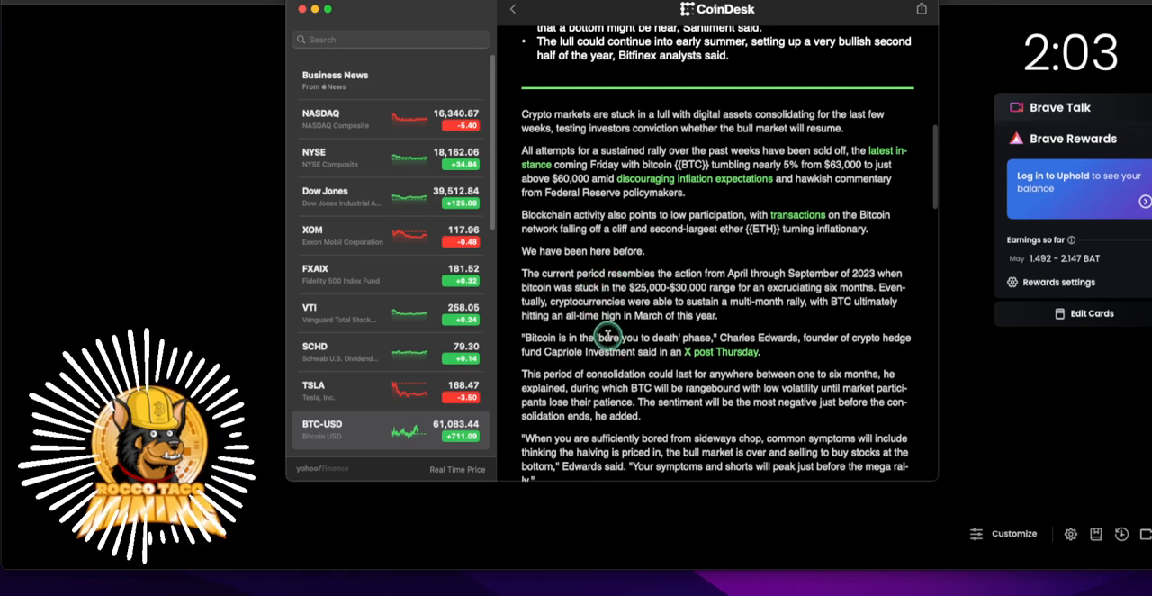
{"action": "mouse_move", "coordinate": [623, 314]}
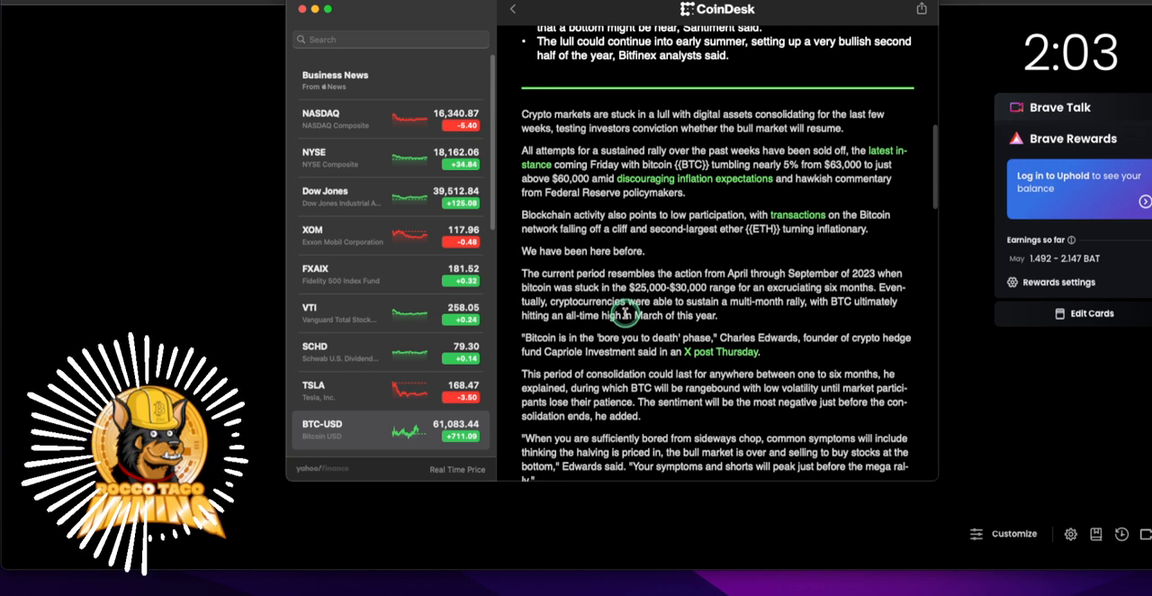
{"action": "mouse_move", "coordinate": [702, 286]}
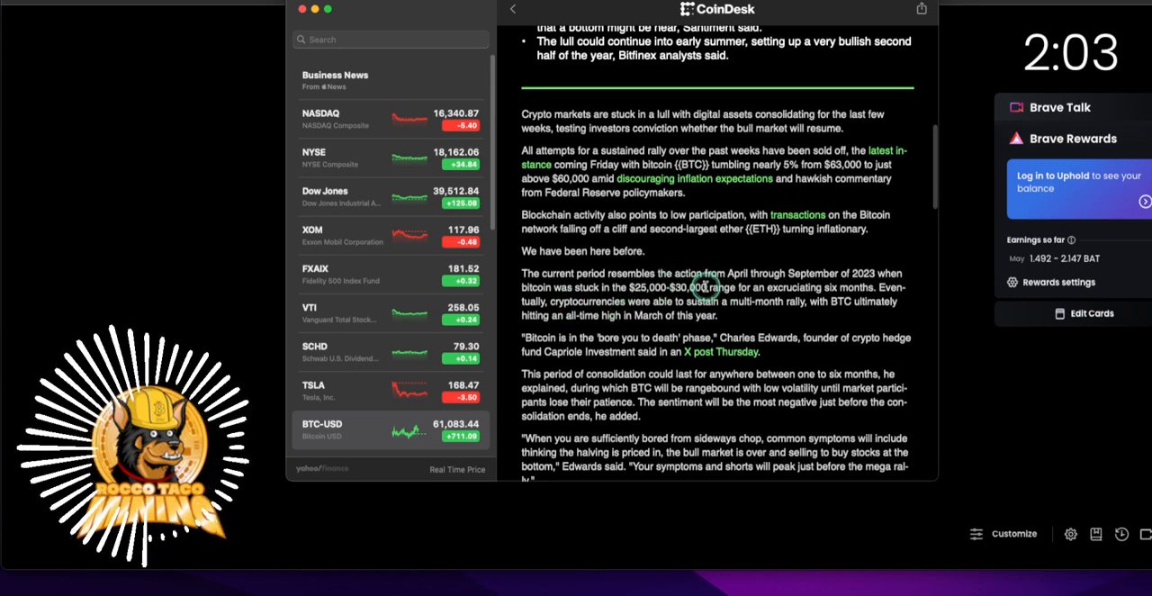
{"action": "mouse_move", "coordinate": [699, 270]}
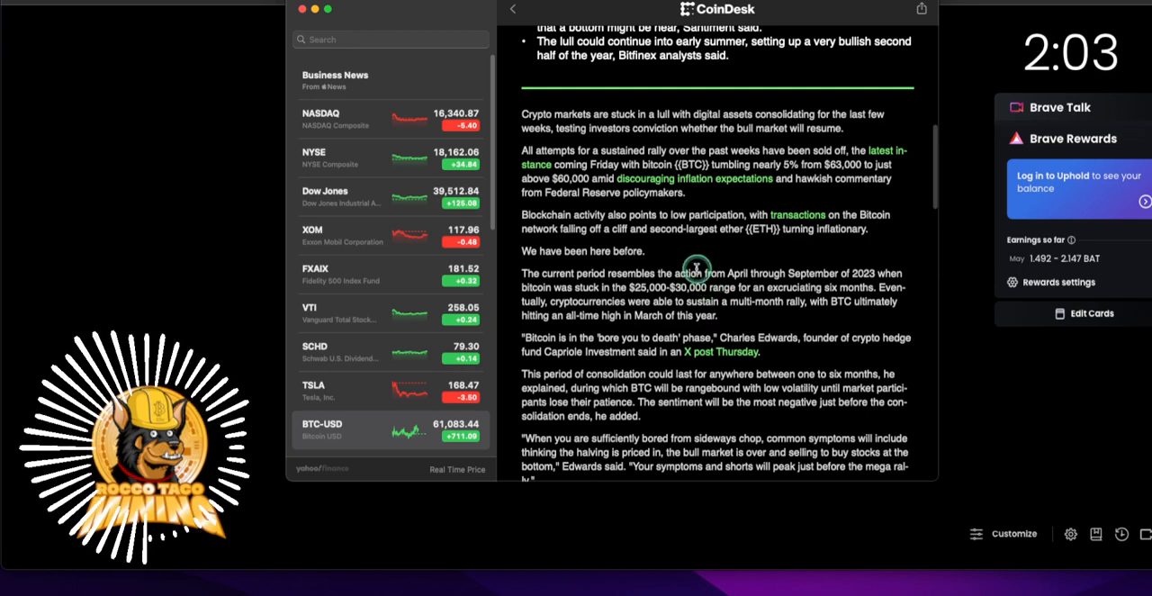
{"action": "mouse_move", "coordinate": [662, 286]}
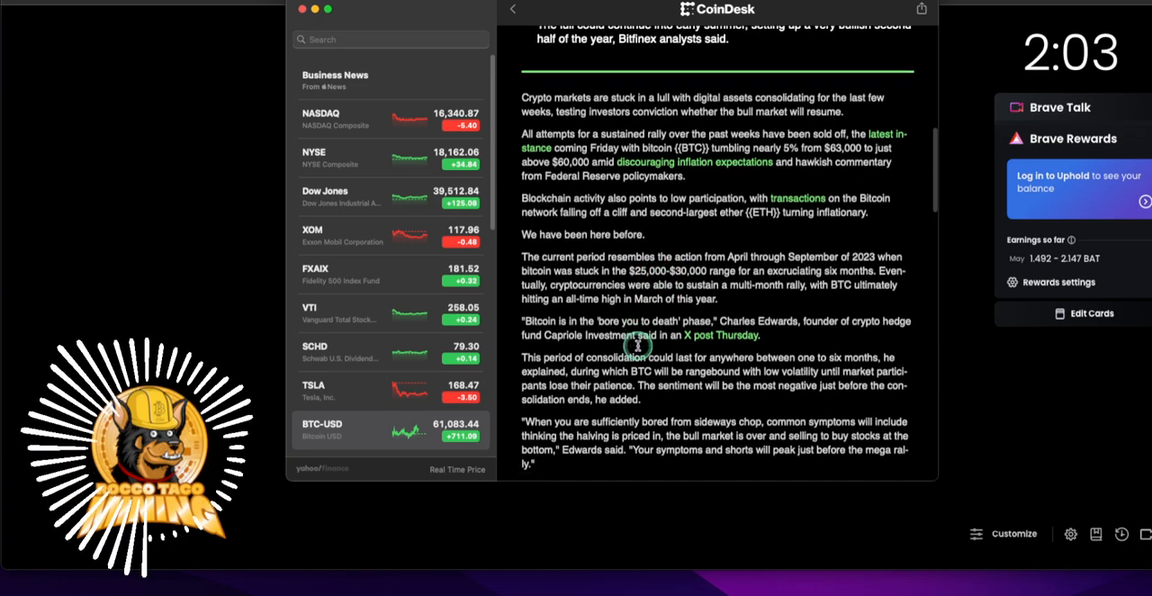
Continue to Santiment's quoted post on weak 'buy the dip' interest, then scroll back slightly
{"action": "scroll", "scroll_direction": "down", "scroll_amount": 3}
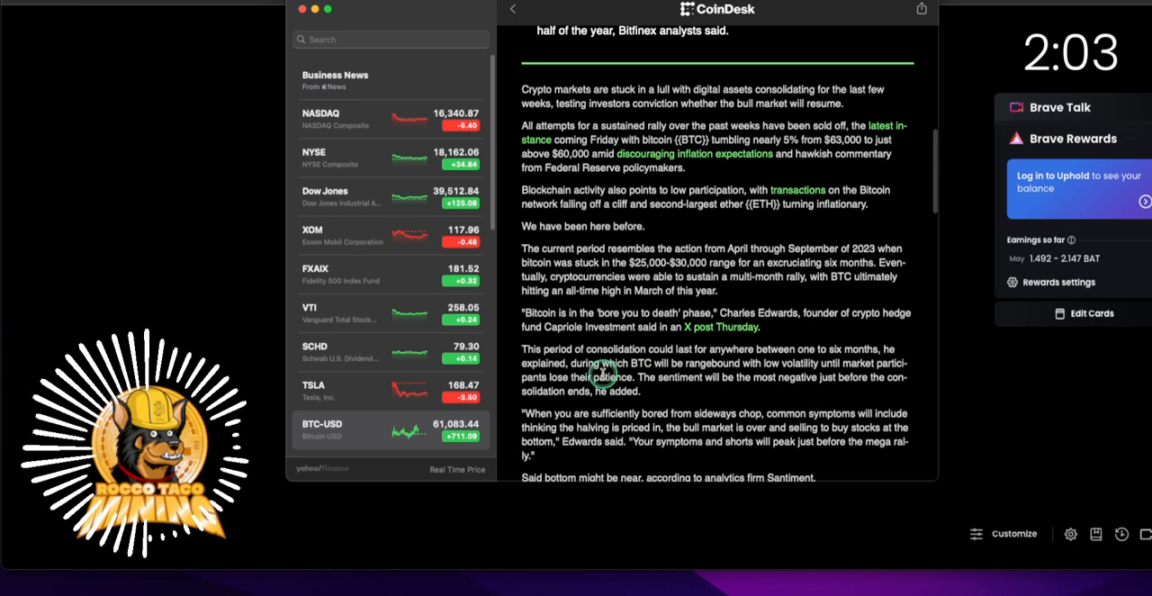
{"action": "mouse_move", "coordinate": [655, 346]}
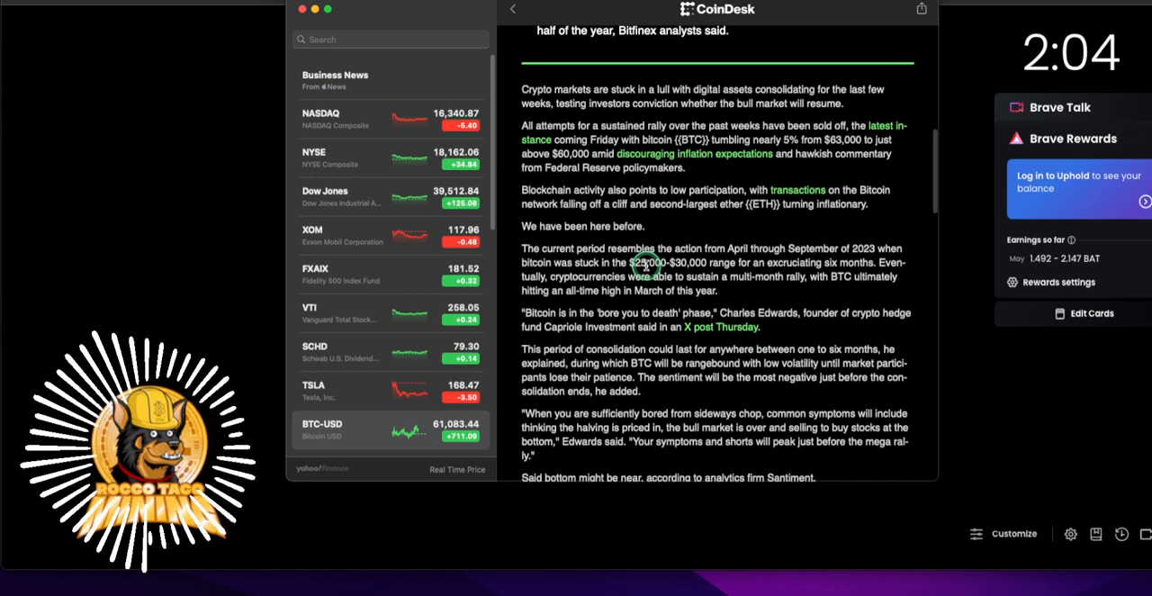
{"action": "mouse_move", "coordinate": [623, 304]}
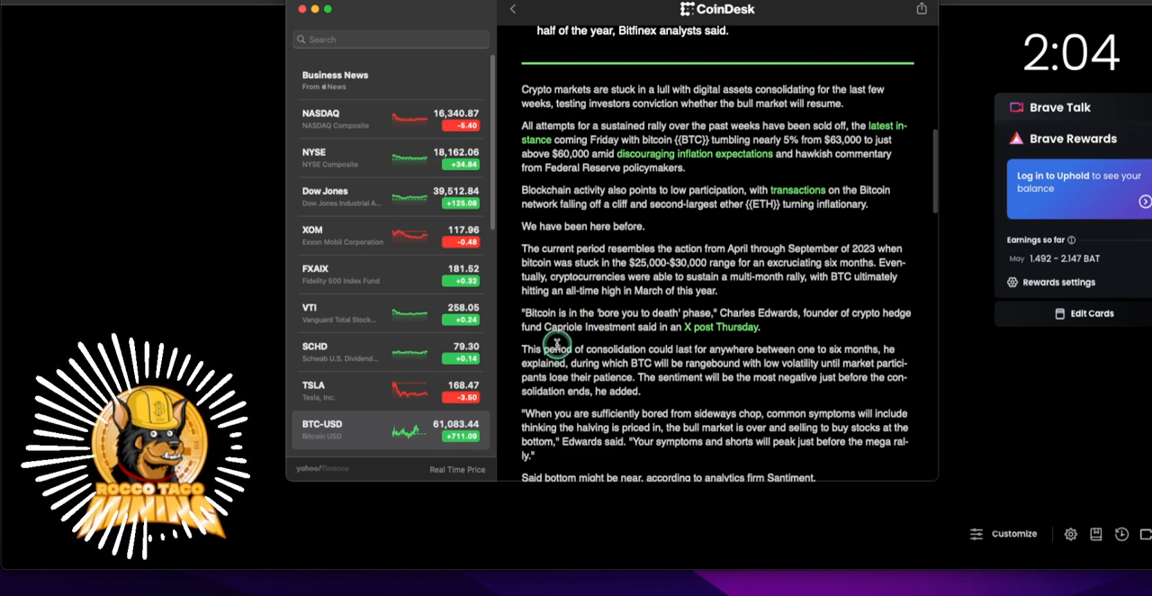
{"action": "mouse_move", "coordinate": [621, 342]}
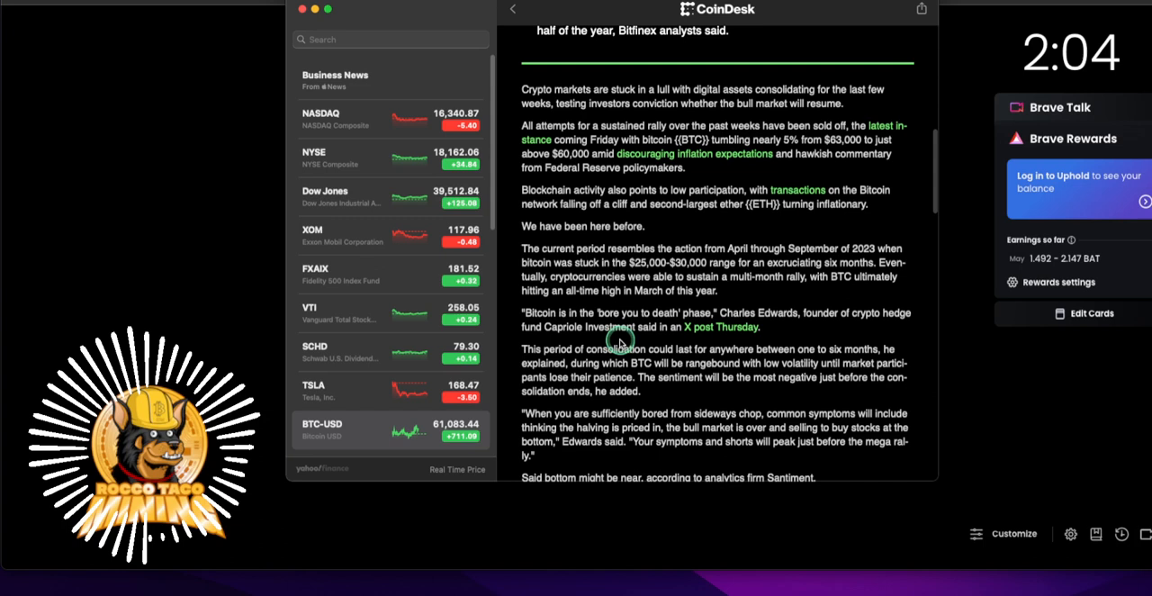
{"action": "mouse_move", "coordinate": [655, 270]}
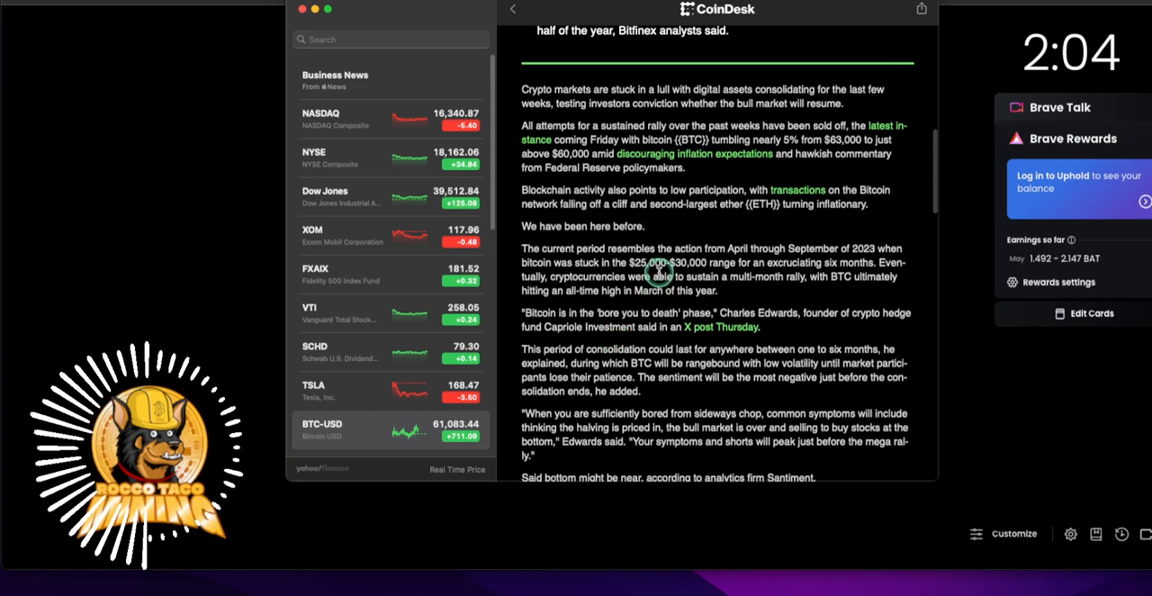
{"action": "scroll", "scroll_direction": "down", "scroll_amount": 3}
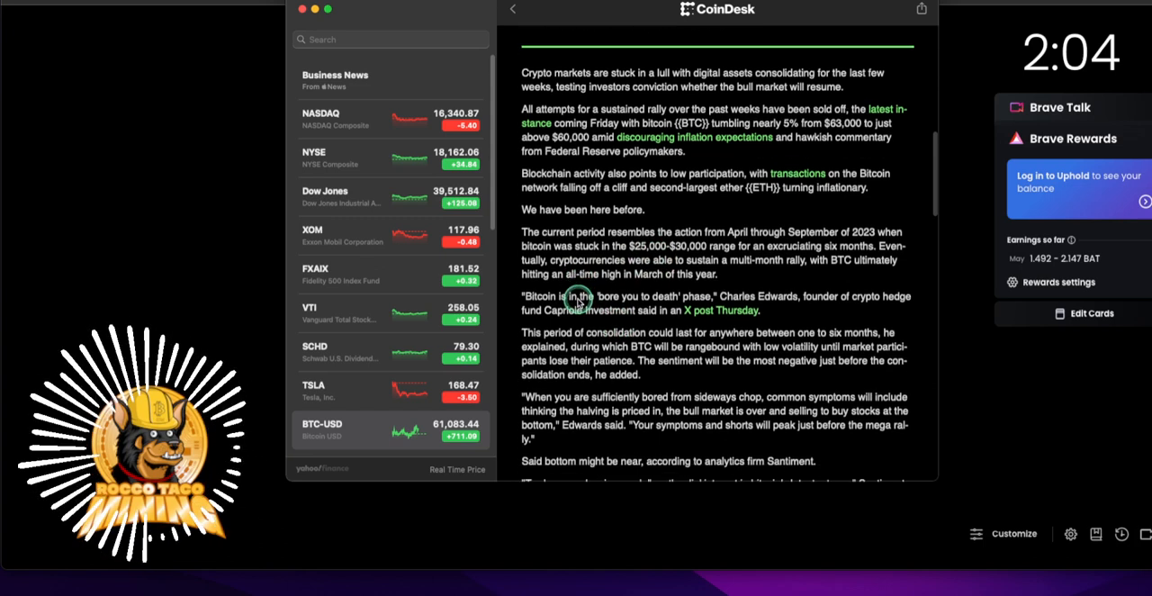
{"action": "scroll", "scroll_direction": "down", "scroll_amount": 3}
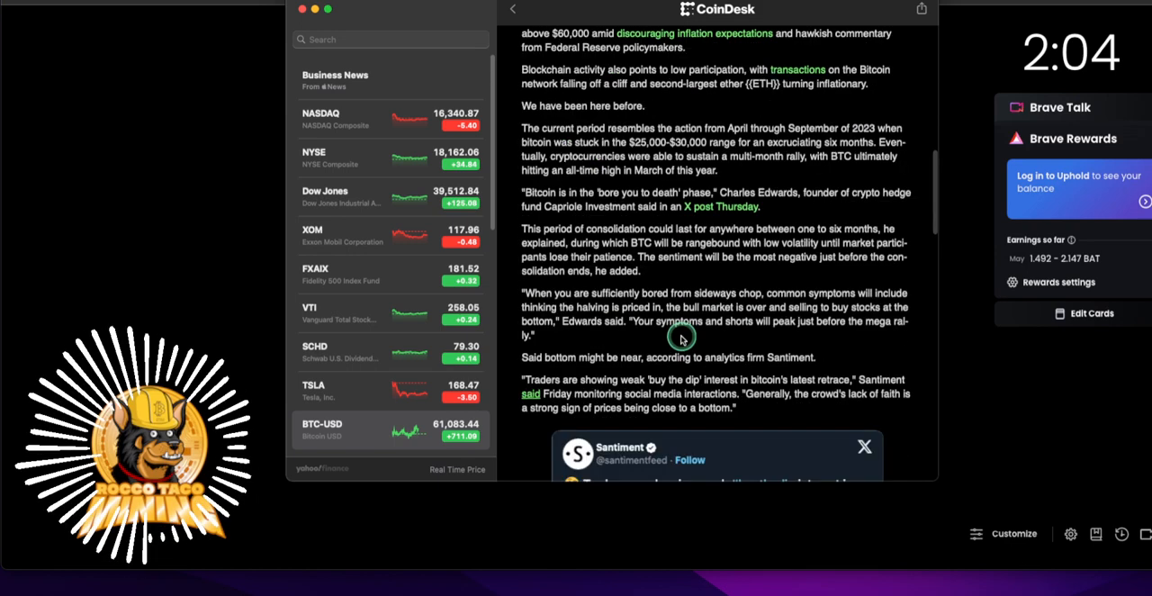
{"action": "mouse_move", "coordinate": [615, 237]}
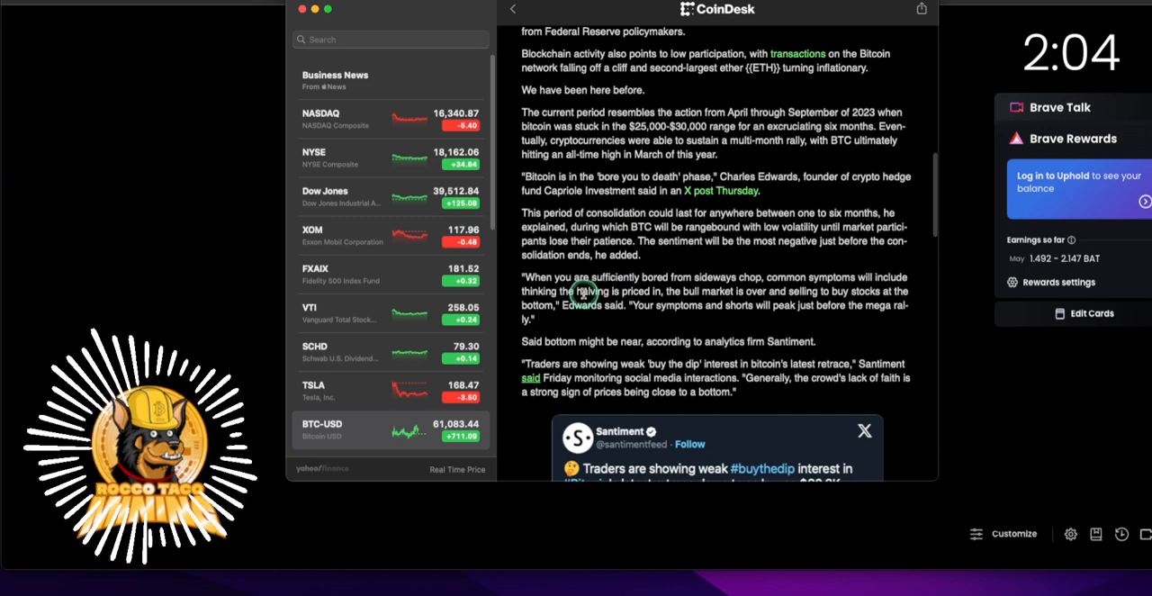
{"action": "mouse_move", "coordinate": [543, 317]}
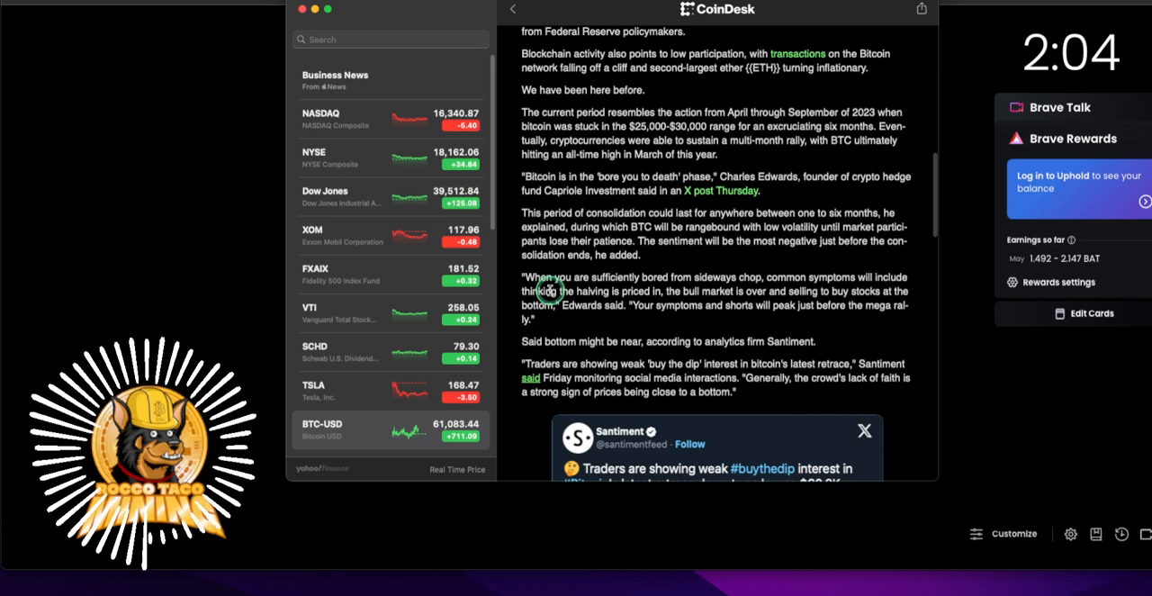
{"action": "mouse_move", "coordinate": [518, 322]}
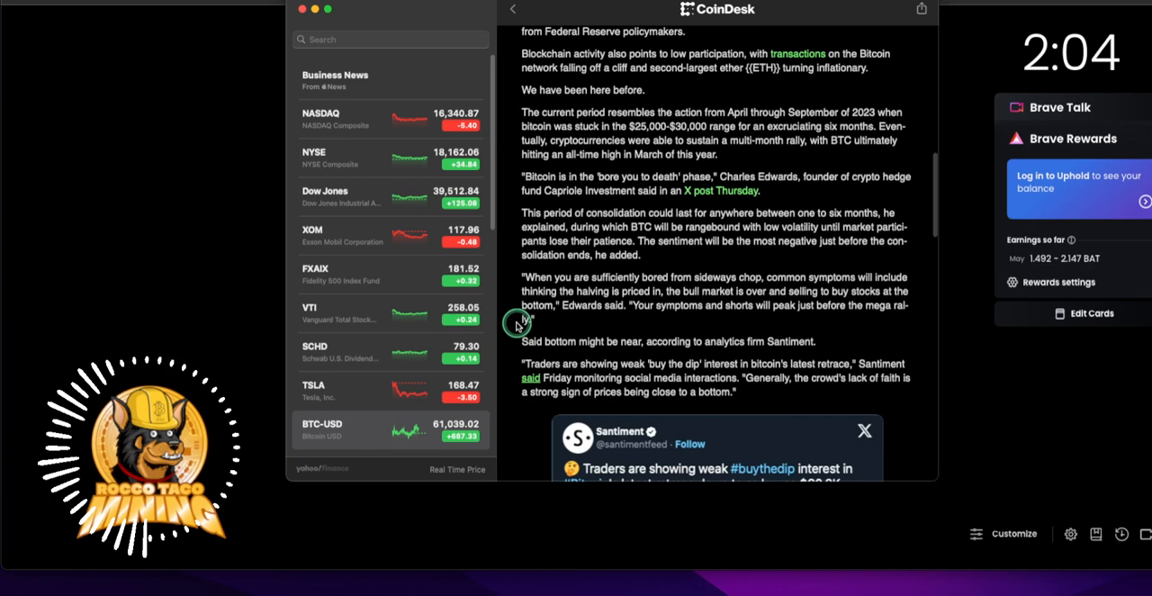
{"action": "mouse_move", "coordinate": [554, 351]}
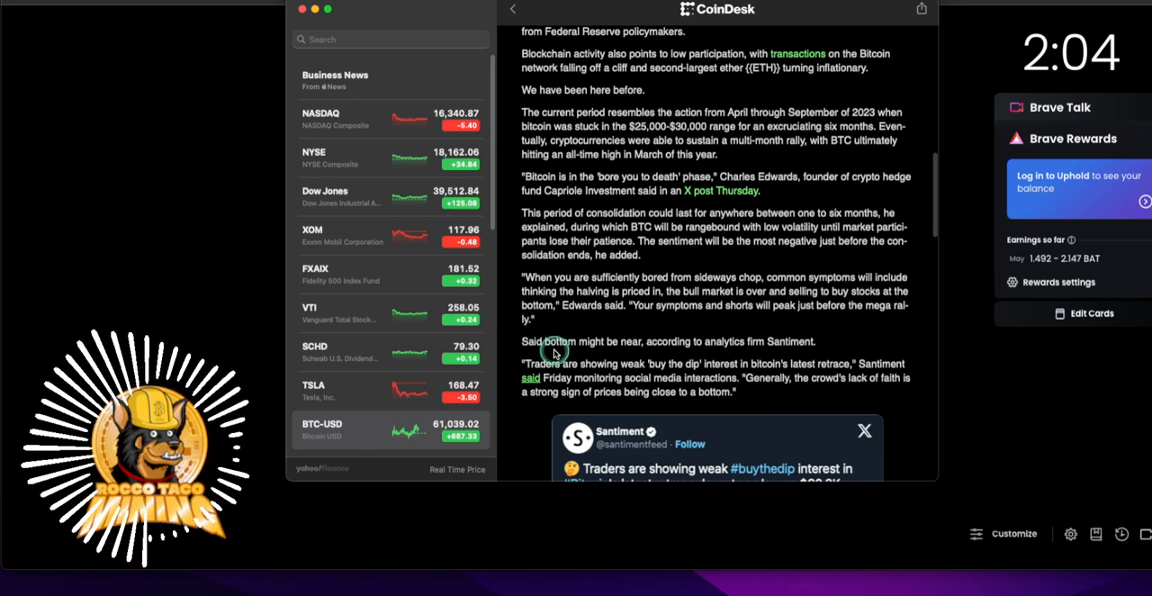
{"action": "scroll", "scroll_direction": "up", "scroll_amount": 3}
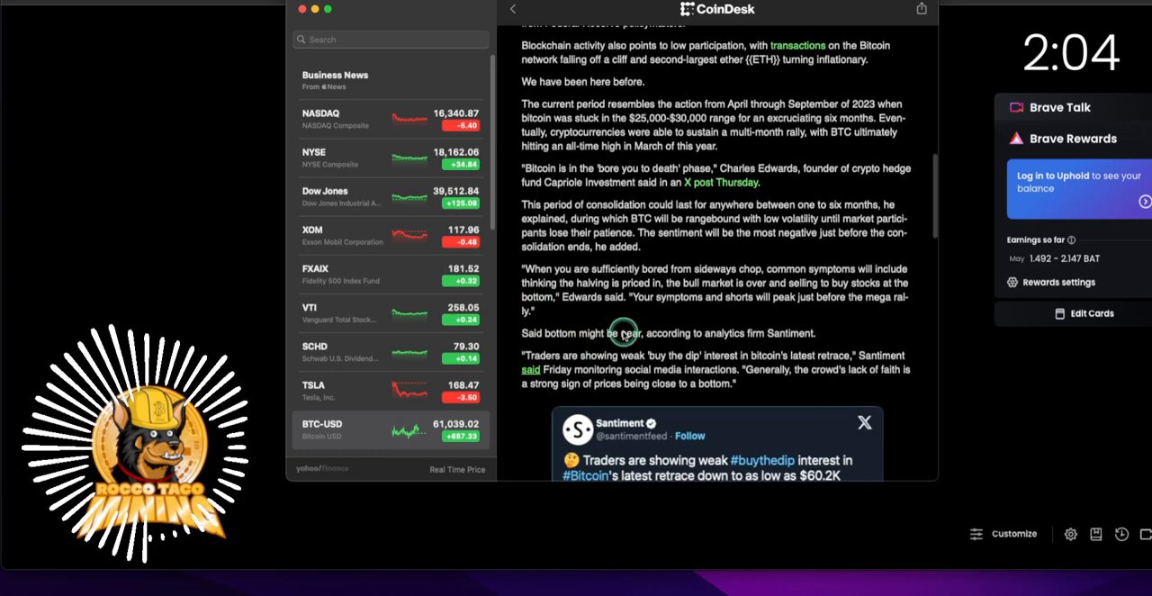
{"action": "scroll", "scroll_direction": "up", "scroll_amount": 3}
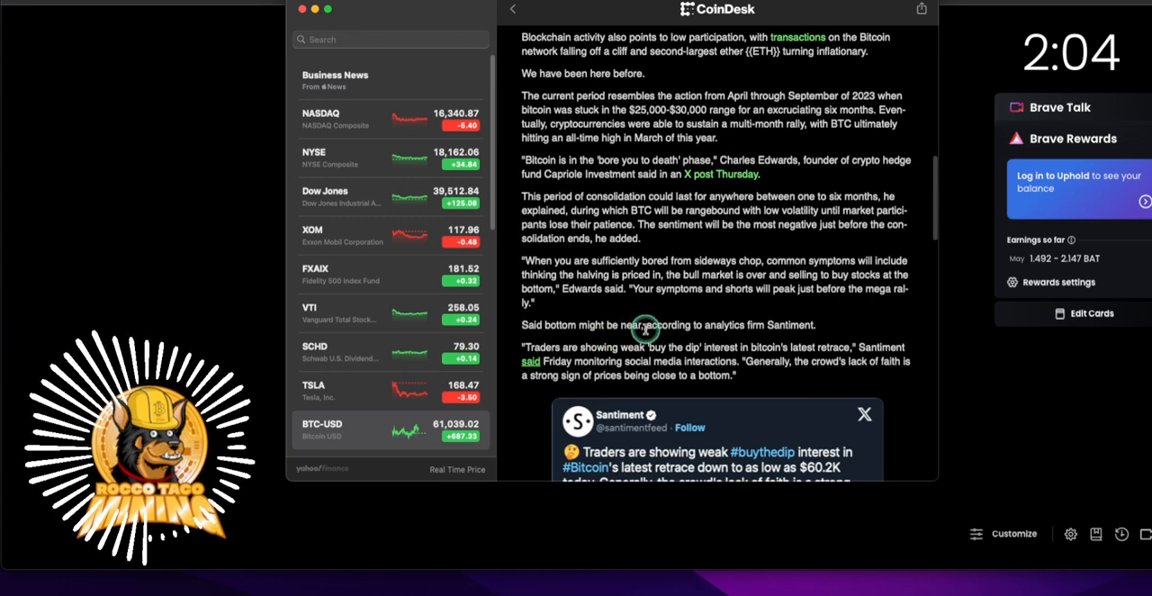
{"action": "mouse_move", "coordinate": [674, 272]}
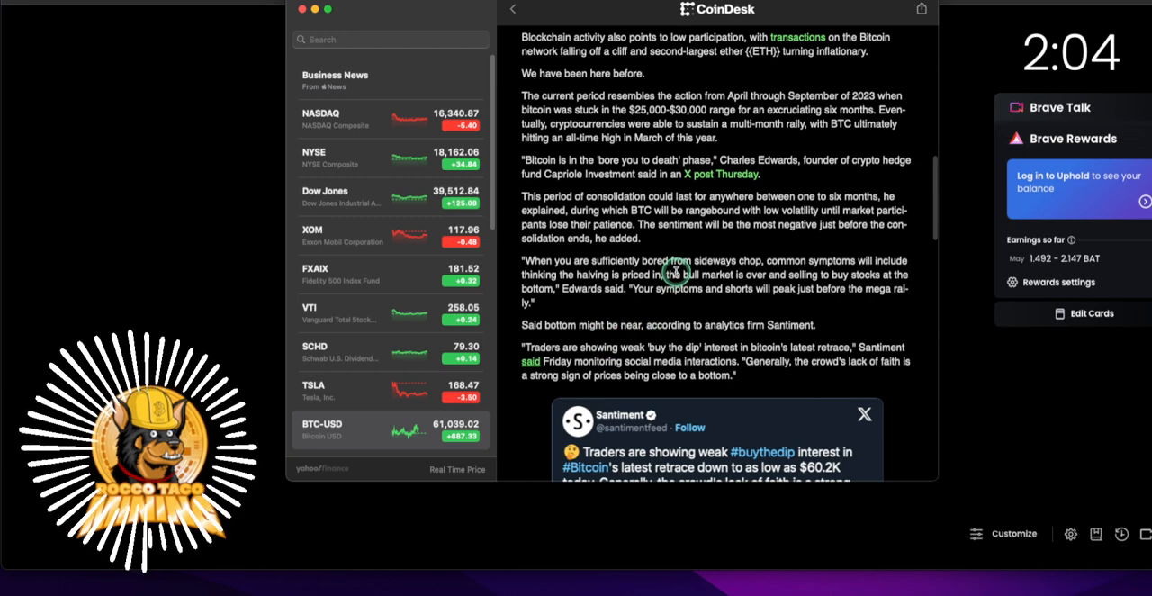
{"action": "mouse_move", "coordinate": [648, 316]}
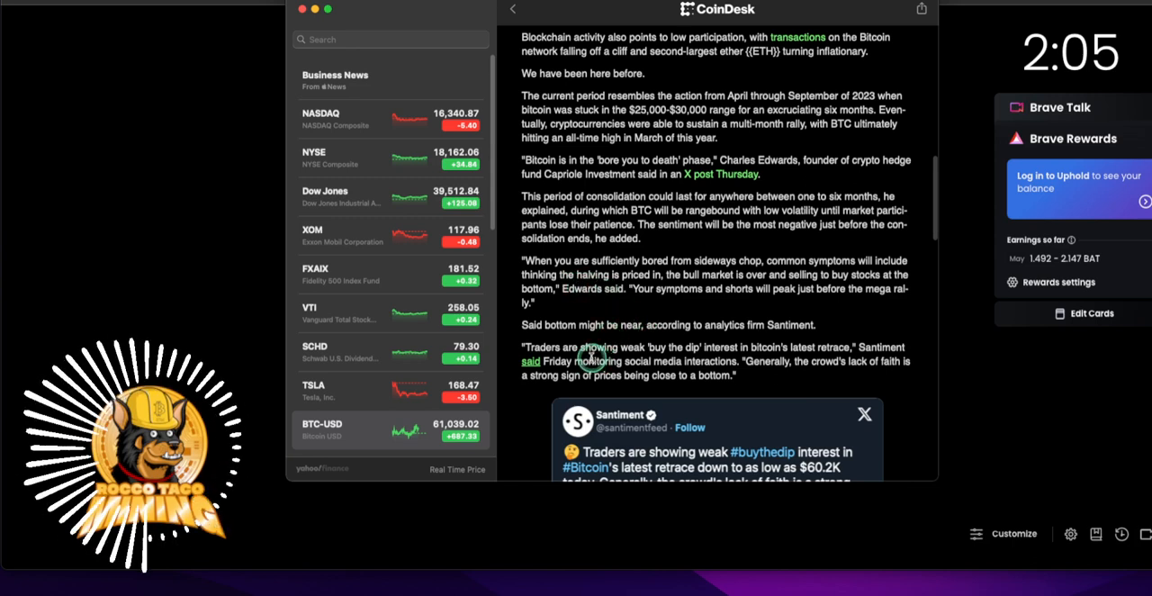
{"action": "mouse_move", "coordinate": [619, 326]}
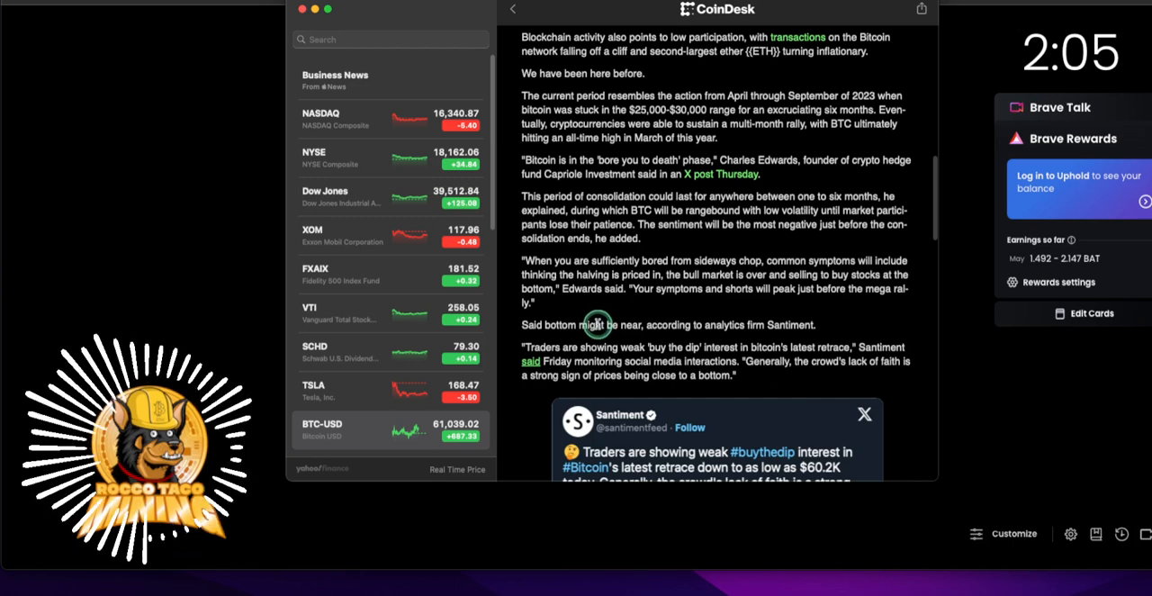
{"action": "mouse_move", "coordinate": [641, 328]}
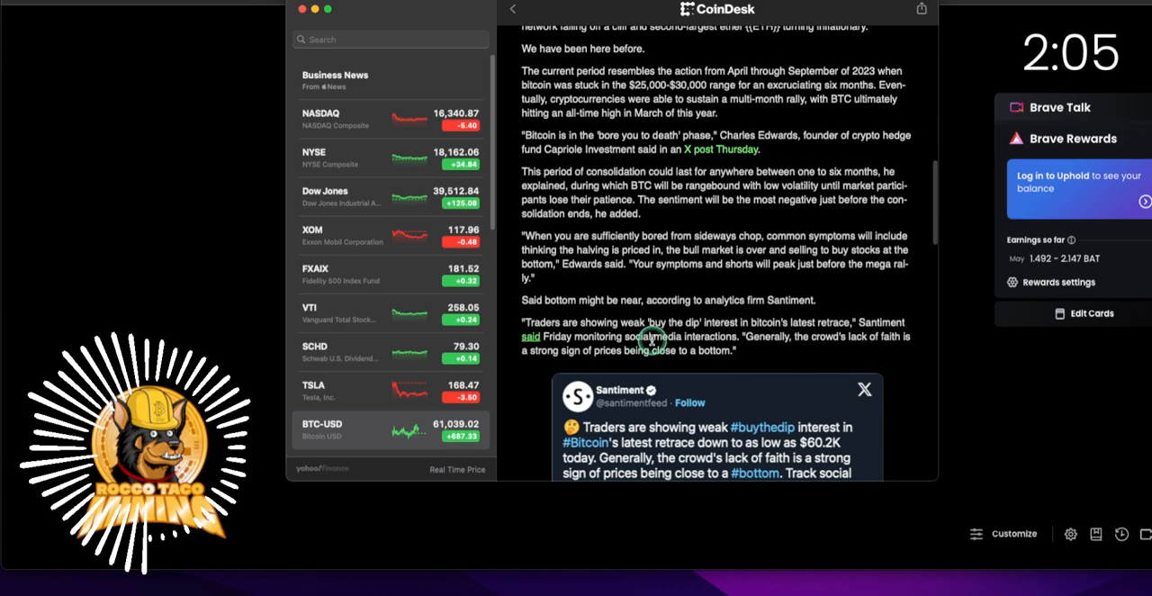
{"action": "scroll", "scroll_direction": "down", "scroll_amount": 3}
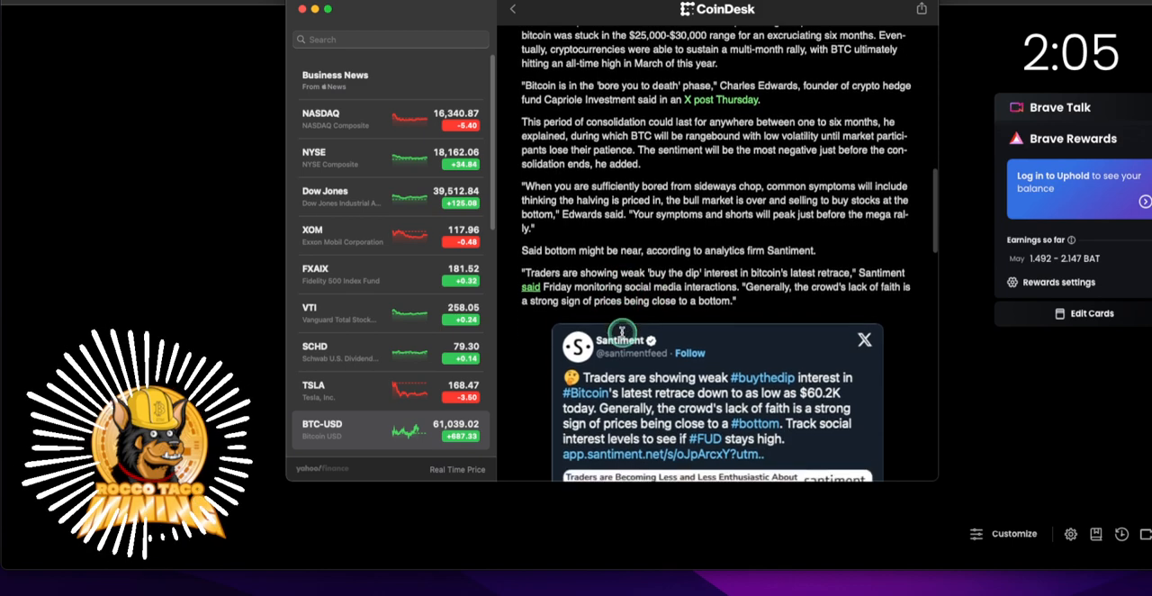
{"action": "scroll", "scroll_direction": "down", "scroll_amount": 3}
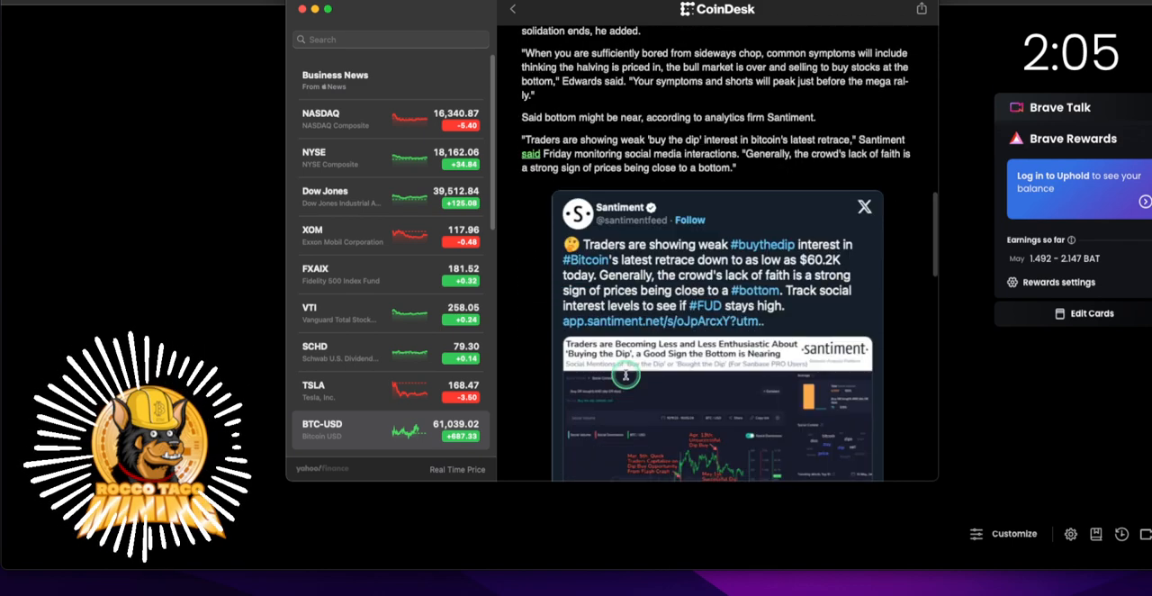
{"action": "scroll", "scroll_direction": "down", "scroll_amount": 3}
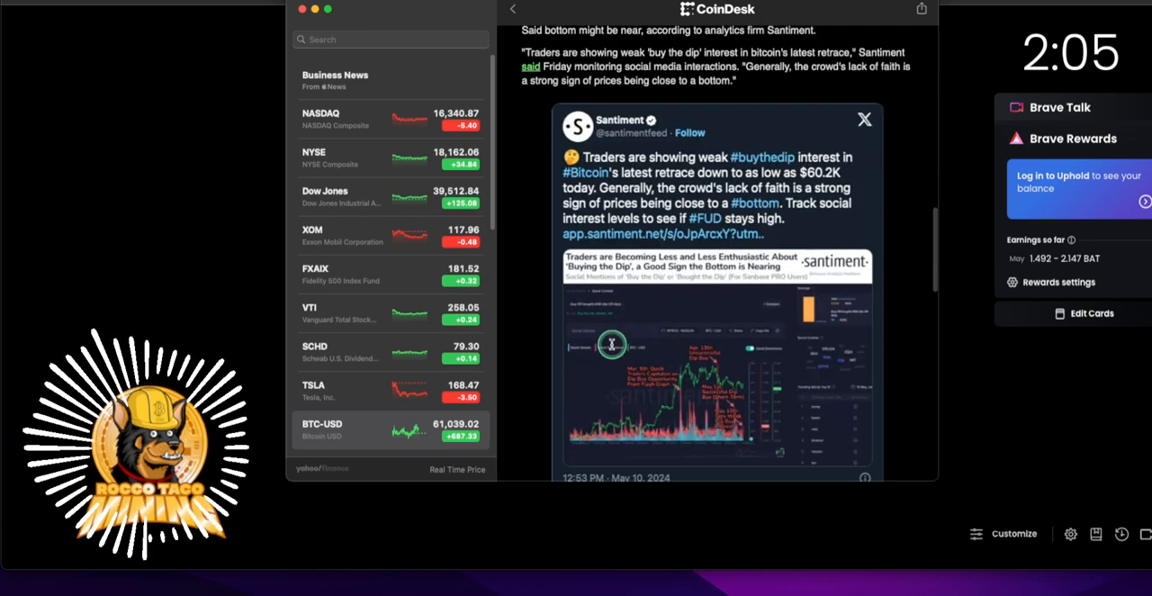
{"action": "mouse_move", "coordinate": [680, 360]}
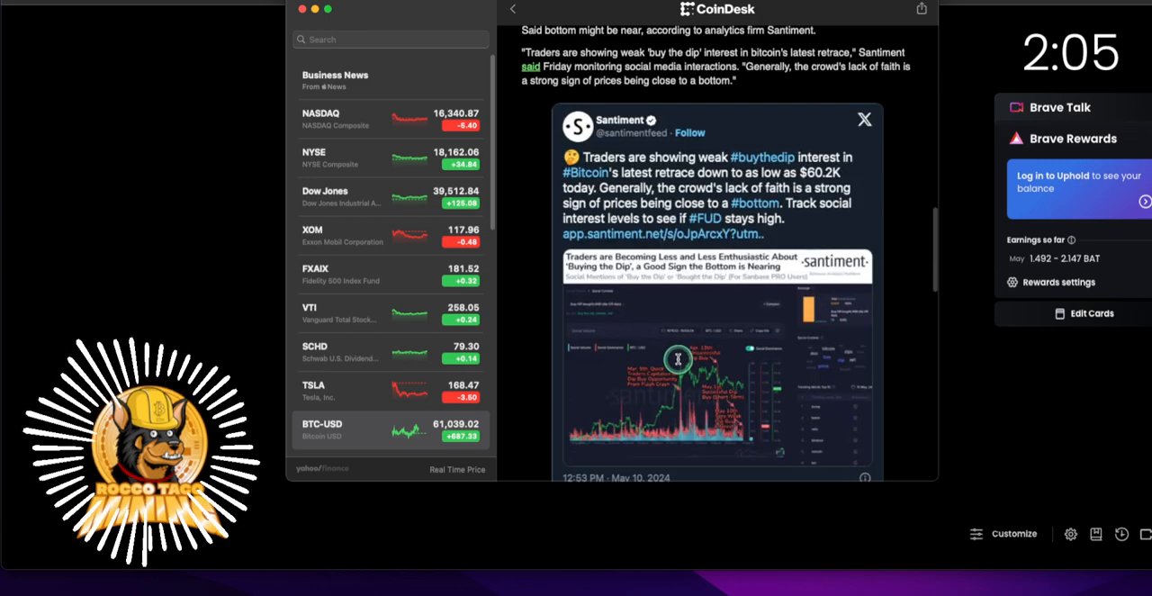
{"action": "scroll", "scroll_direction": "down", "scroll_amount": 3}
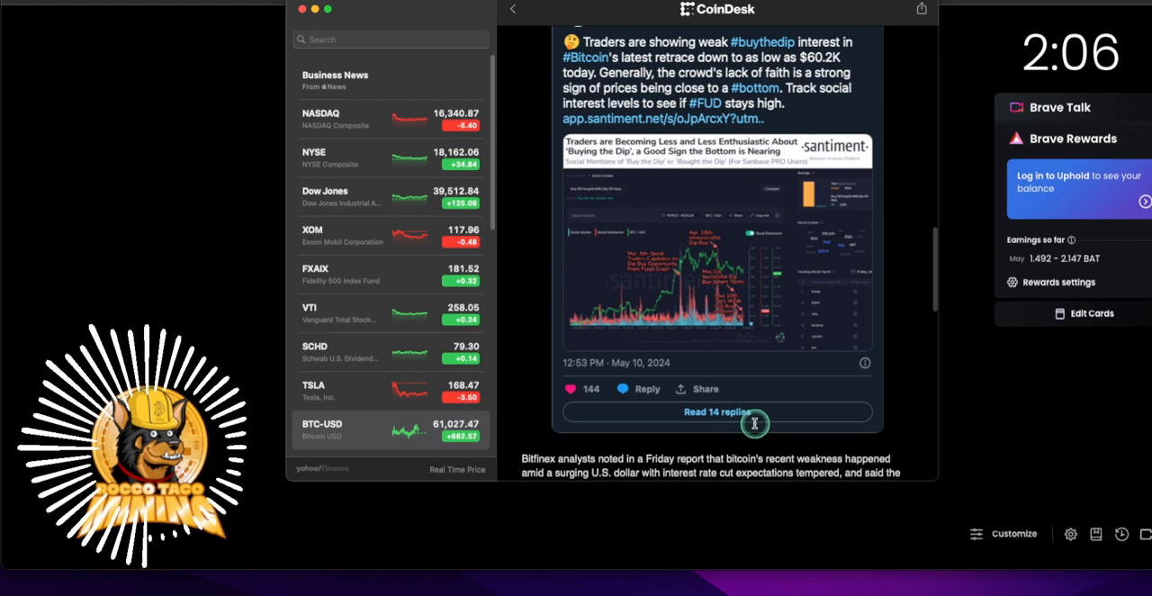
{"action": "scroll", "scroll_direction": "down", "scroll_amount": 3}
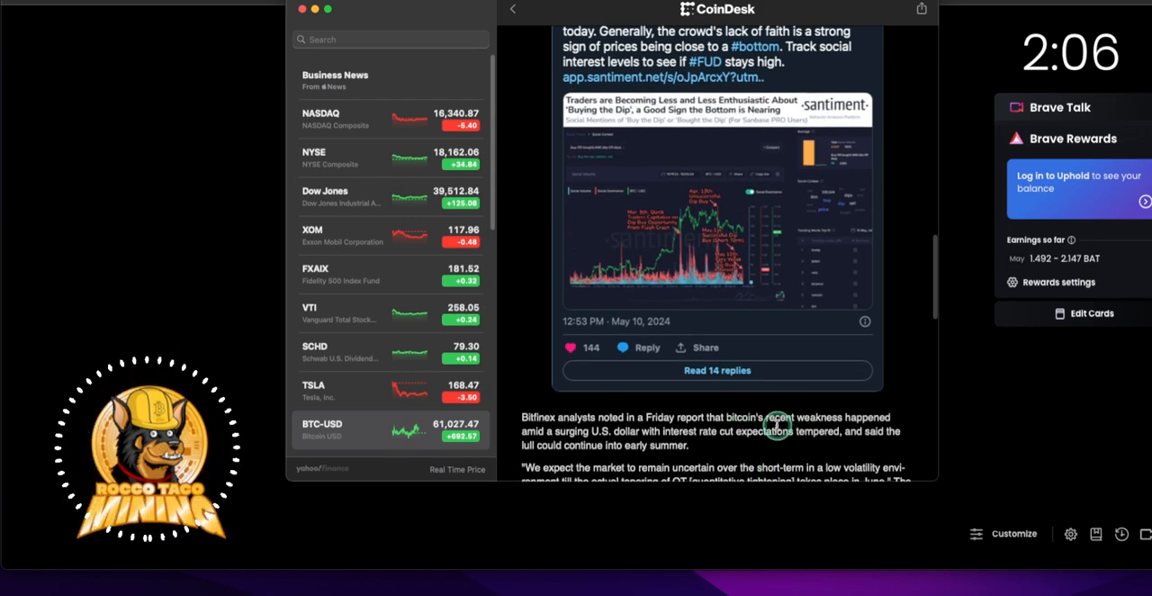
{"action": "mouse_move", "coordinate": [801, 382]}
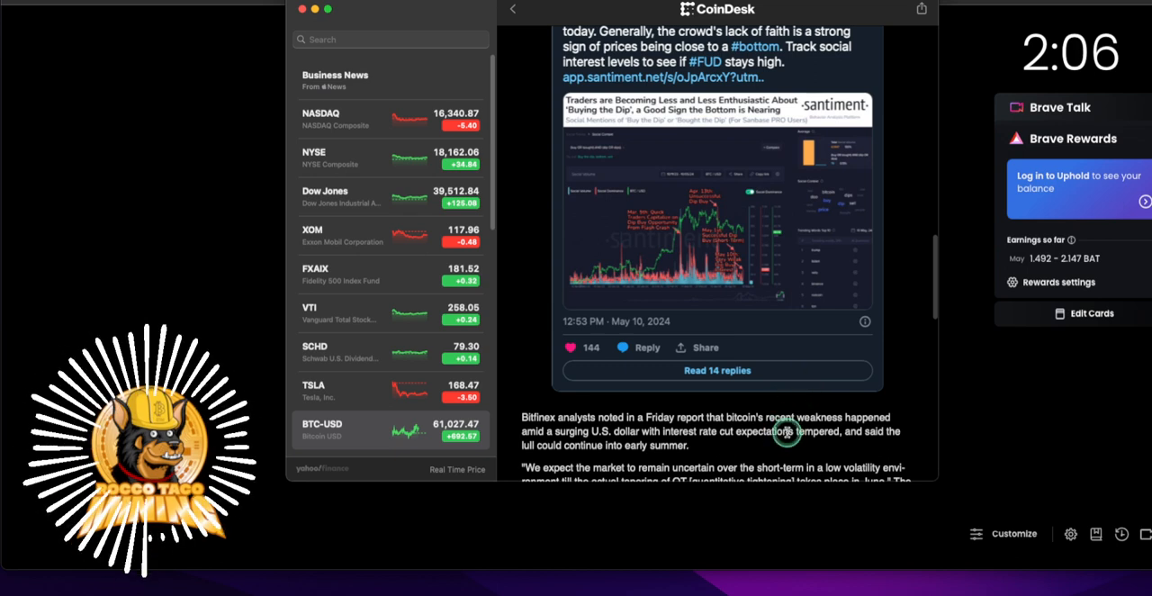
{"action": "mouse_move", "coordinate": [790, 453]}
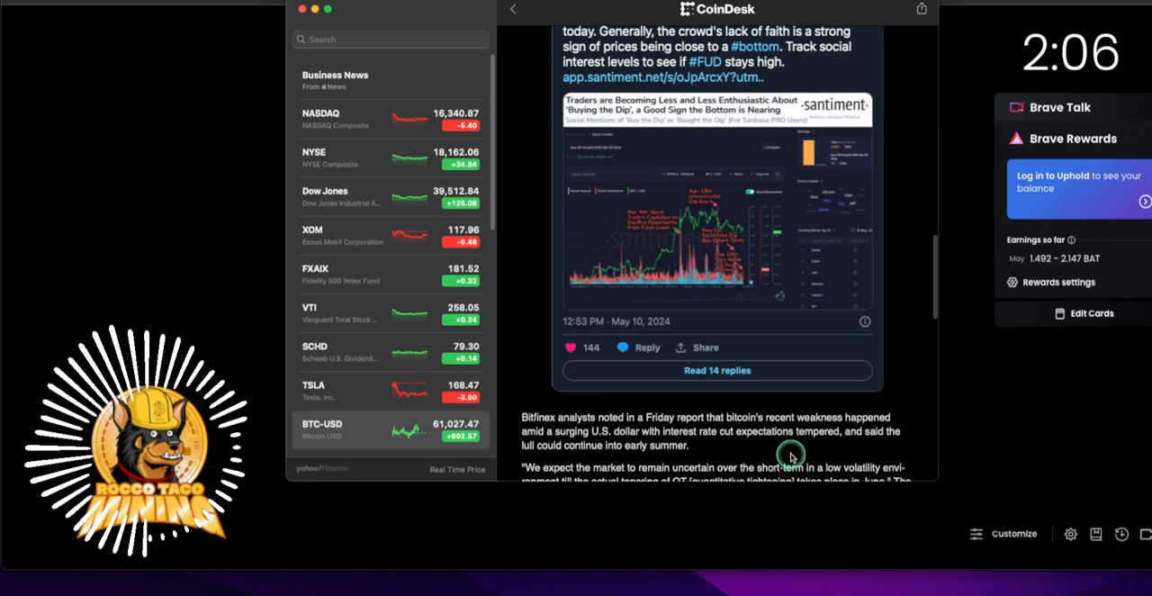
{"action": "scroll", "scroll_direction": "down", "scroll_amount": 3}
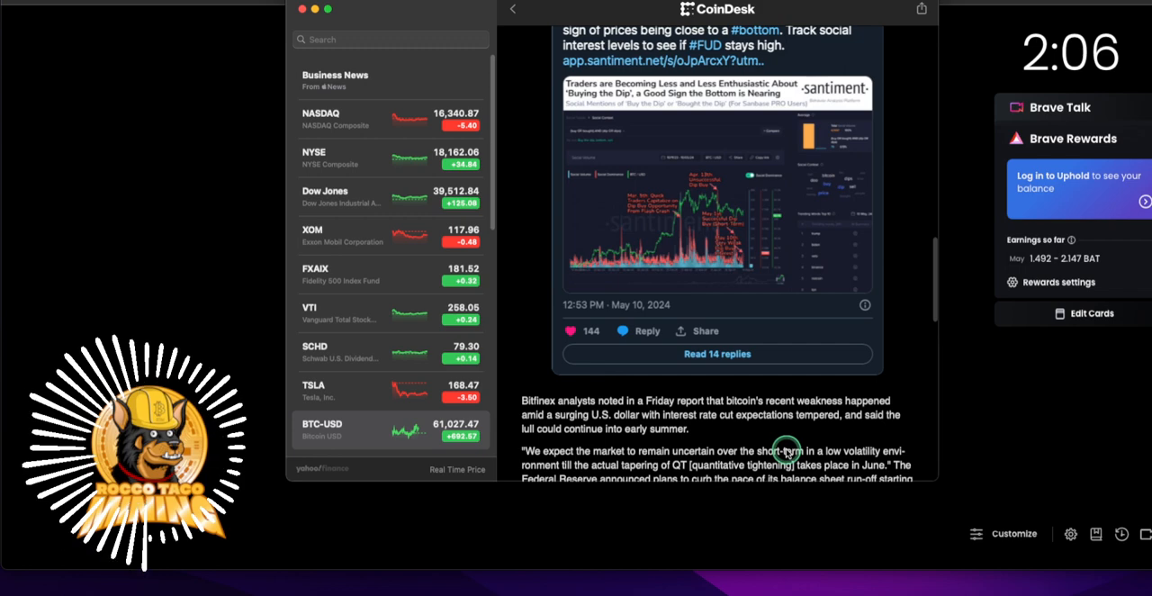
{"action": "scroll", "scroll_direction": "down", "scroll_amount": 3}
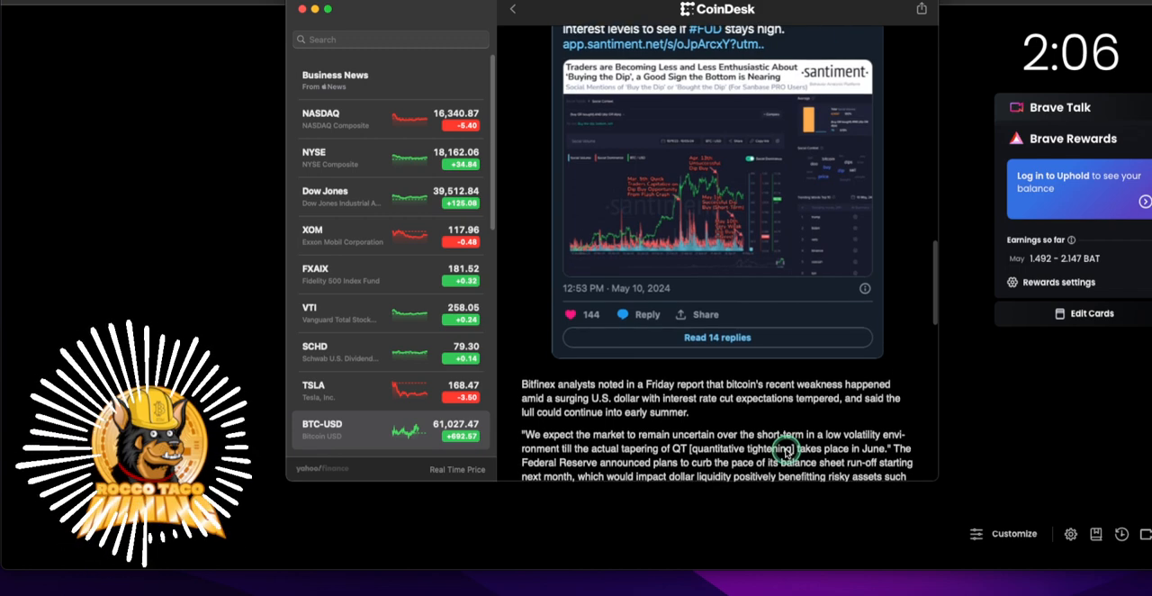
{"action": "scroll", "scroll_direction": "down", "scroll_amount": 3}
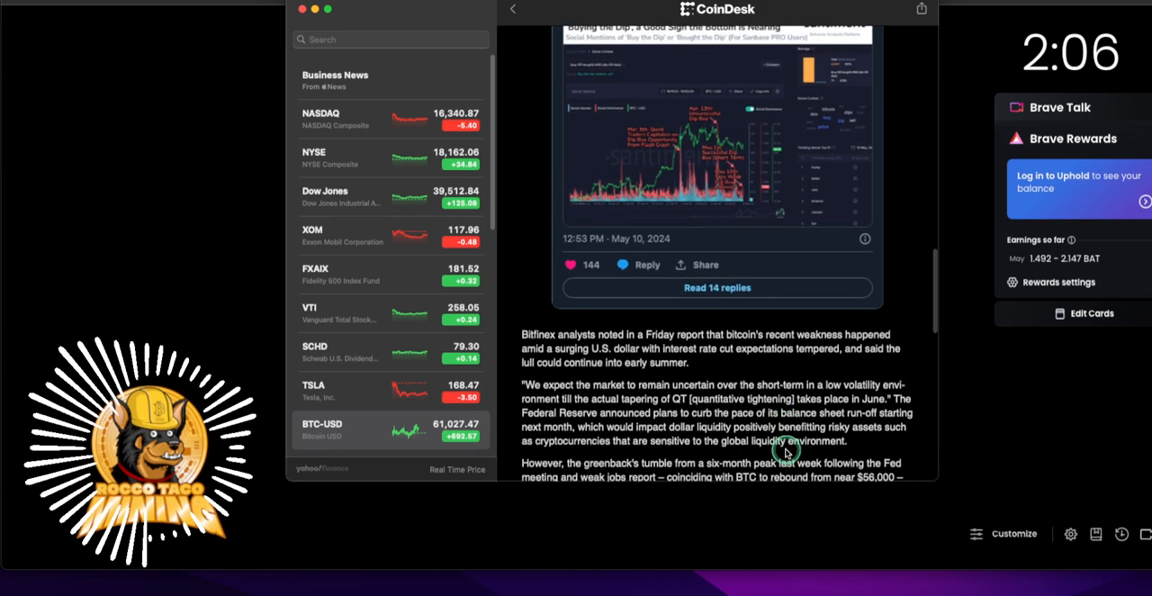
{"action": "scroll", "scroll_direction": "down", "scroll_amount": 3}
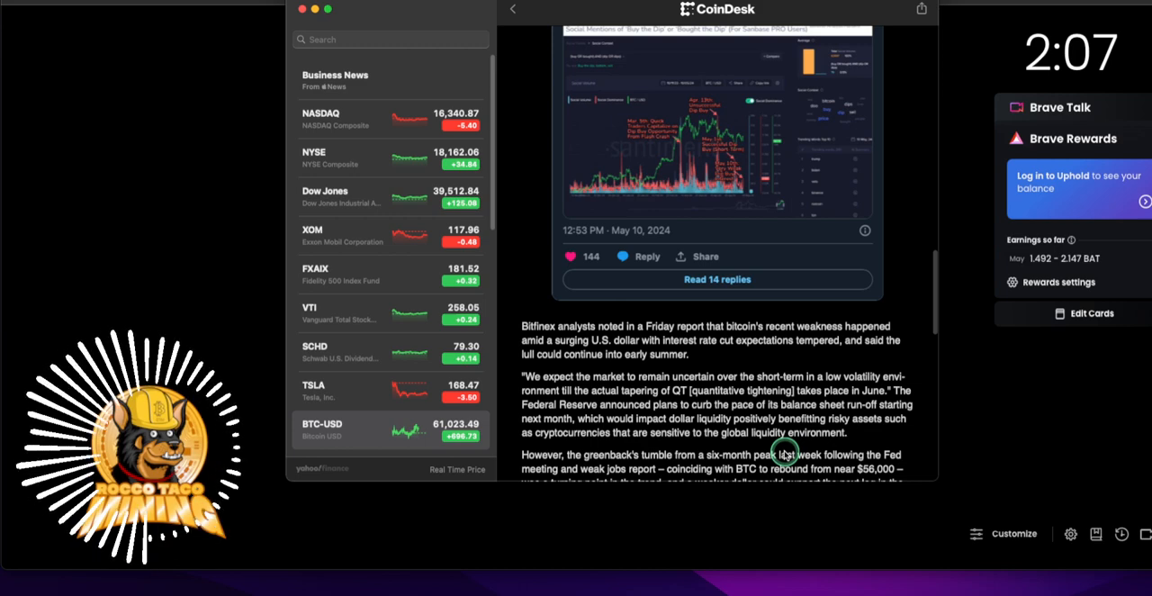
{"action": "mouse_move", "coordinate": [810, 428]}
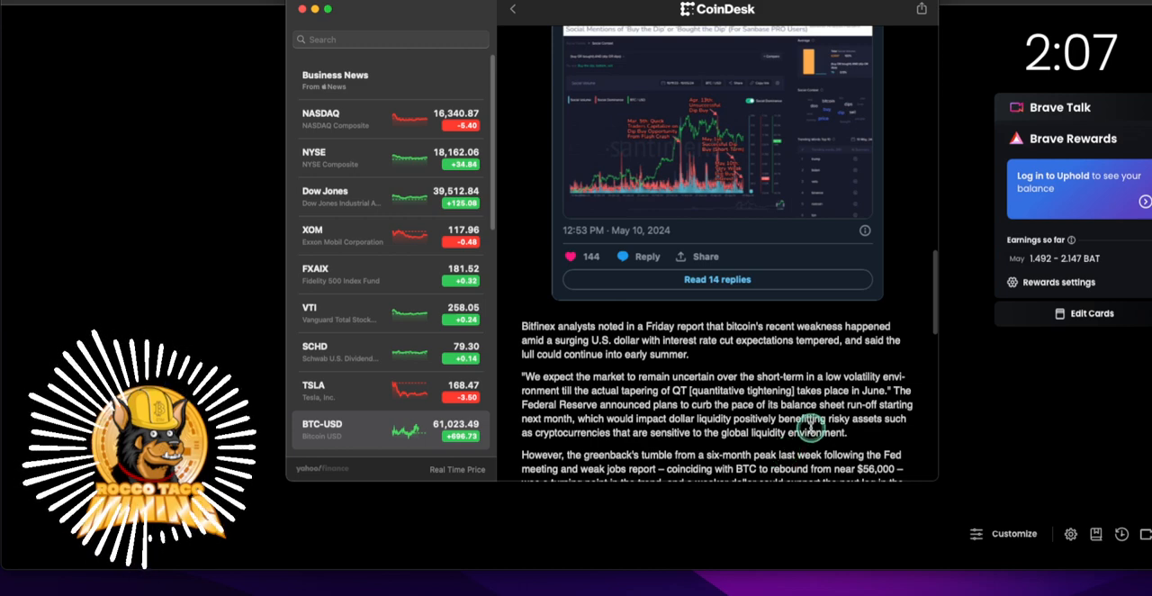
{"action": "scroll", "scroll_direction": "down", "scroll_amount": 3}
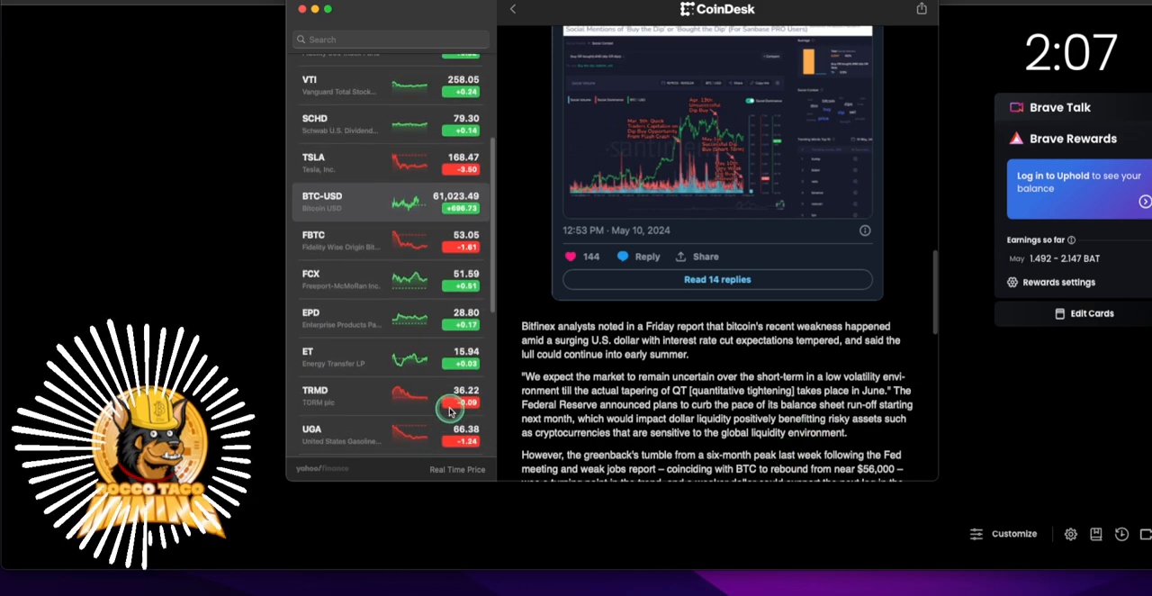
{"action": "scroll", "scroll_direction": "down", "scroll_amount": 3}
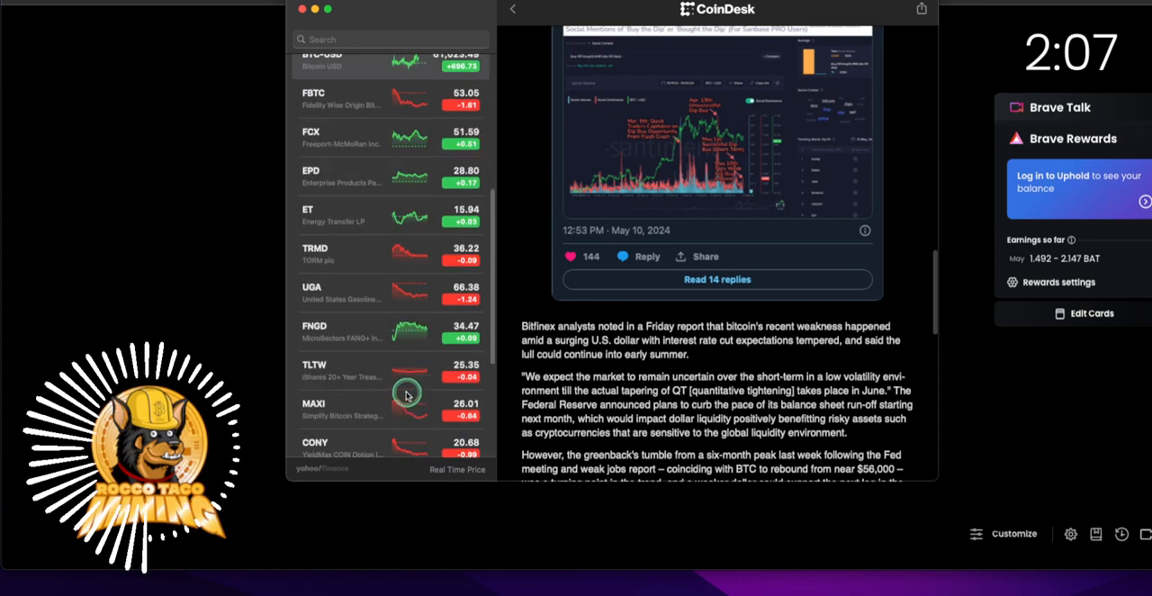
{"action": "scroll", "scroll_direction": "down", "scroll_amount": 3}
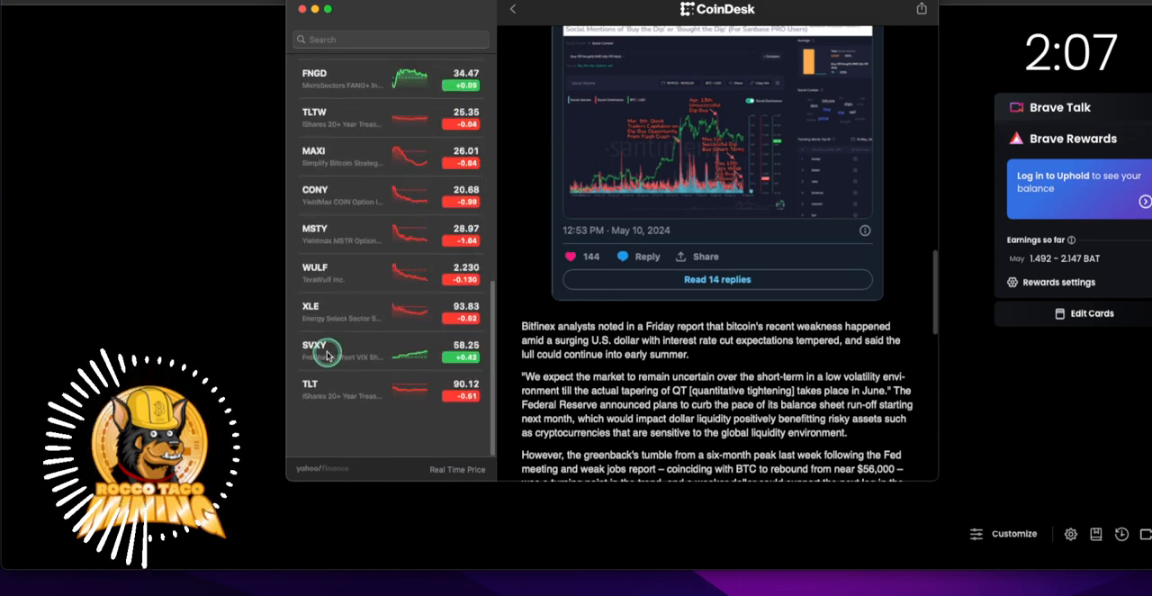
{"action": "mouse_move", "coordinate": [392, 266]}
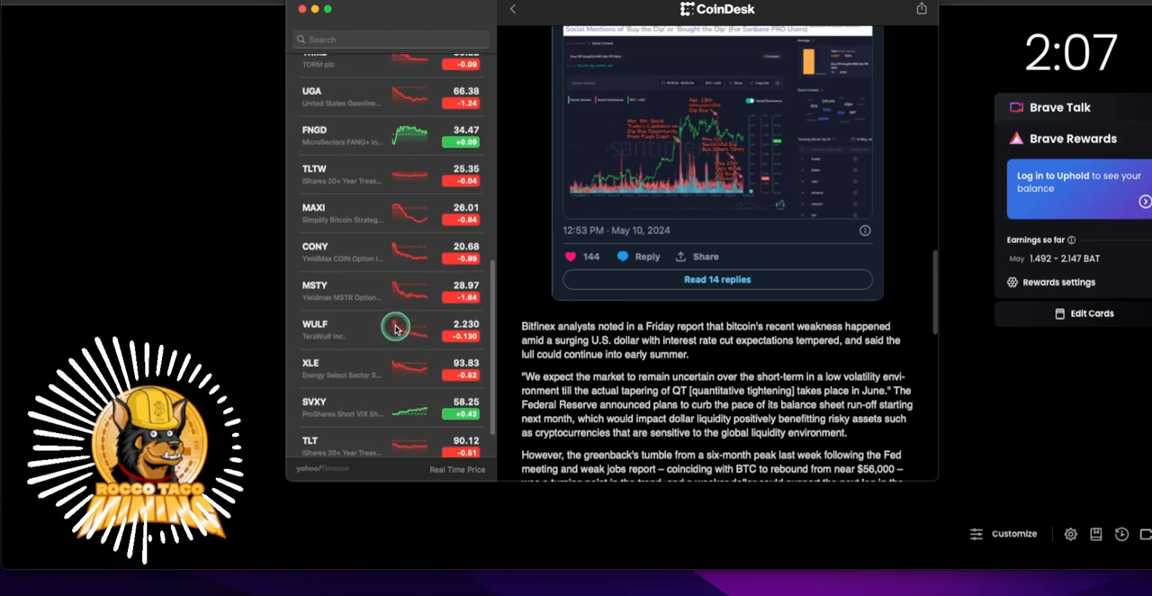
{"action": "mouse_move", "coordinate": [364, 334]}
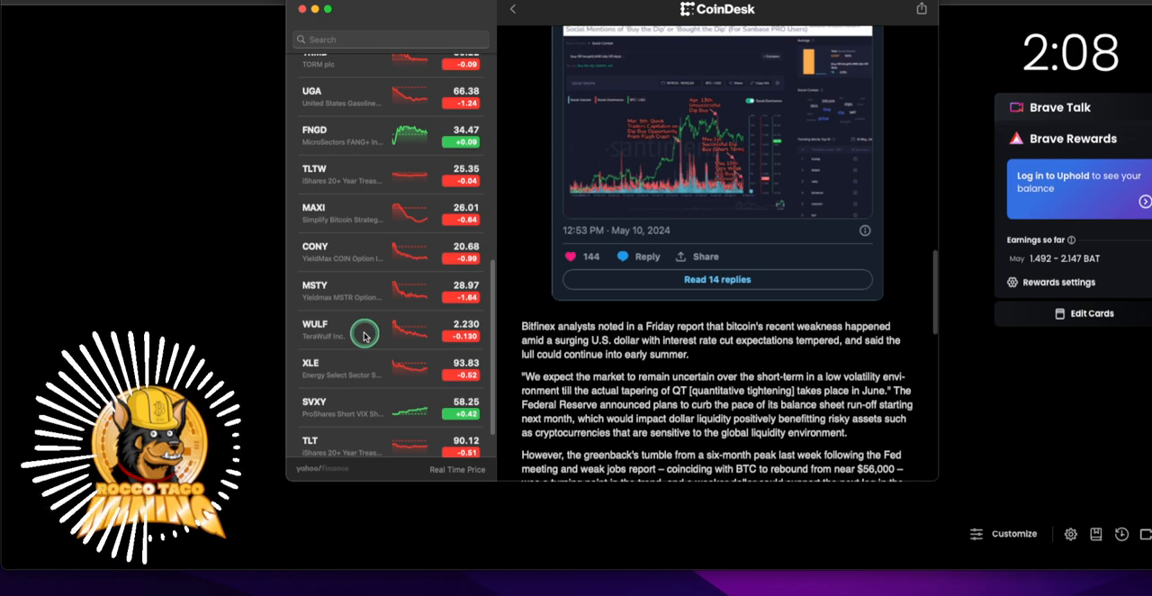
{"action": "mouse_move", "coordinate": [349, 252]}
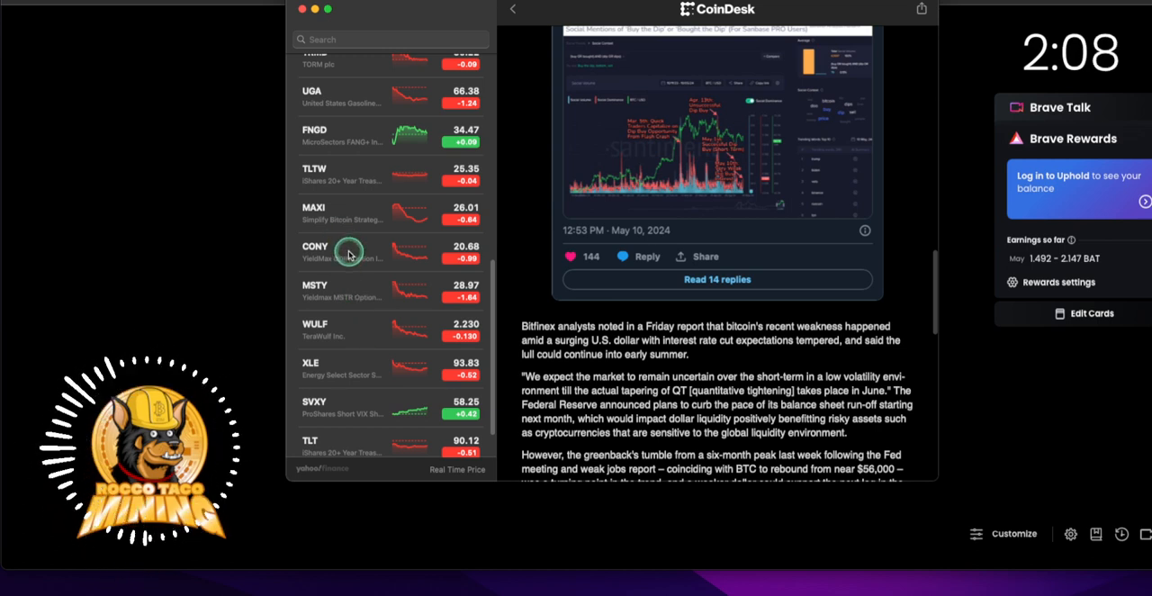
{"action": "mouse_move", "coordinate": [371, 309]}
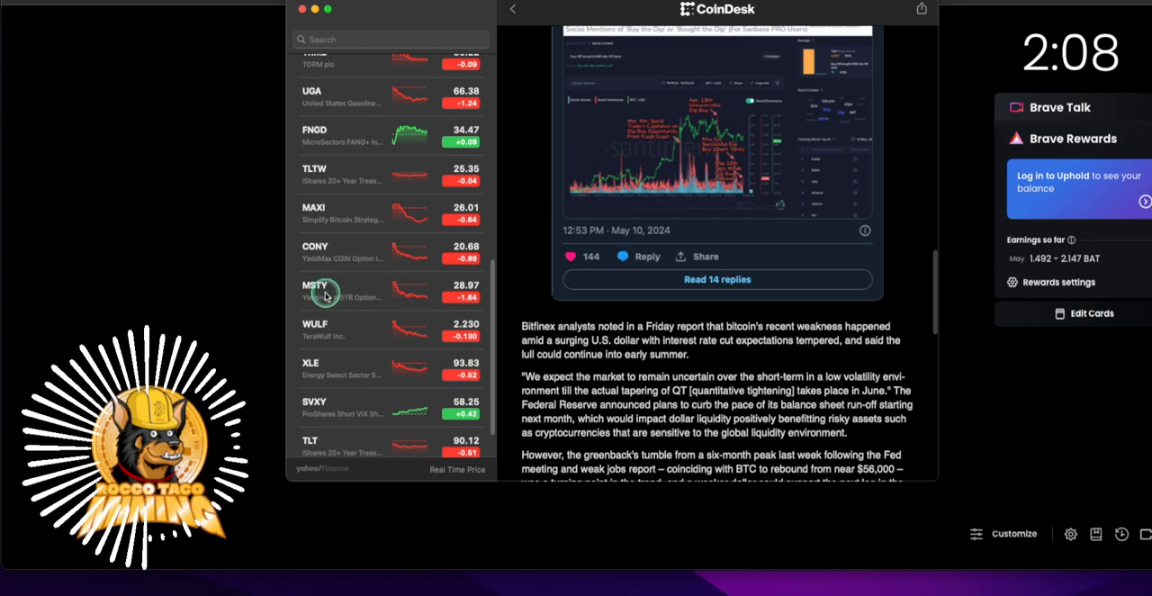
{"action": "mouse_move", "coordinate": [321, 313]}
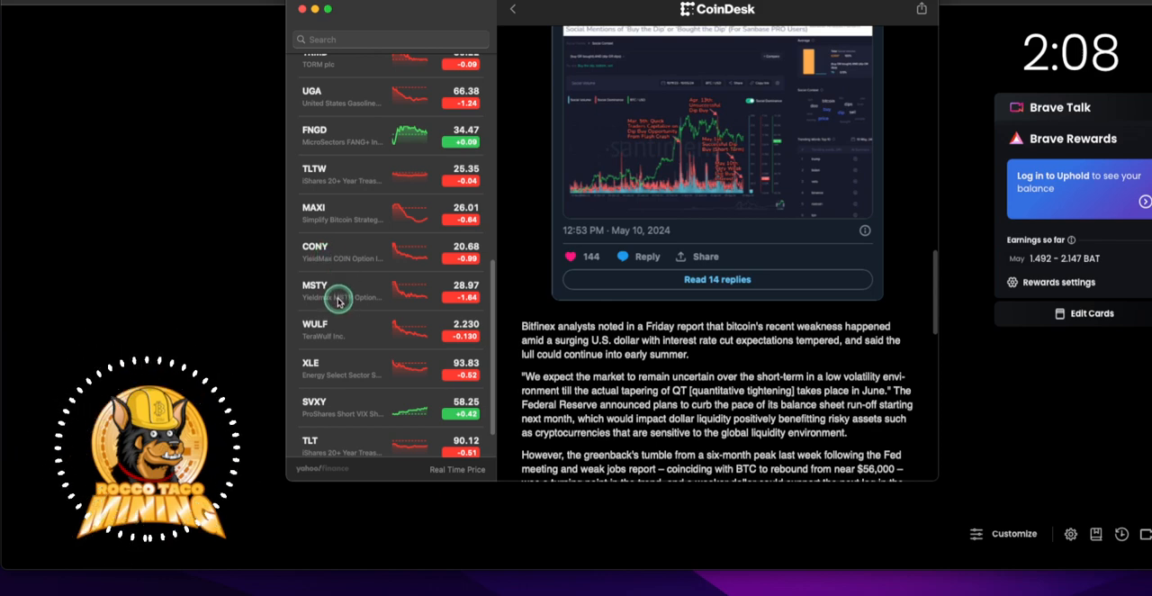
View the MSTY ETF's chart, then switch to CONY's one-year chart and statistics
{"action": "left_click", "coordinate": [342, 292]}
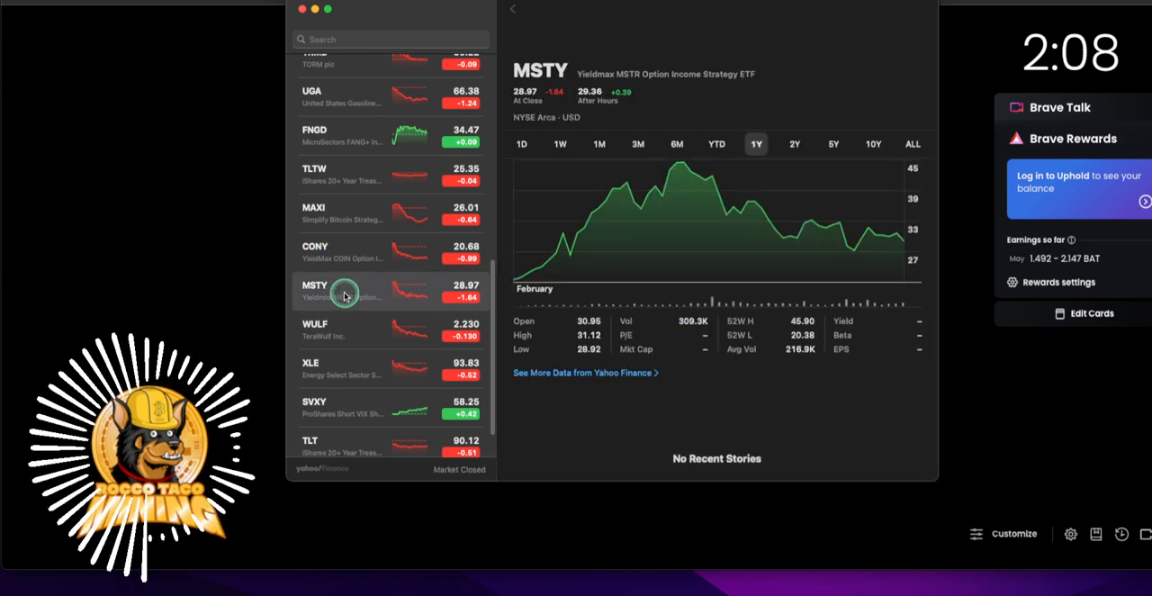
{"action": "mouse_move", "coordinate": [594, 295]}
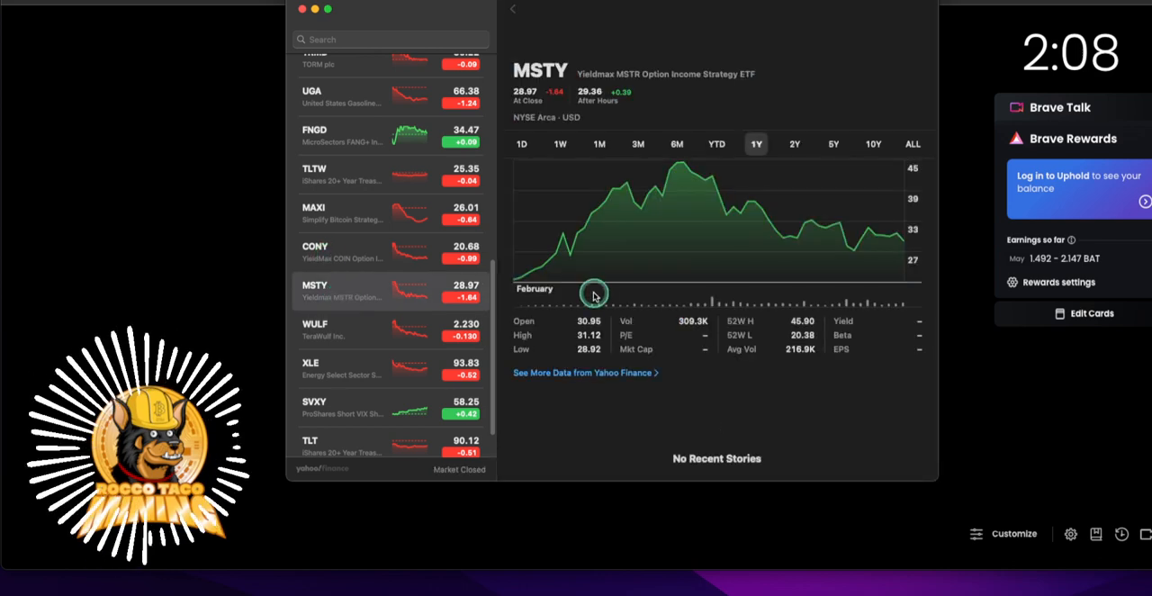
{"action": "mouse_move", "coordinate": [634, 378]}
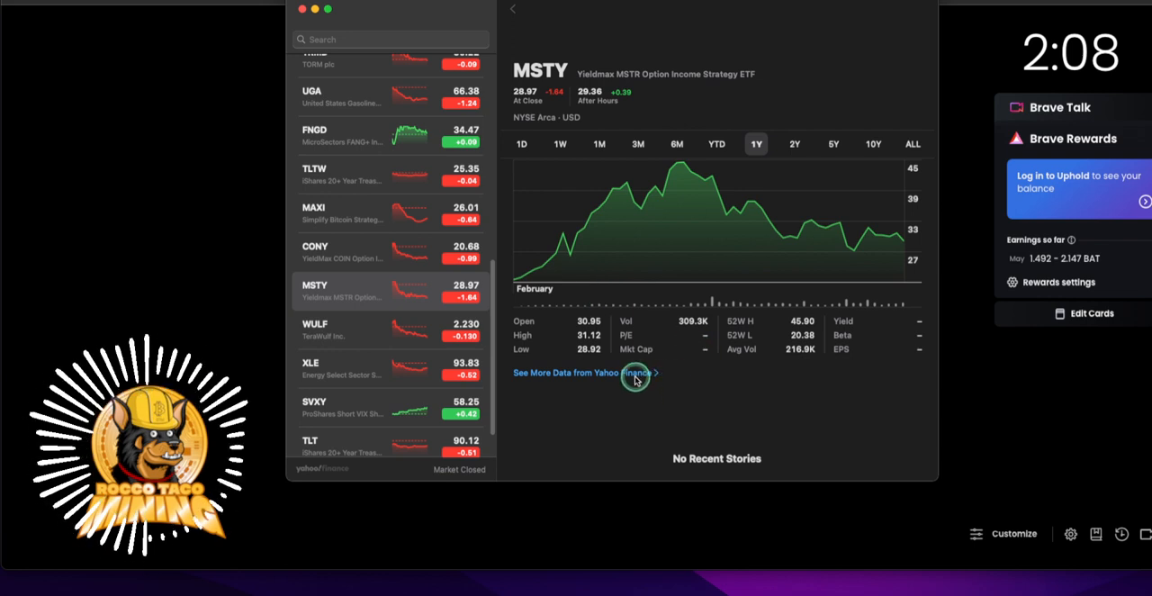
{"action": "mouse_move", "coordinate": [585, 371]}
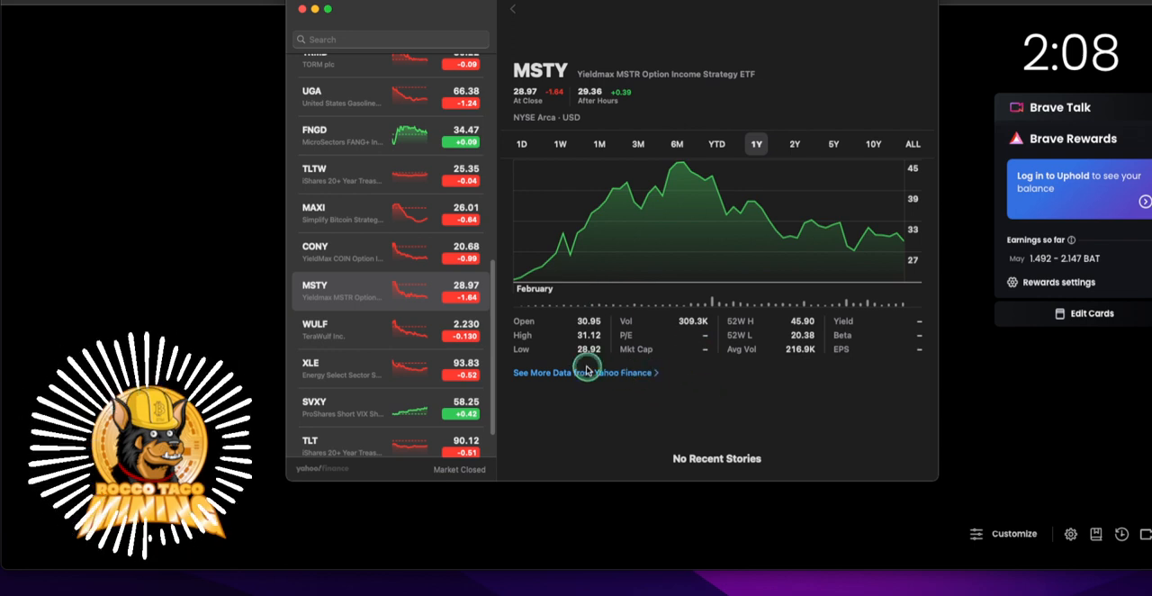
{"action": "mouse_move", "coordinate": [734, 191]}
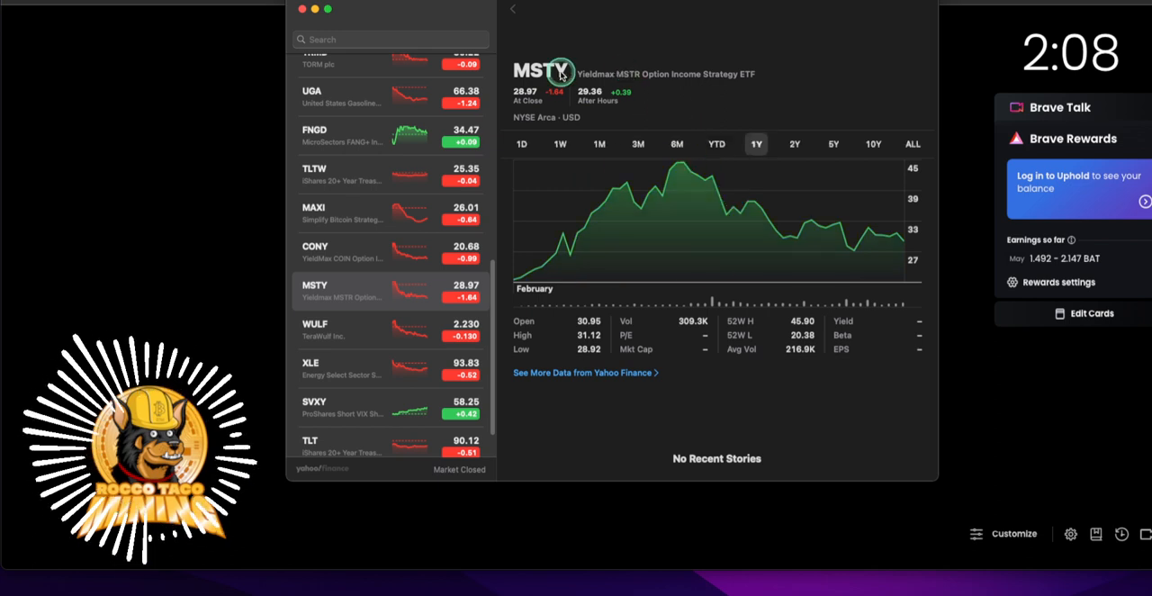
{"action": "mouse_move", "coordinate": [561, 392]}
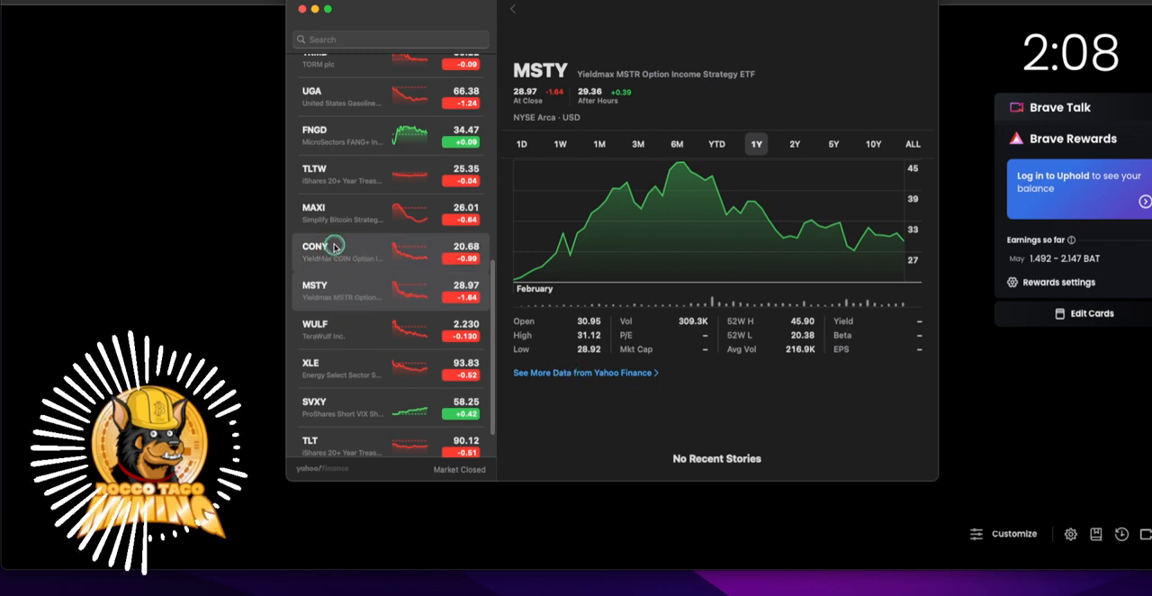
{"action": "left_click", "coordinate": [360, 252]}
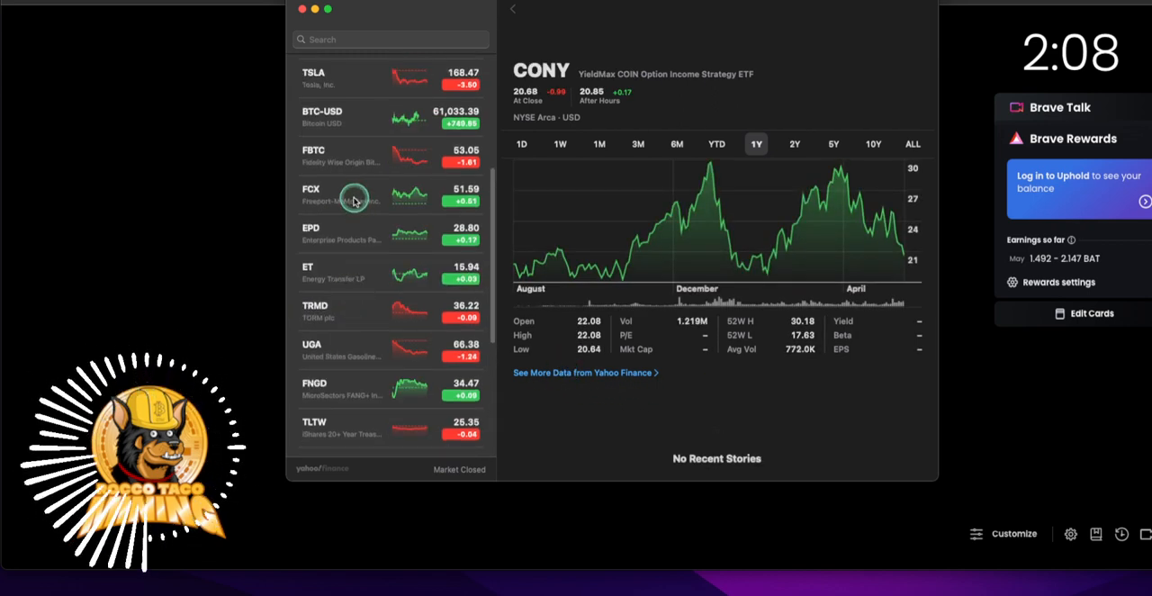
{"action": "mouse_move", "coordinate": [374, 267]}
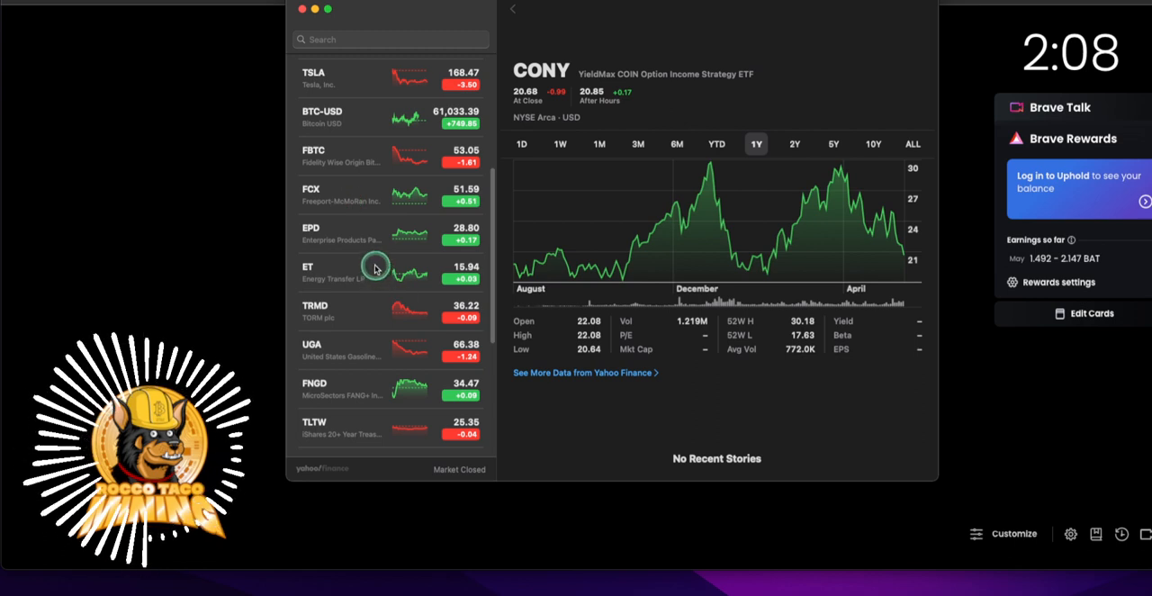
{"action": "mouse_move", "coordinate": [353, 256]}
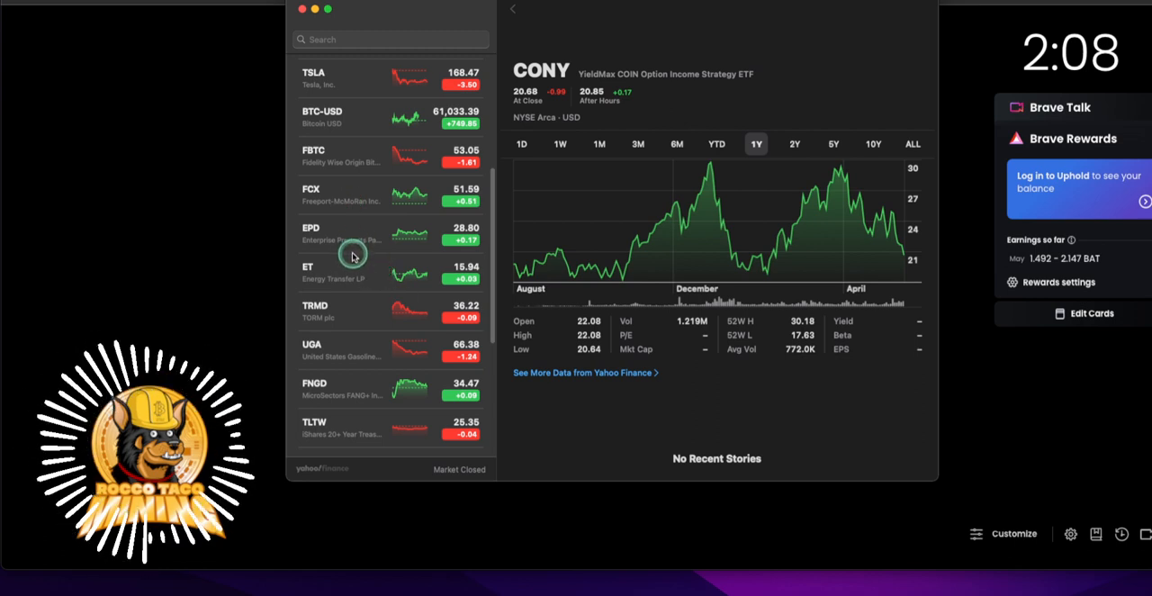
{"action": "mouse_move", "coordinate": [579, 123]}
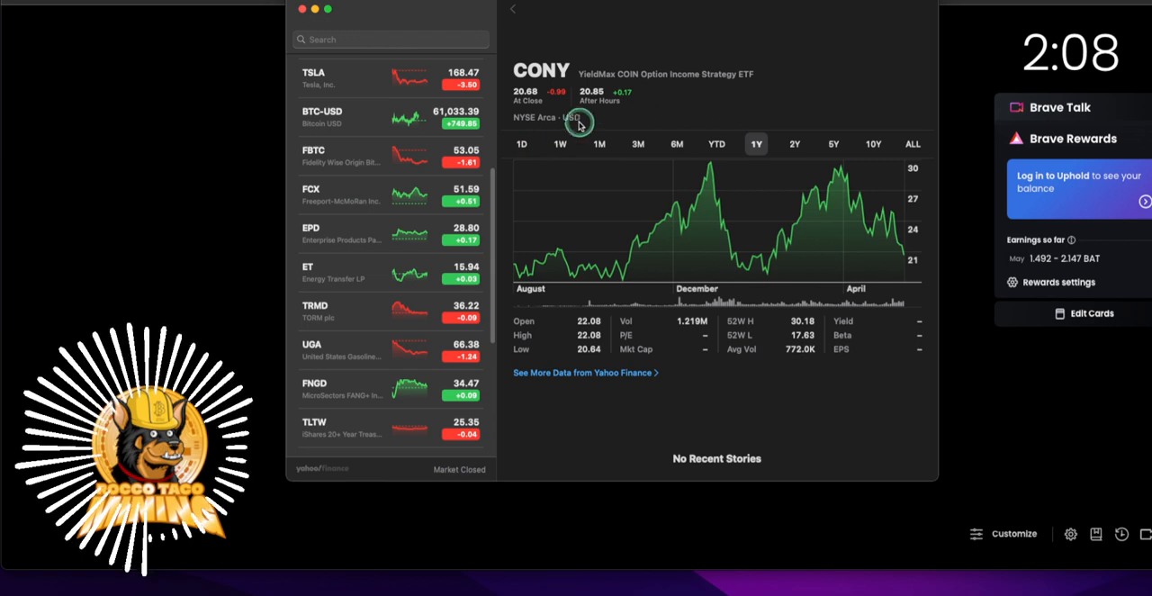
{"action": "mouse_move", "coordinate": [387, 244]}
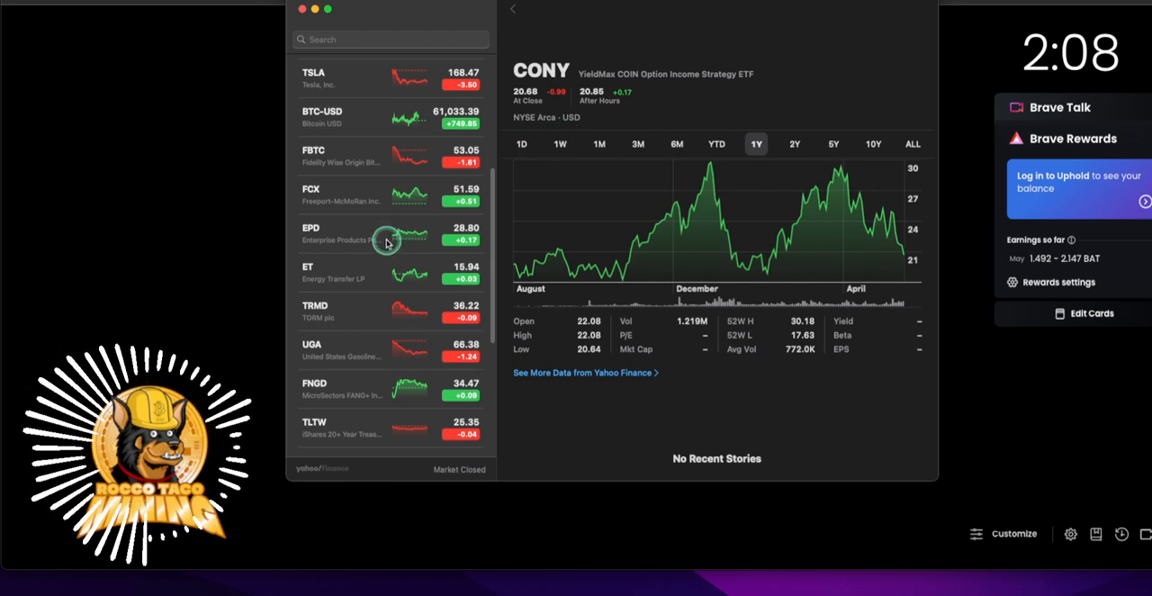
{"action": "mouse_move", "coordinate": [365, 155]}
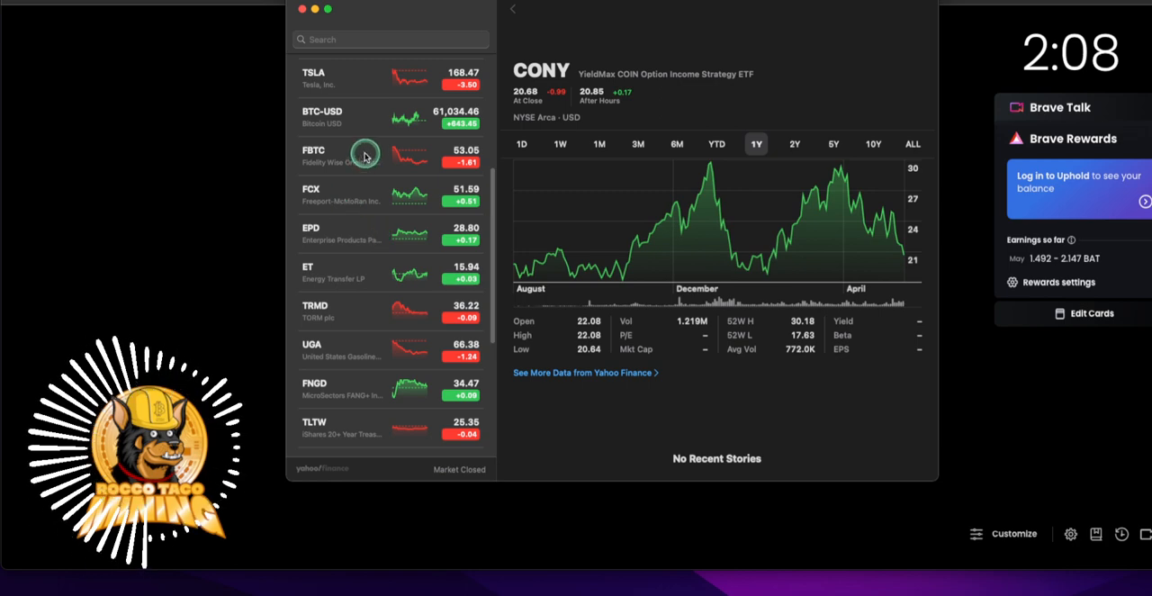
Reopen BTC-USD's CoinDesk article and scroll to the Bitfinex analysts' closing remarks and disclosure
{"action": "left_click", "coordinate": [363, 117]}
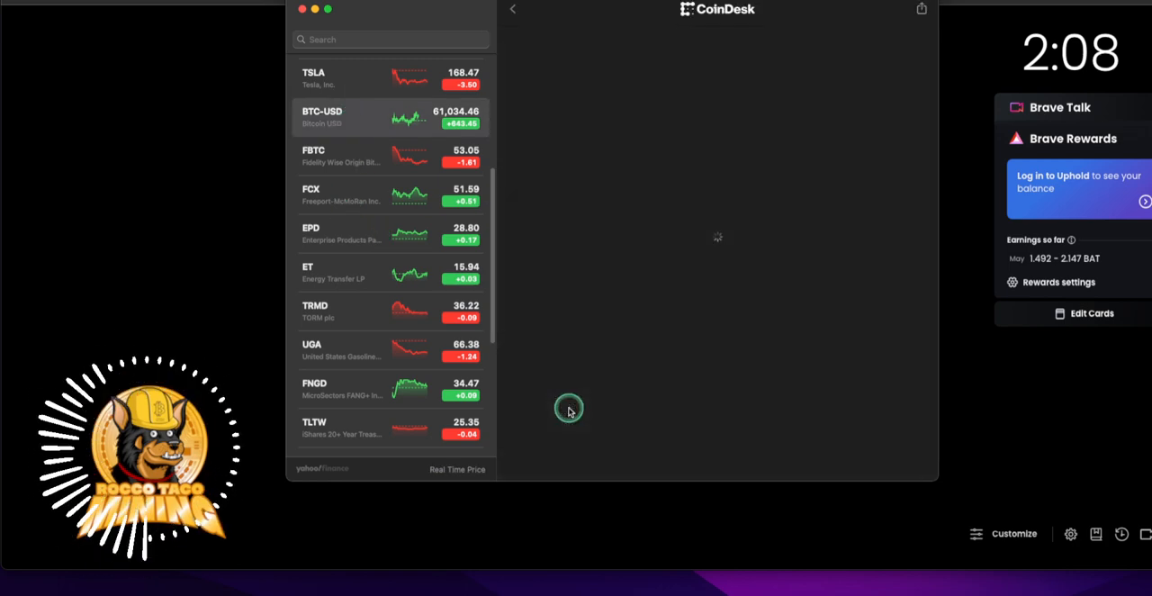
{"action": "scroll", "scroll_direction": "down", "scroll_amount": 3}
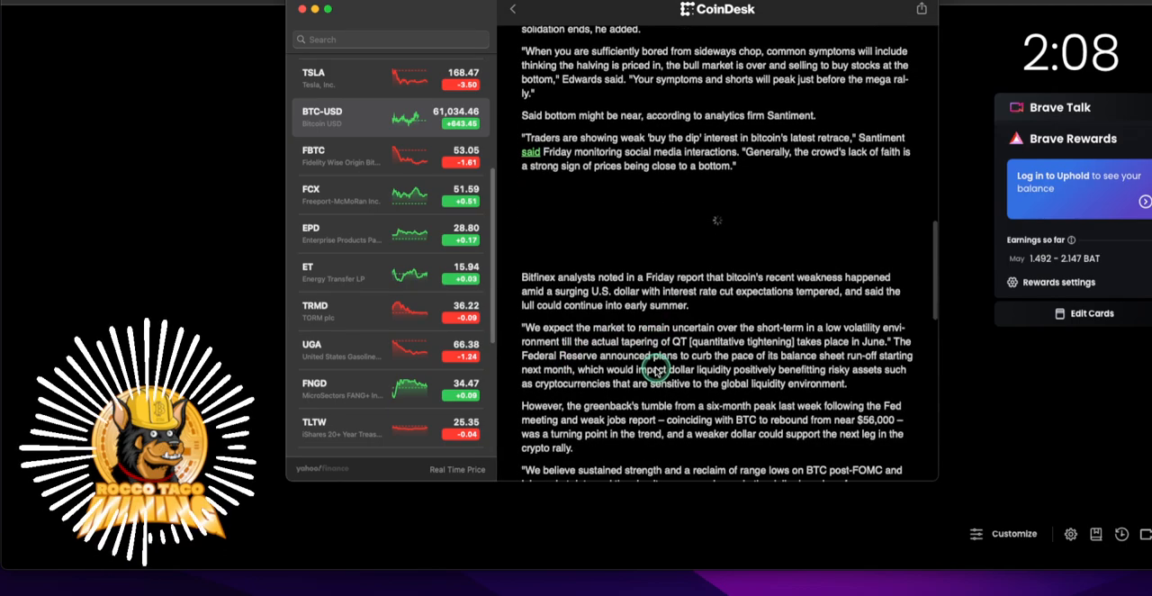
{"action": "scroll", "scroll_direction": "up", "scroll_amount": 3}
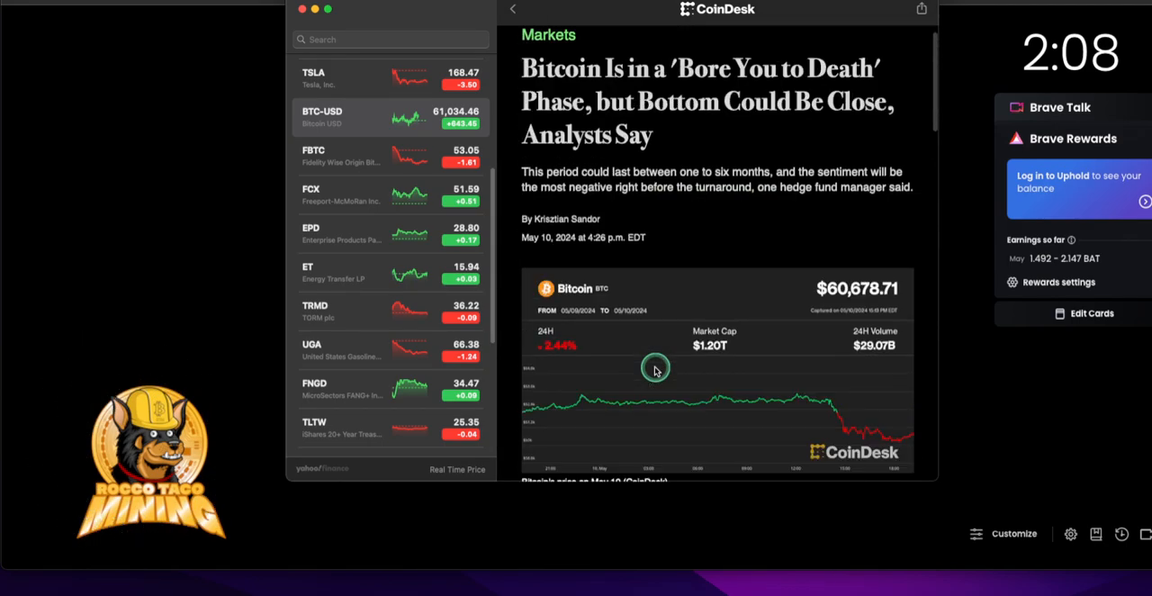
{"action": "scroll", "scroll_direction": "down", "scroll_amount": 3}
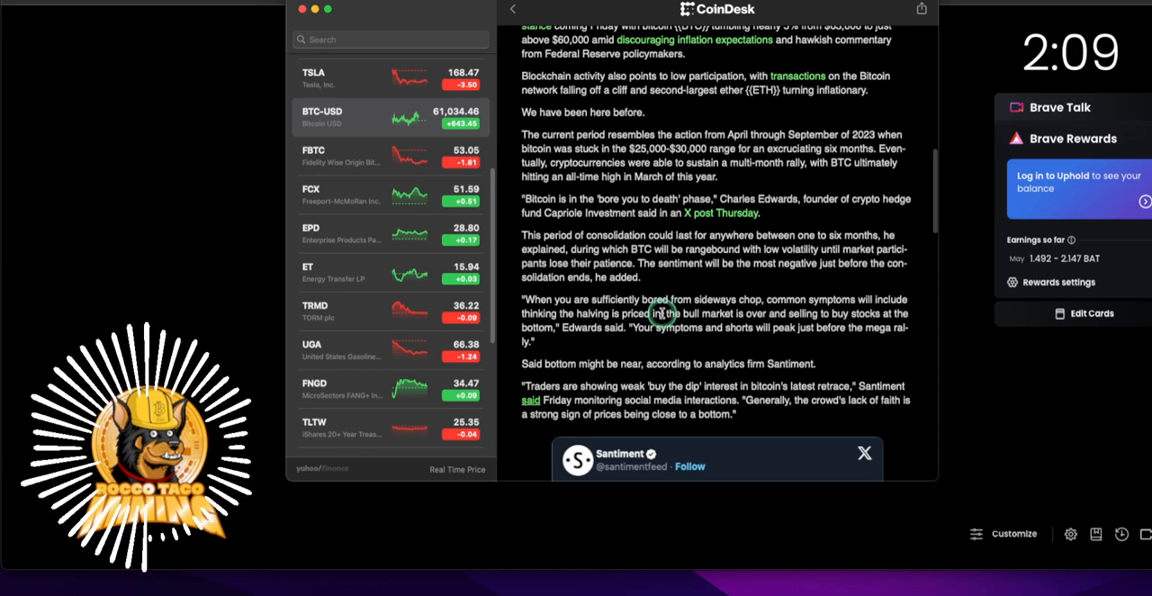
{"action": "scroll", "scroll_direction": "down", "scroll_amount": 3}
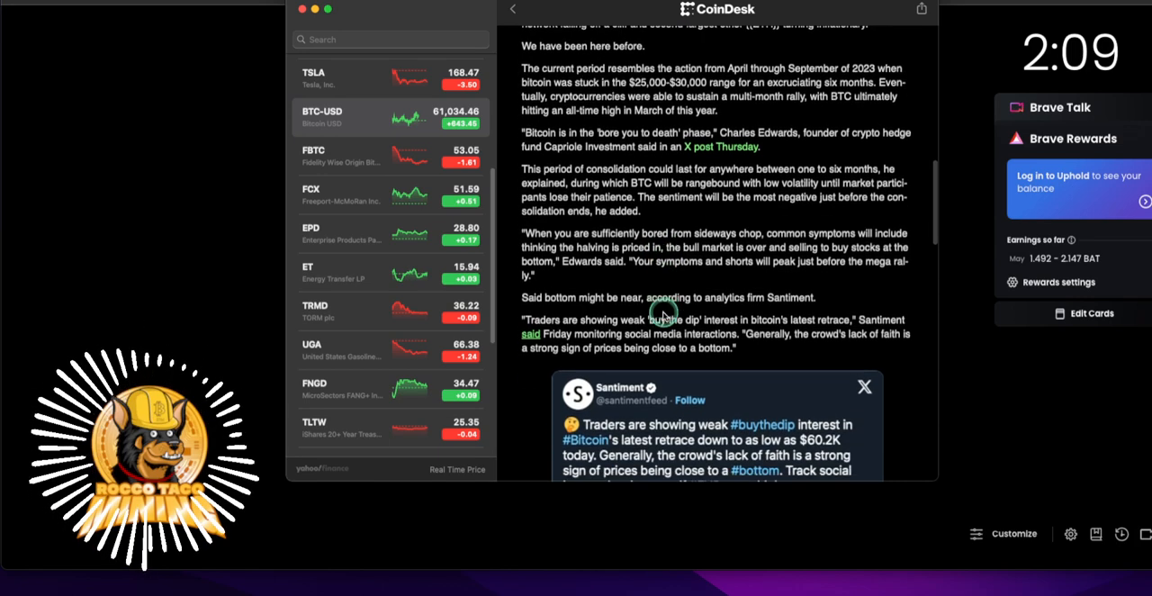
{"action": "scroll", "scroll_direction": "down", "scroll_amount": 3}
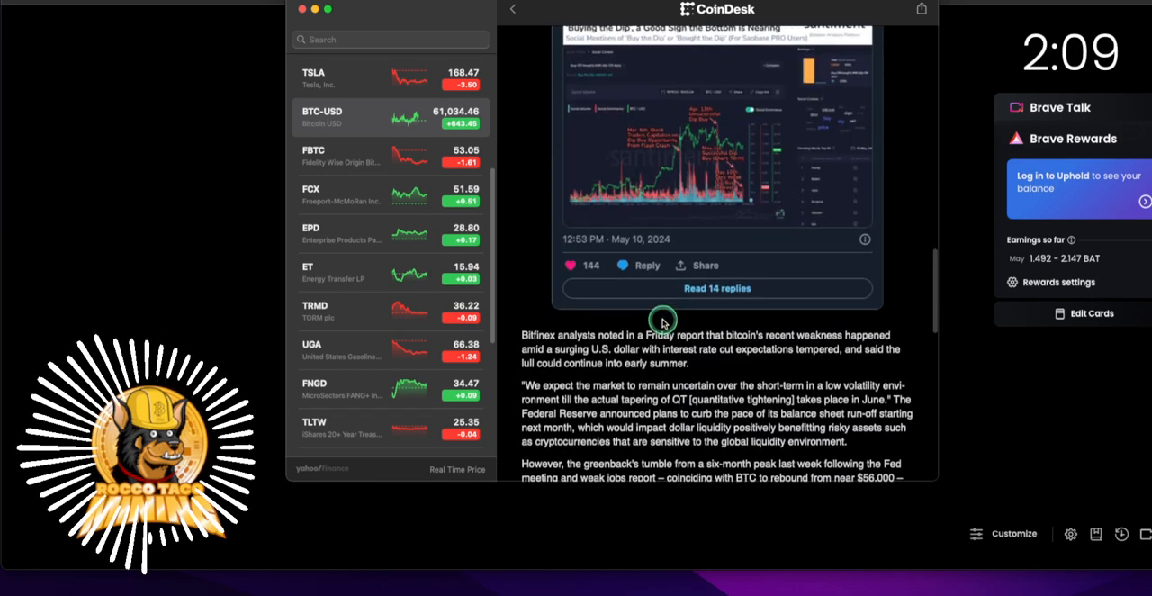
{"action": "scroll", "scroll_direction": "down", "scroll_amount": 3}
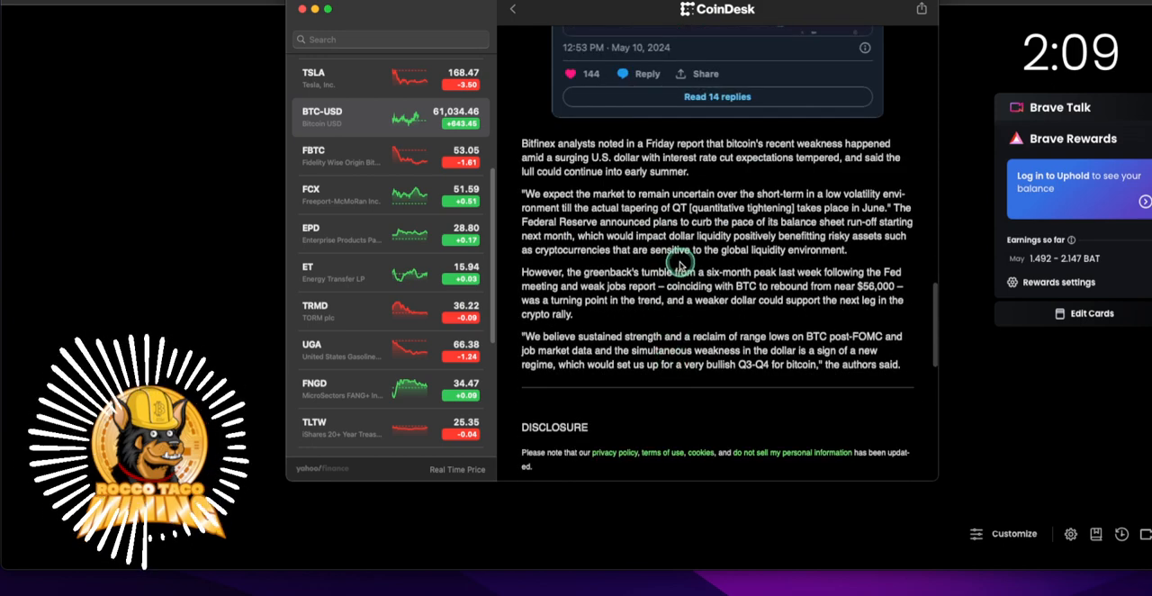
{"action": "mouse_move", "coordinate": [641, 266]}
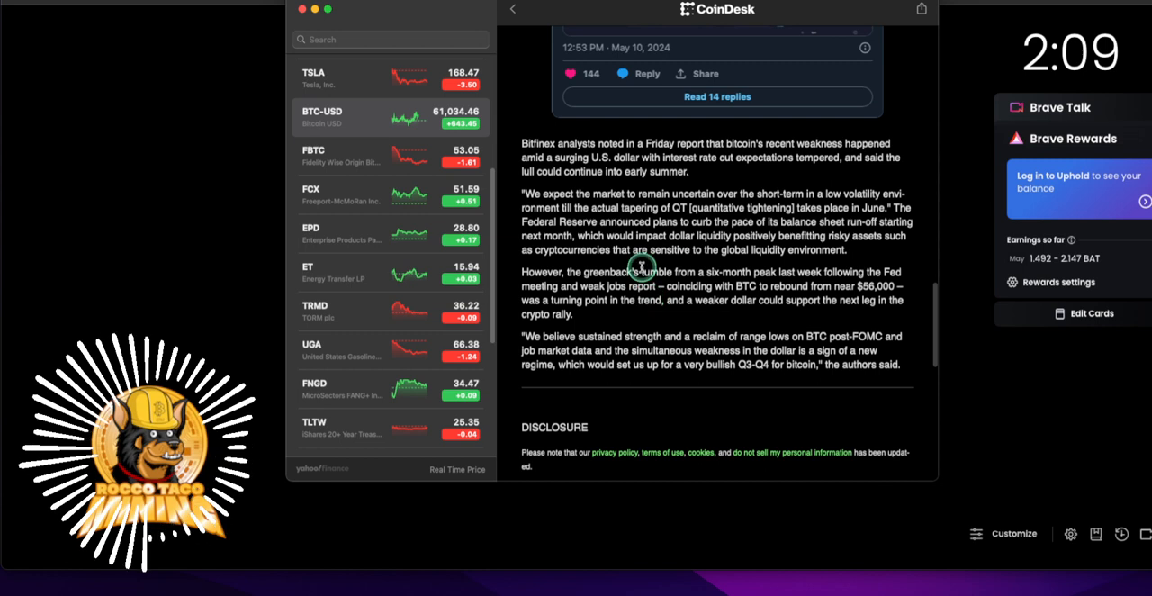
{"action": "mouse_move", "coordinate": [572, 346]}
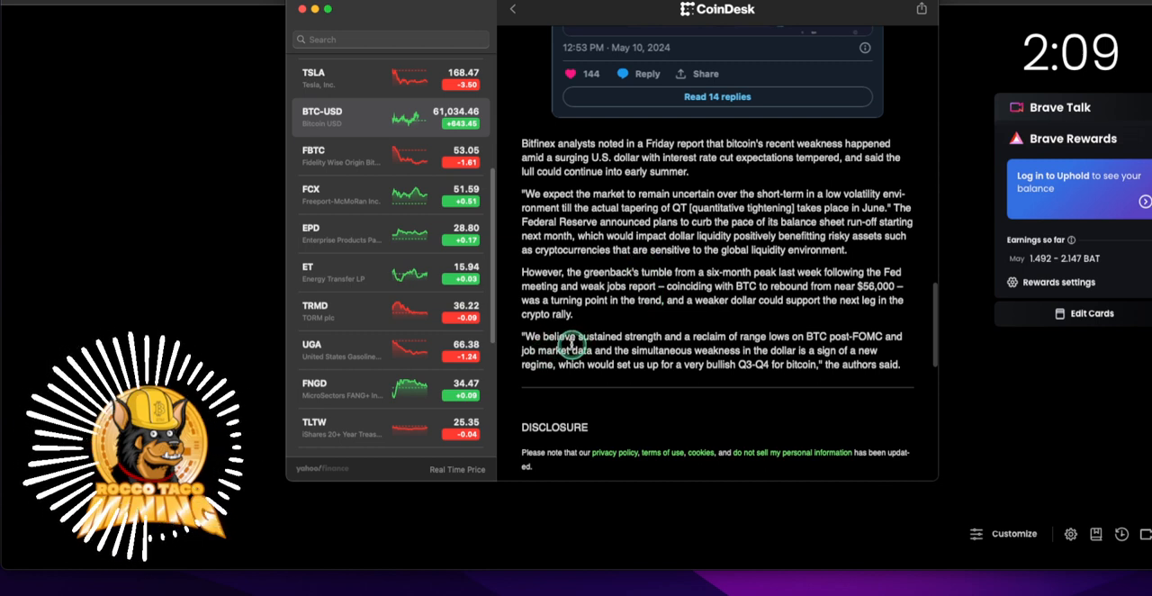
{"action": "mouse_move", "coordinate": [621, 278]}
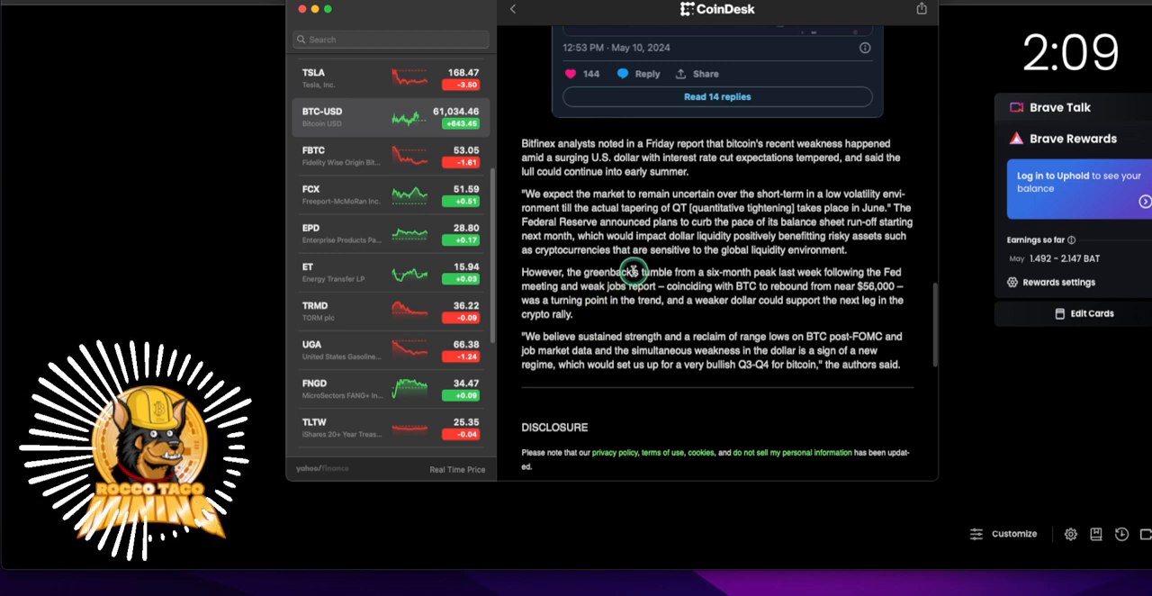
{"action": "mouse_move", "coordinate": [619, 285]}
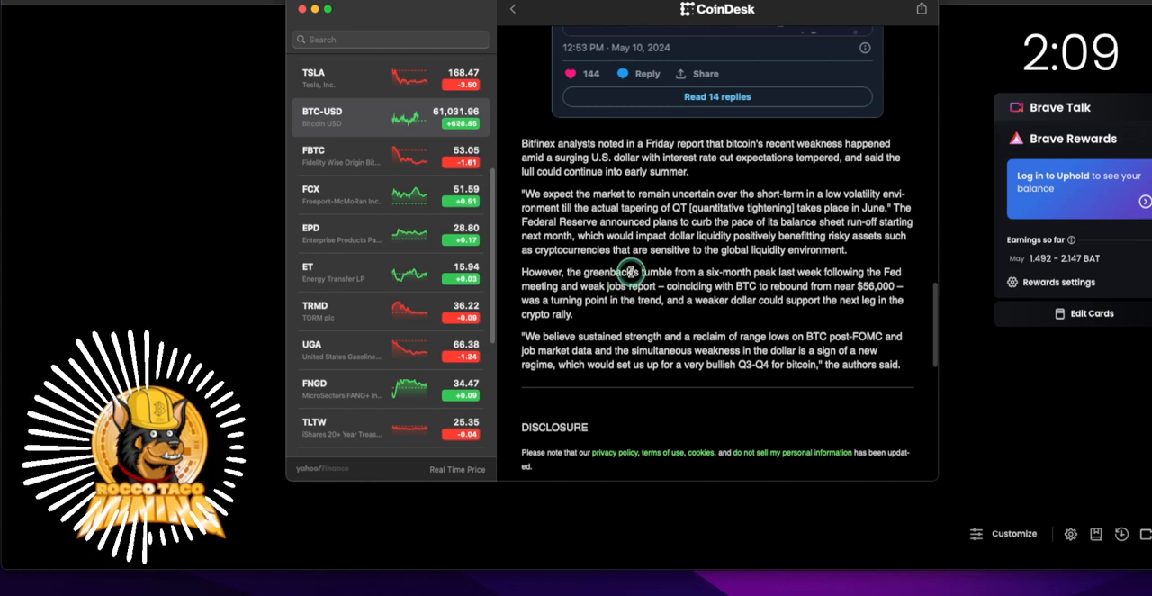
{"action": "mouse_move", "coordinate": [652, 334]}
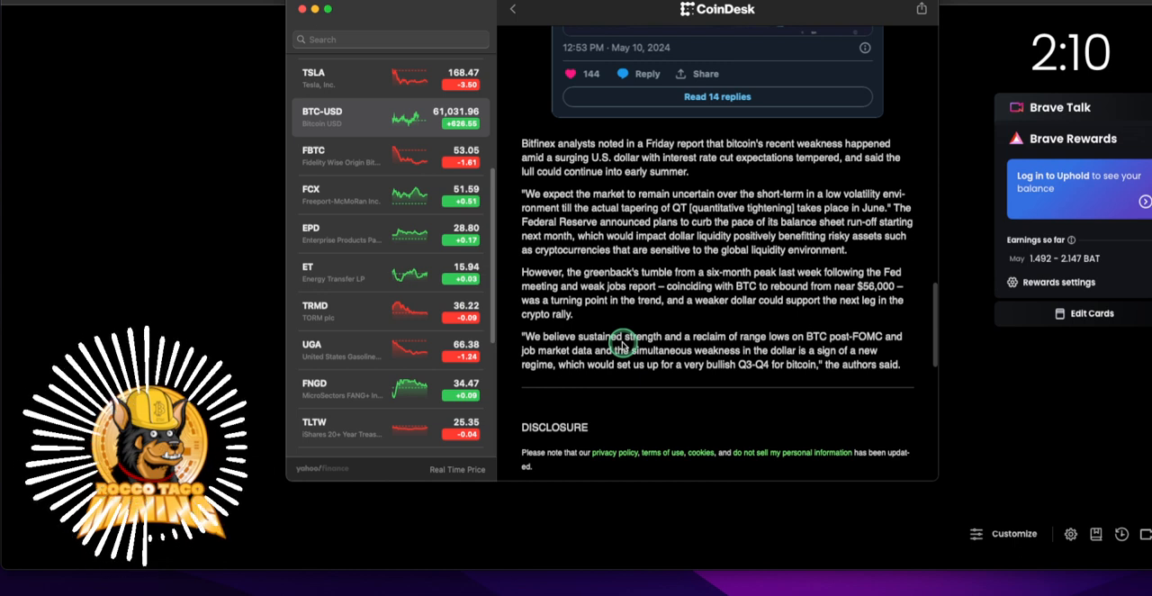
{"action": "mouse_move", "coordinate": [645, 304]}
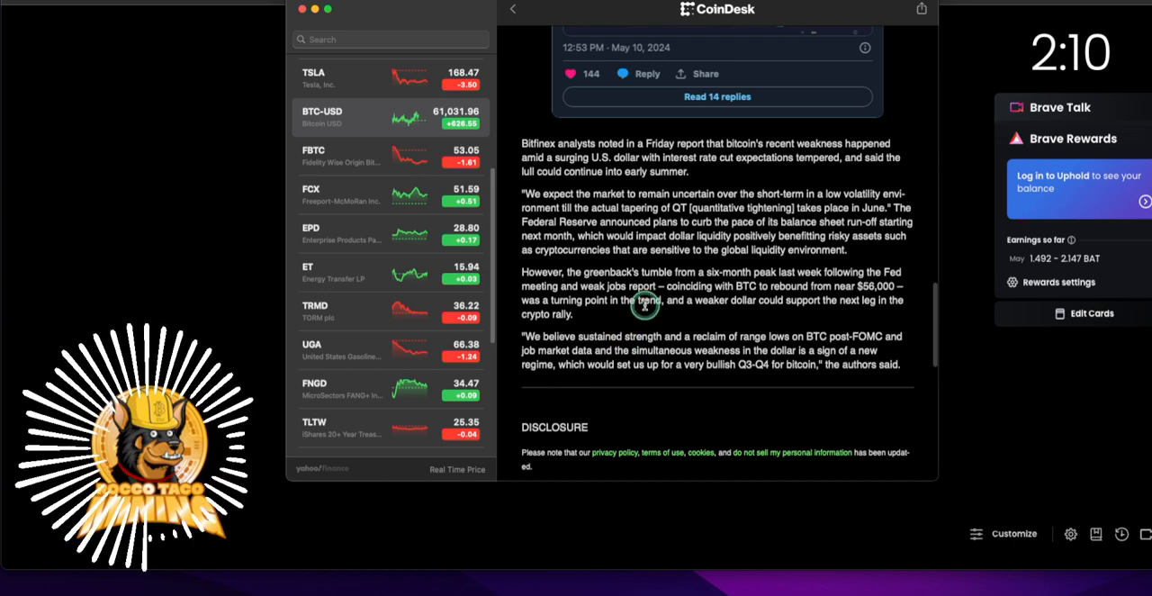
{"action": "mouse_move", "coordinate": [633, 324]}
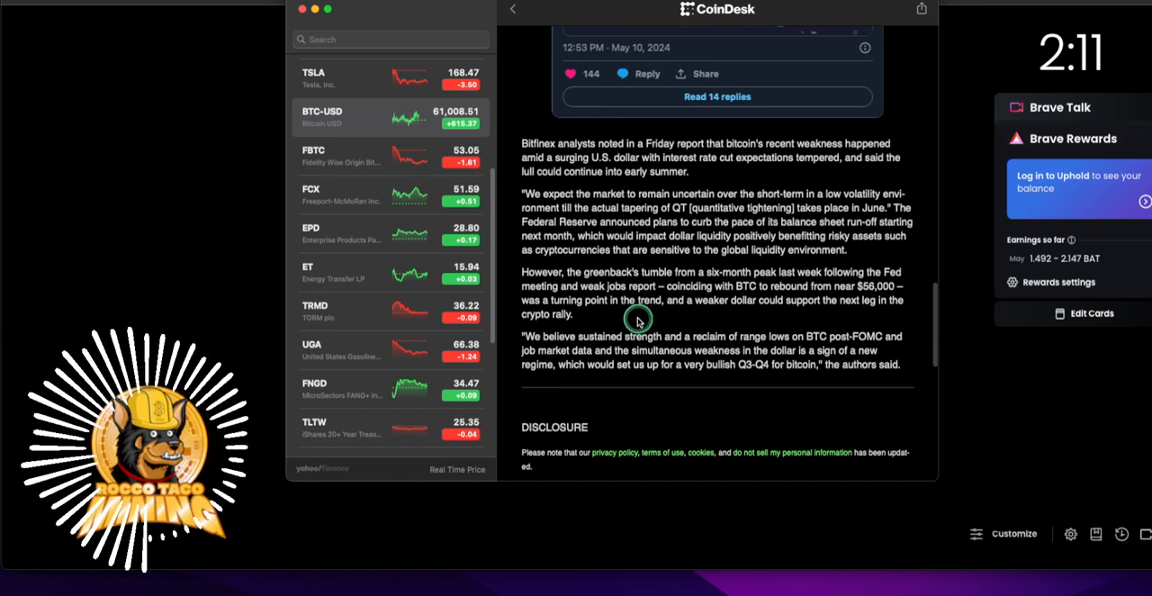
{"action": "mouse_move", "coordinate": [650, 274]}
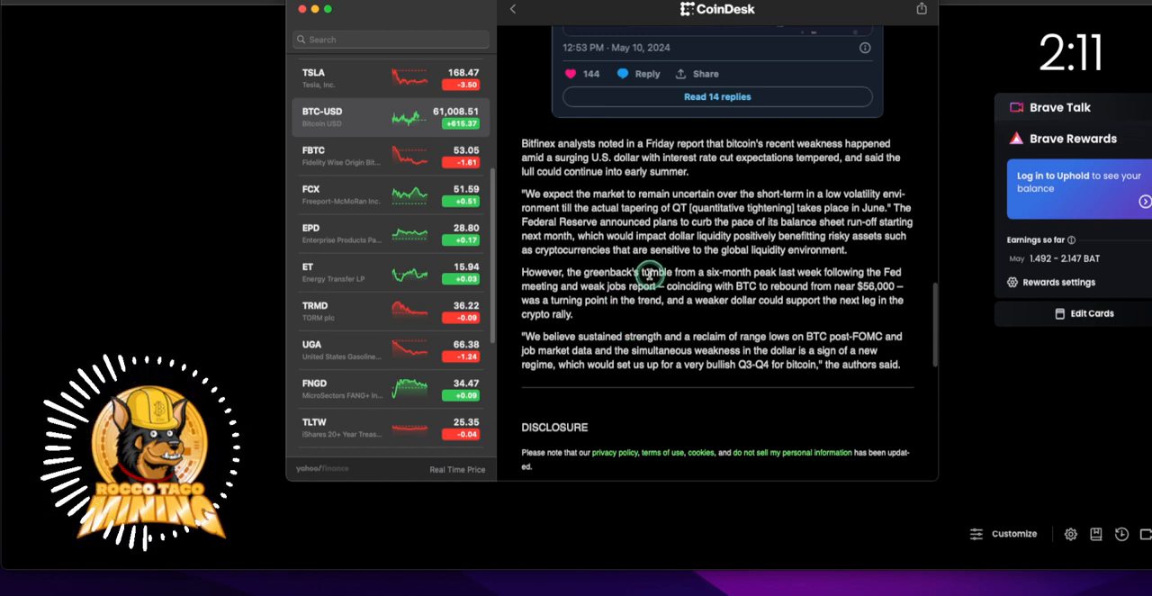
{"action": "mouse_move", "coordinate": [561, 335]}
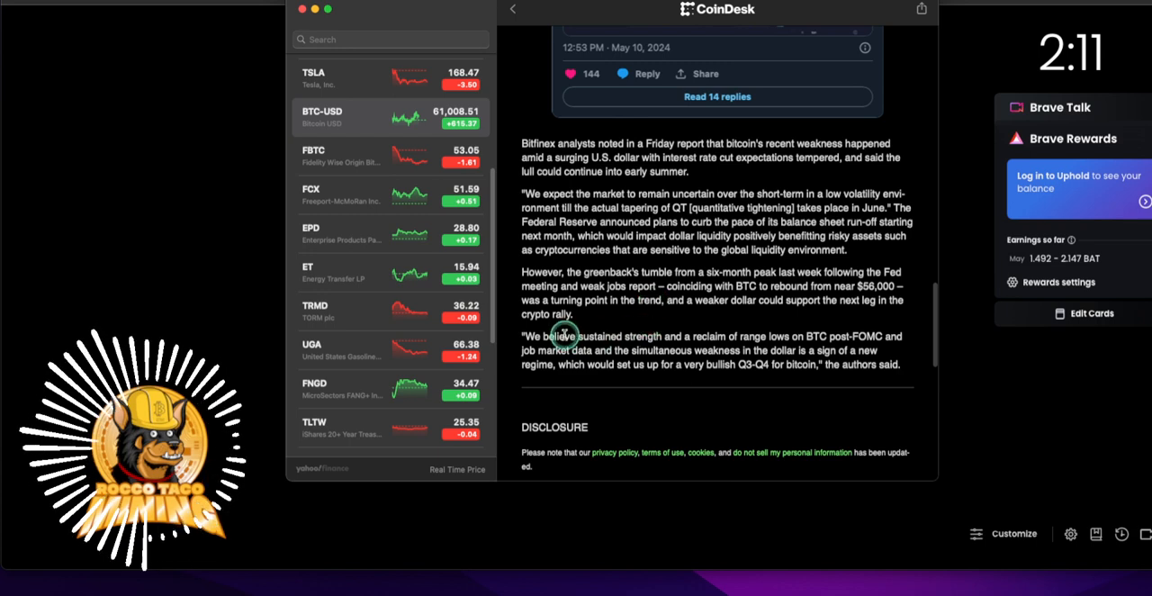
{"action": "mouse_move", "coordinate": [748, 334]}
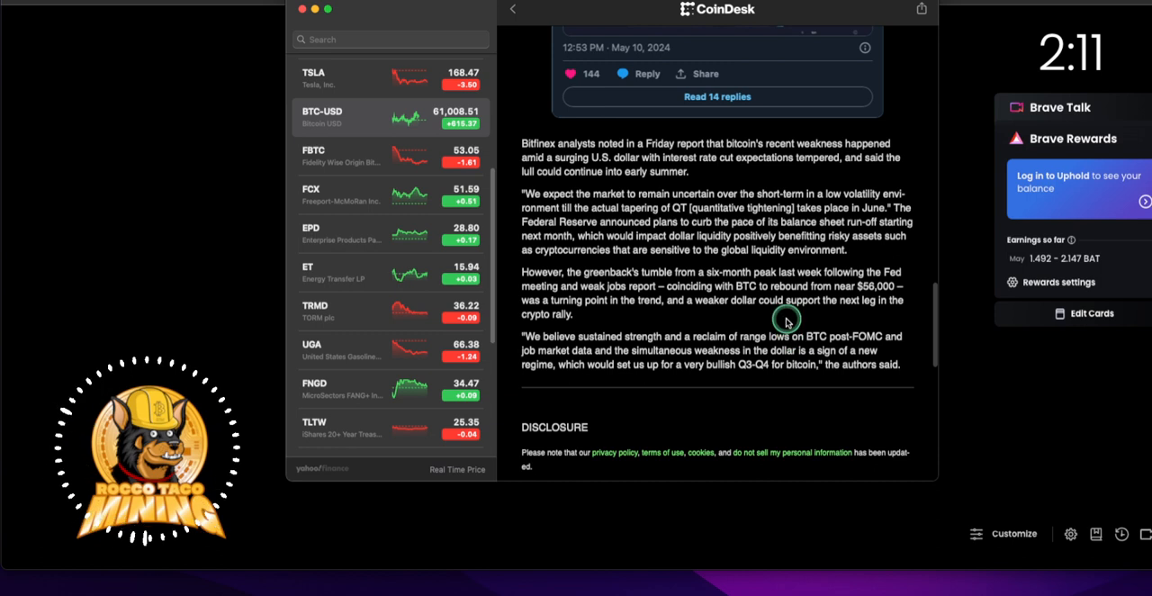
{"action": "mouse_move", "coordinate": [762, 299]}
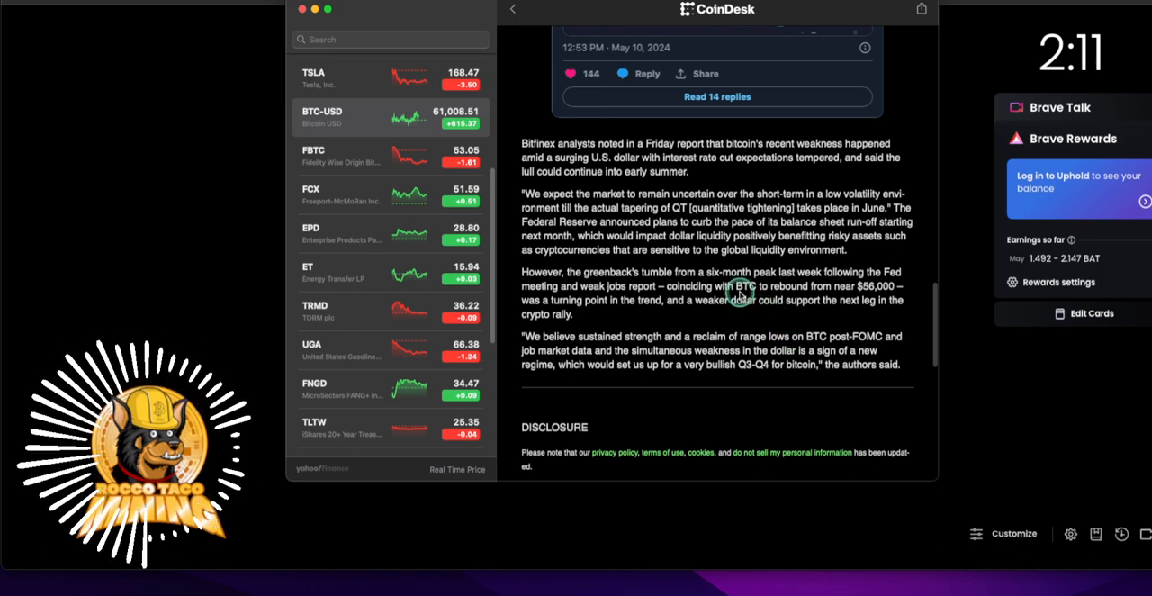
{"action": "mouse_move", "coordinate": [716, 299]}
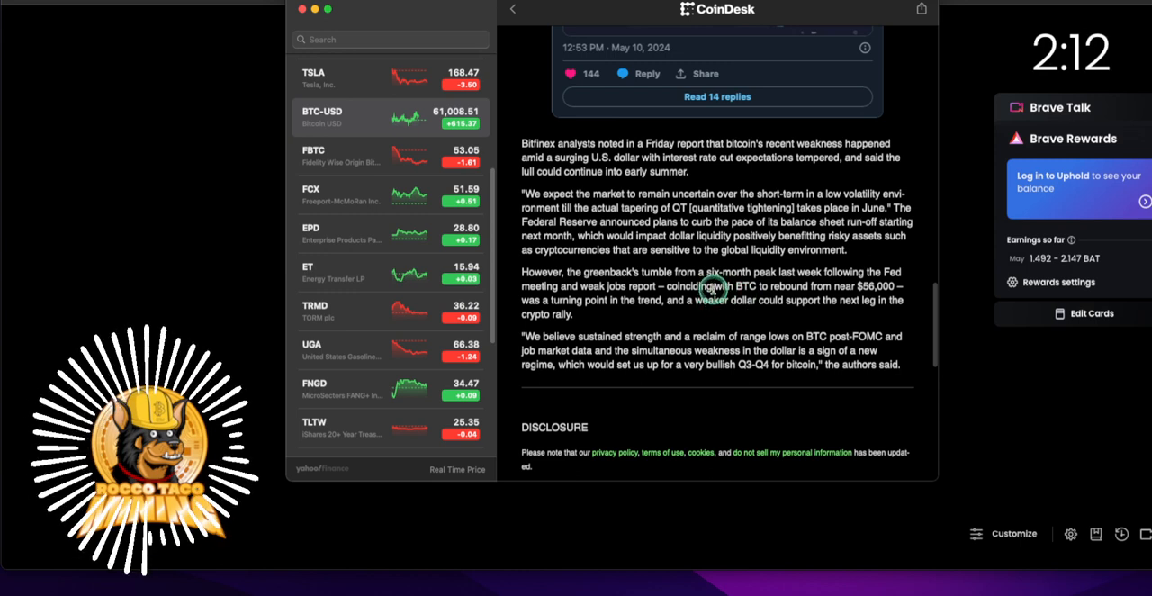
{"action": "mouse_move", "coordinate": [723, 268]}
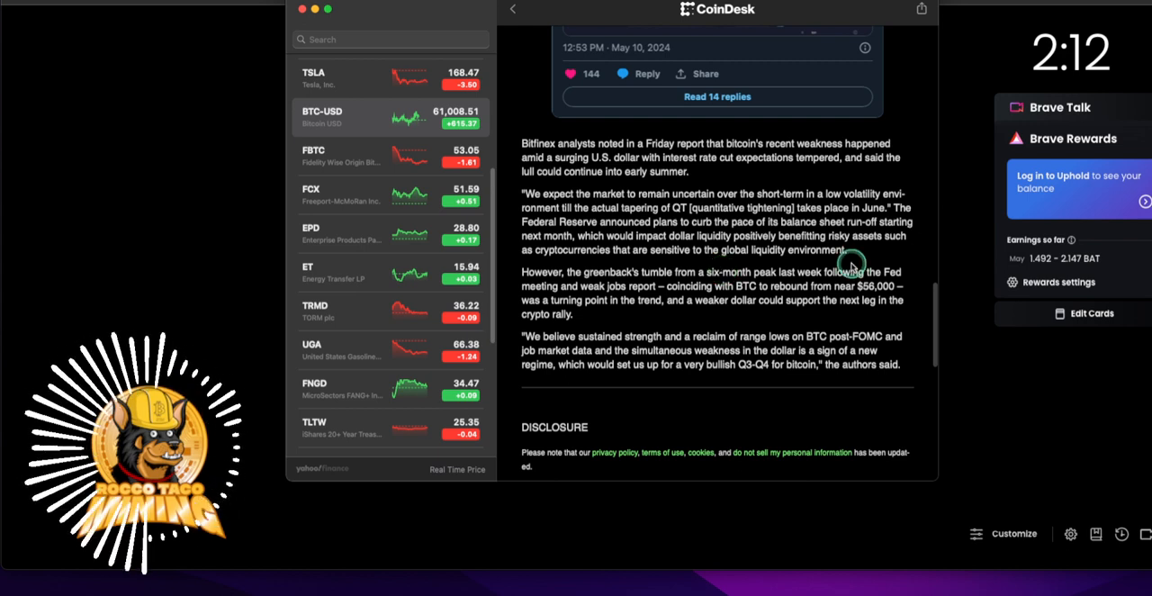
{"action": "mouse_move", "coordinate": [764, 261]}
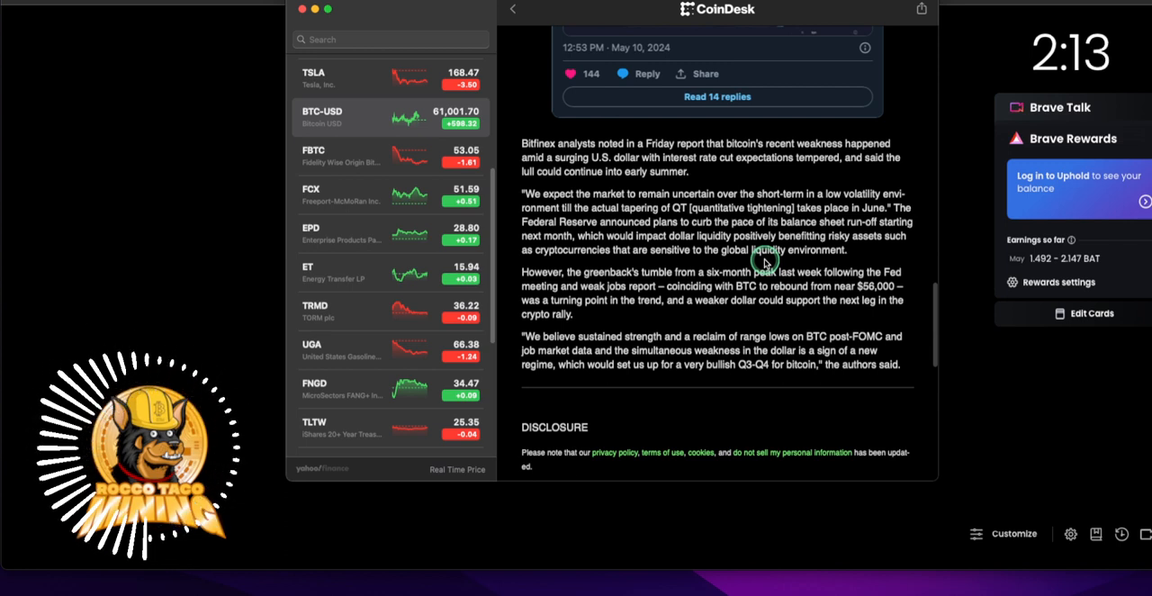
{"action": "mouse_move", "coordinate": [558, 272]}
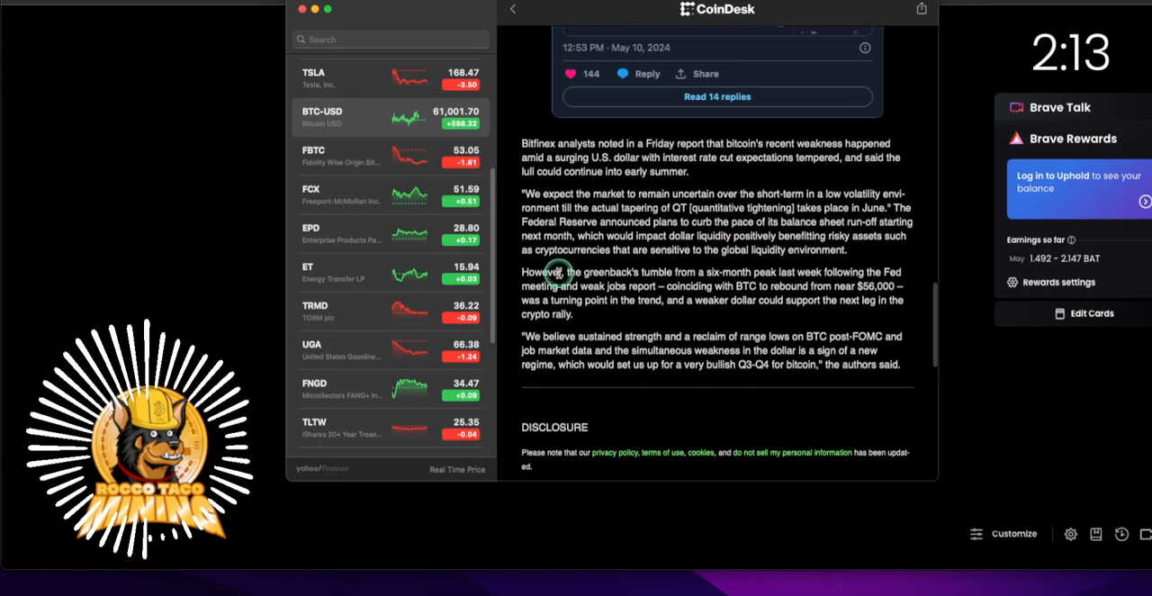
Scroll the article up and switch to the BTC-USD one-year detail chart with stats and news
{"action": "scroll", "scroll_direction": "up", "scroll_amount": 3}
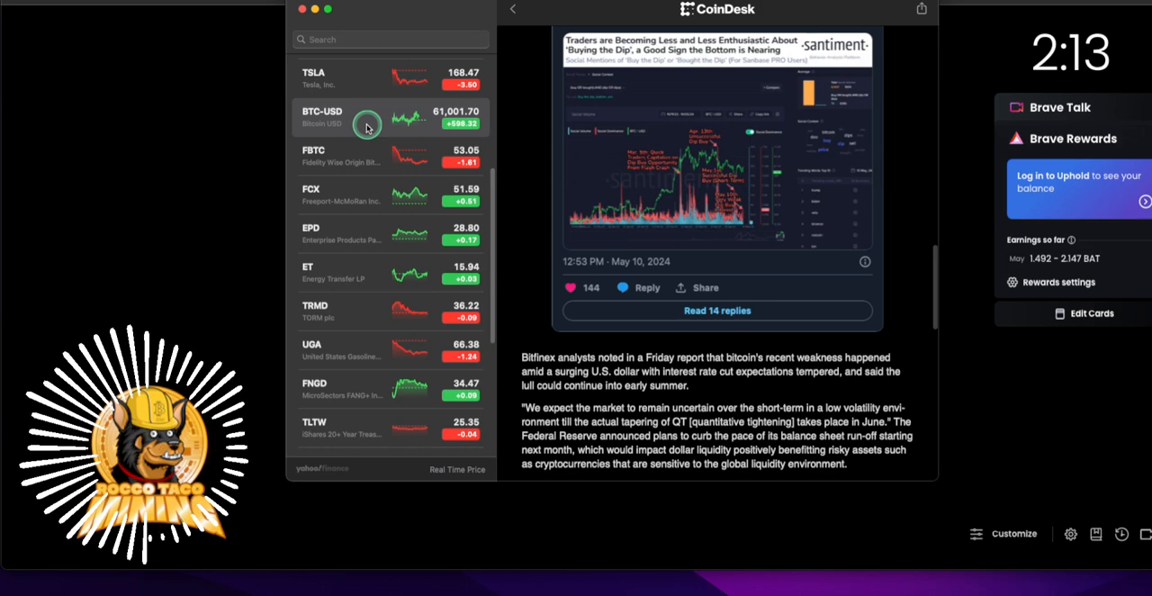
{"action": "left_click", "coordinate": [367, 117]}
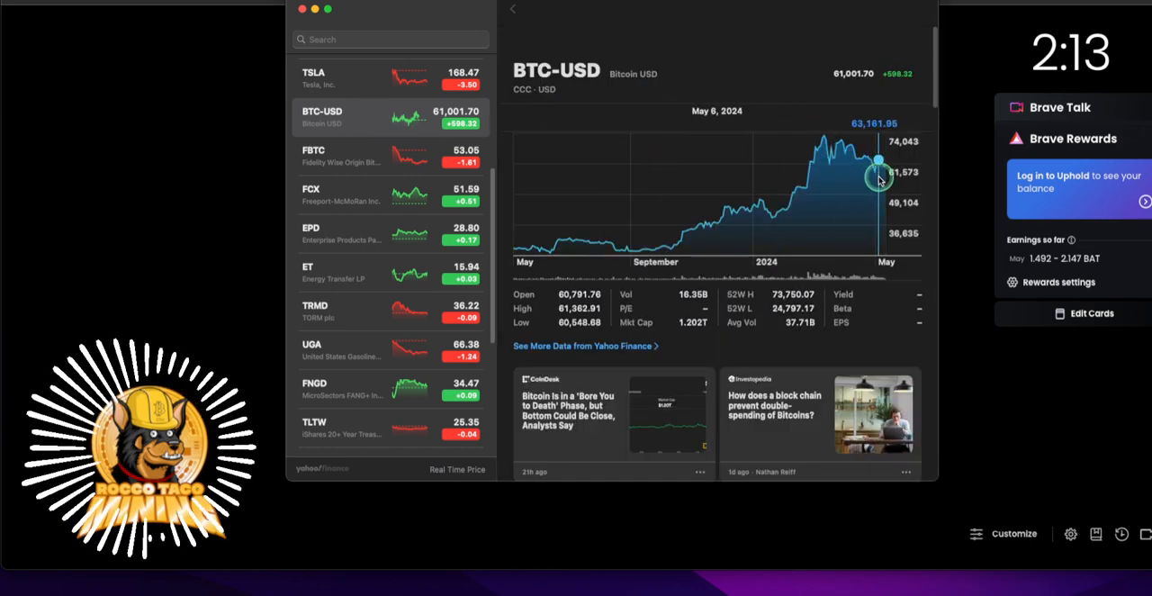
{"action": "mouse_move", "coordinate": [878, 171]}
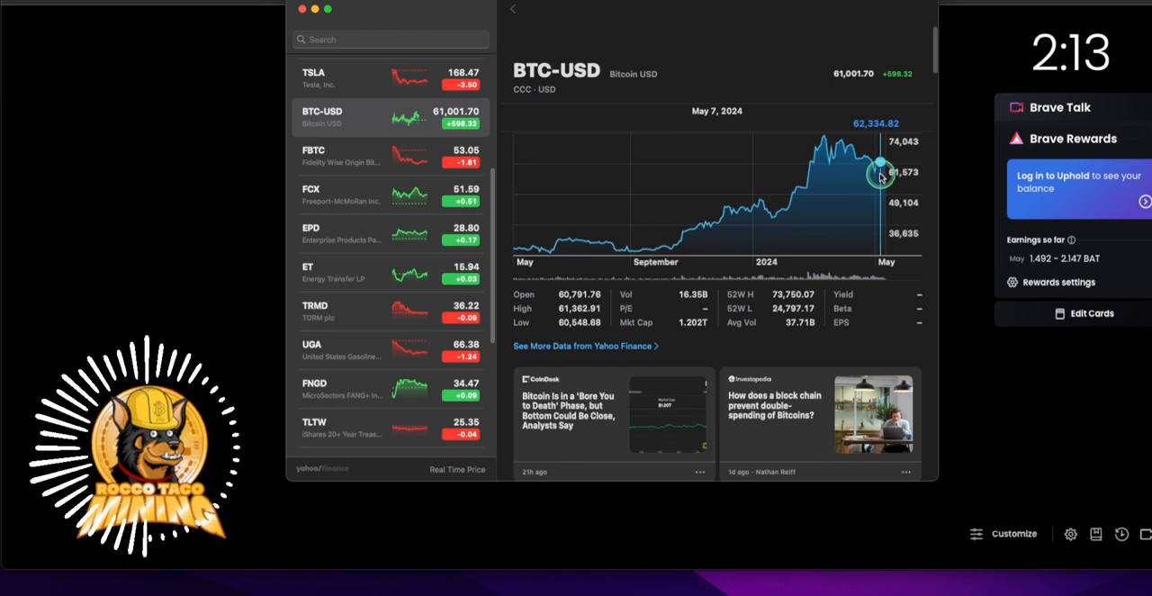
{"action": "mouse_move", "coordinate": [864, 182]}
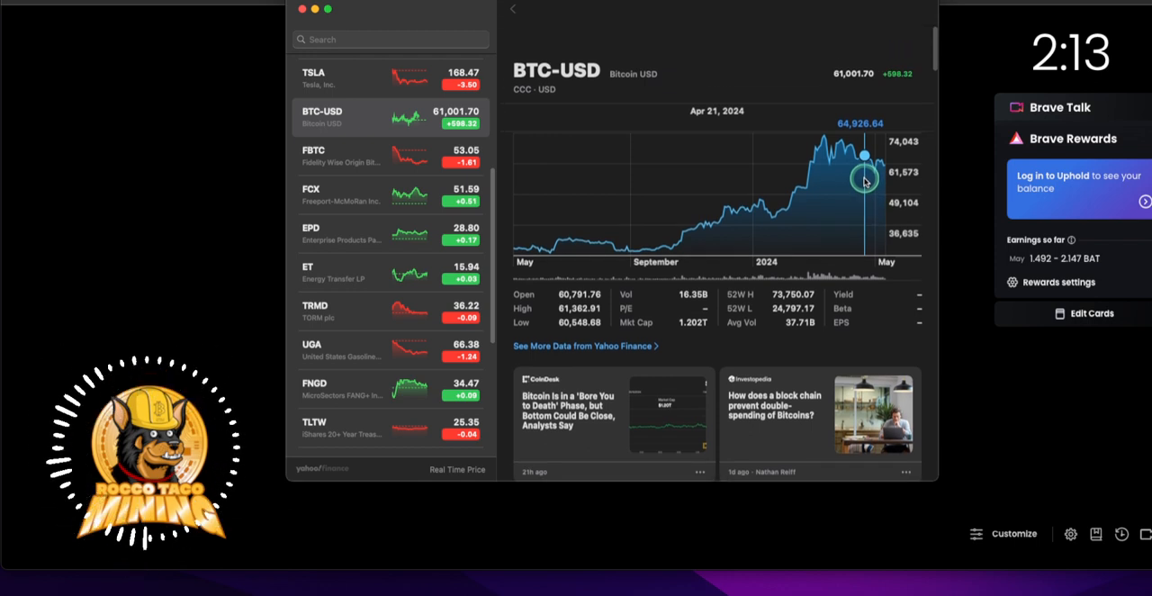
{"action": "mouse_move", "coordinate": [880, 171]}
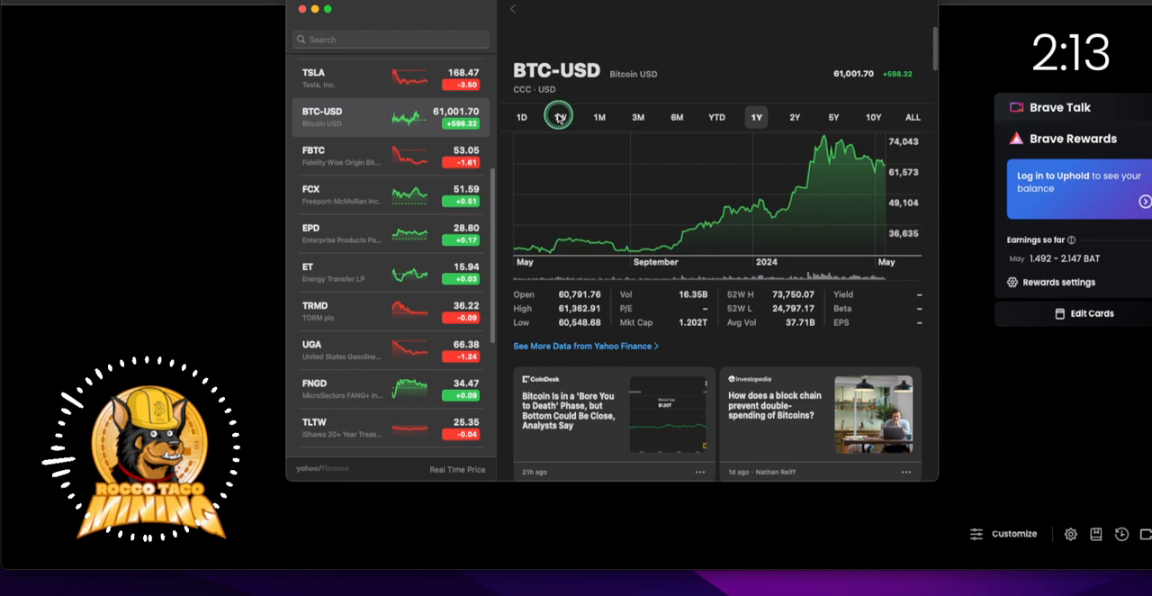
Narrow the BTC-USD chart to the 1M range
{"action": "left_click", "coordinate": [599, 117]}
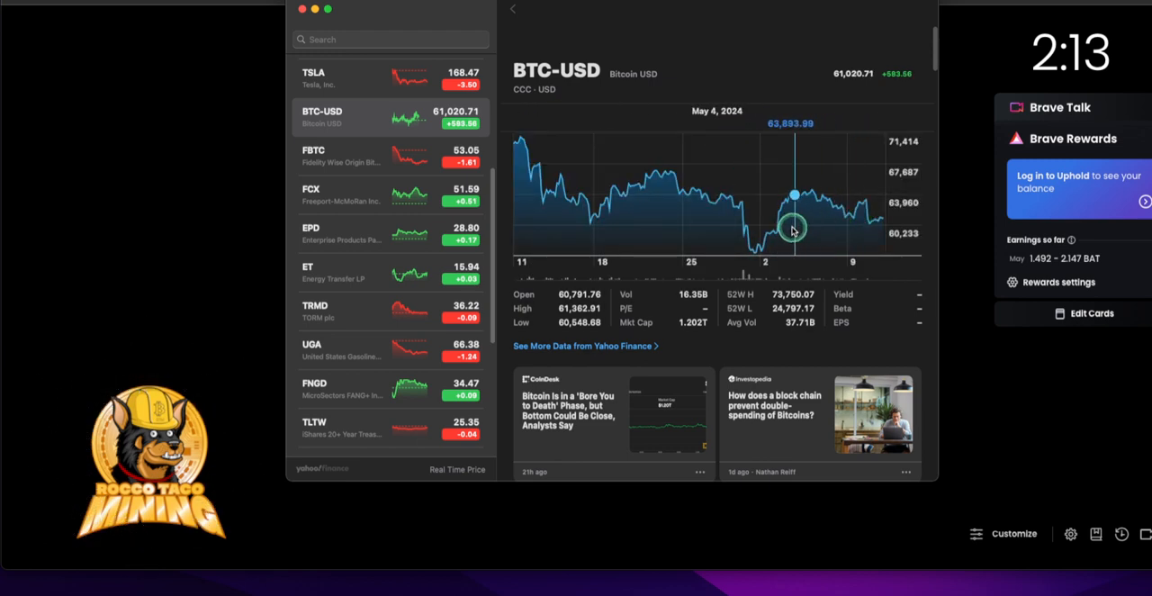
{"action": "mouse_move", "coordinate": [756, 252]}
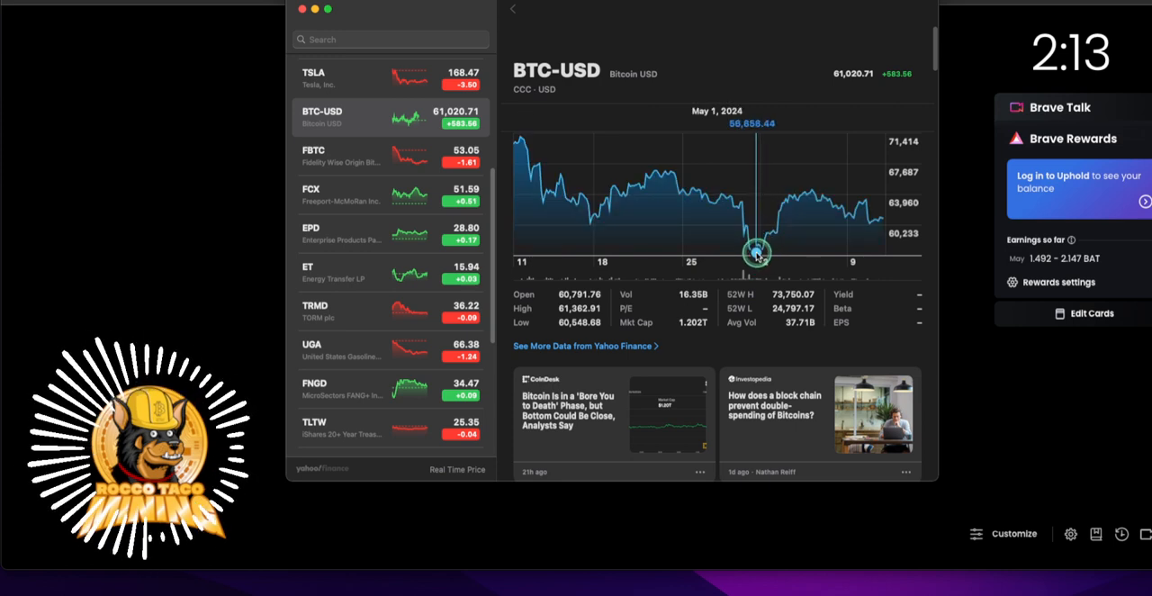
{"action": "mouse_move", "coordinate": [847, 241]}
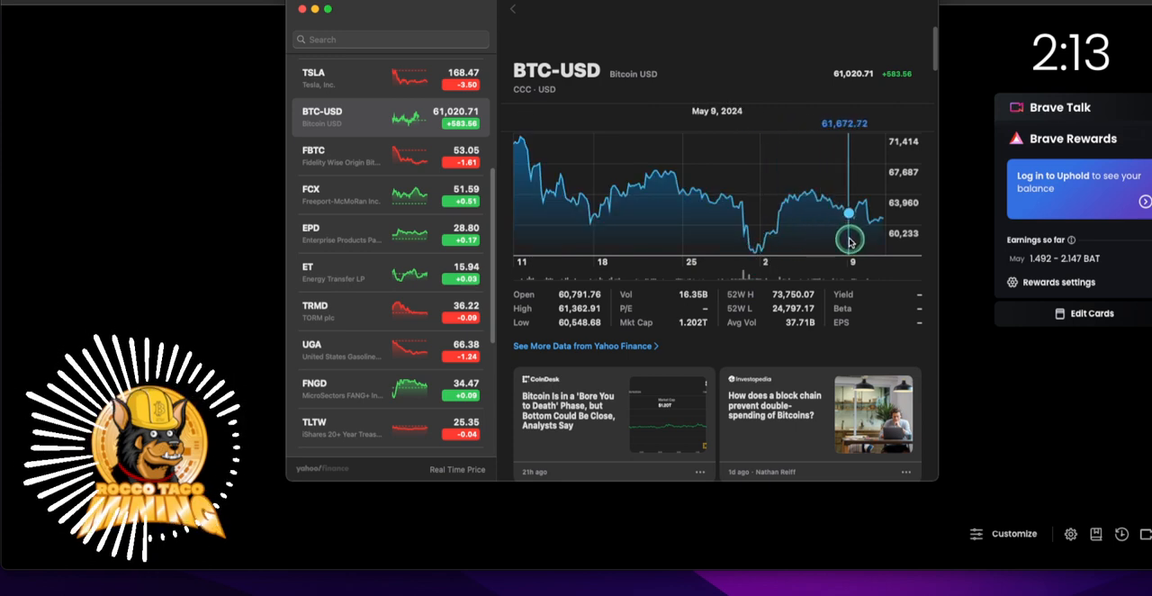
{"action": "mouse_move", "coordinate": [875, 242]}
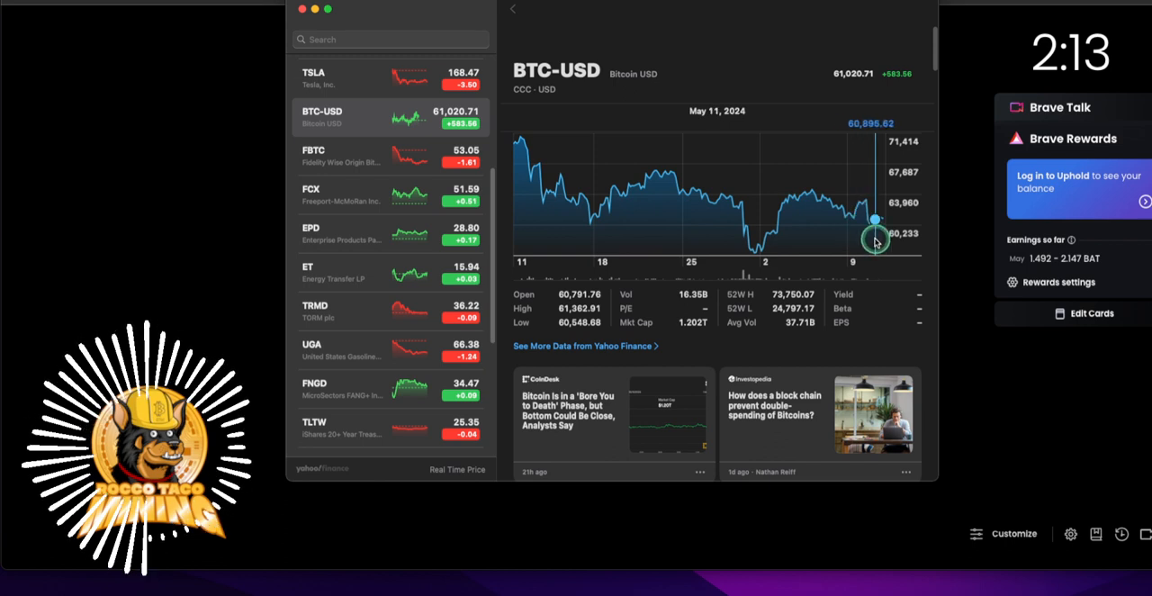
{"action": "mouse_move", "coordinate": [777, 214]}
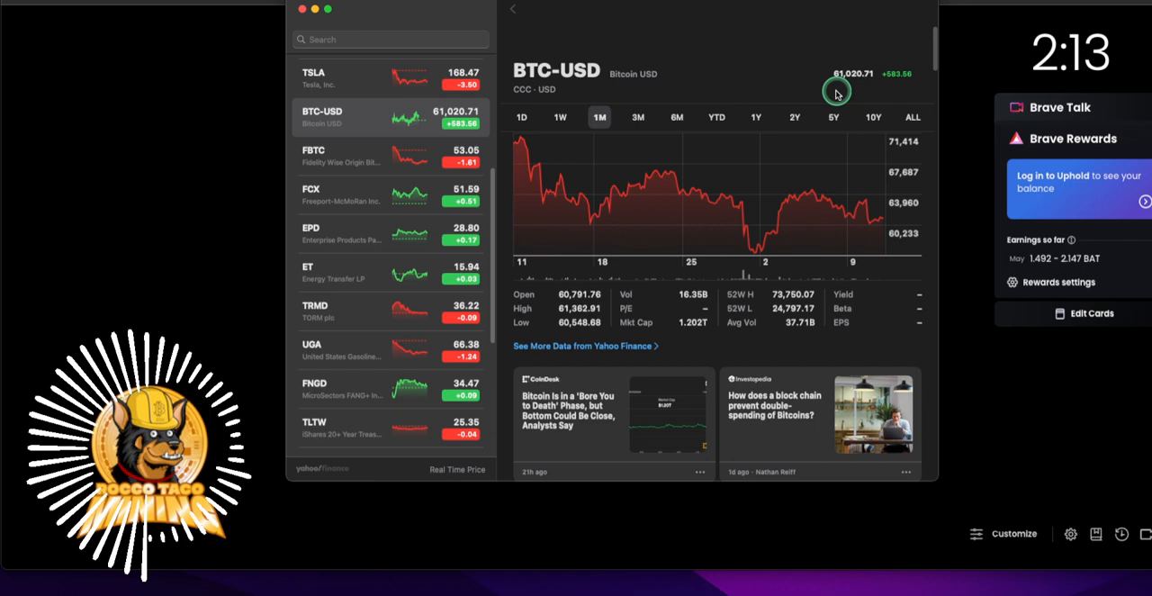
{"action": "mouse_move", "coordinate": [520, 134]}
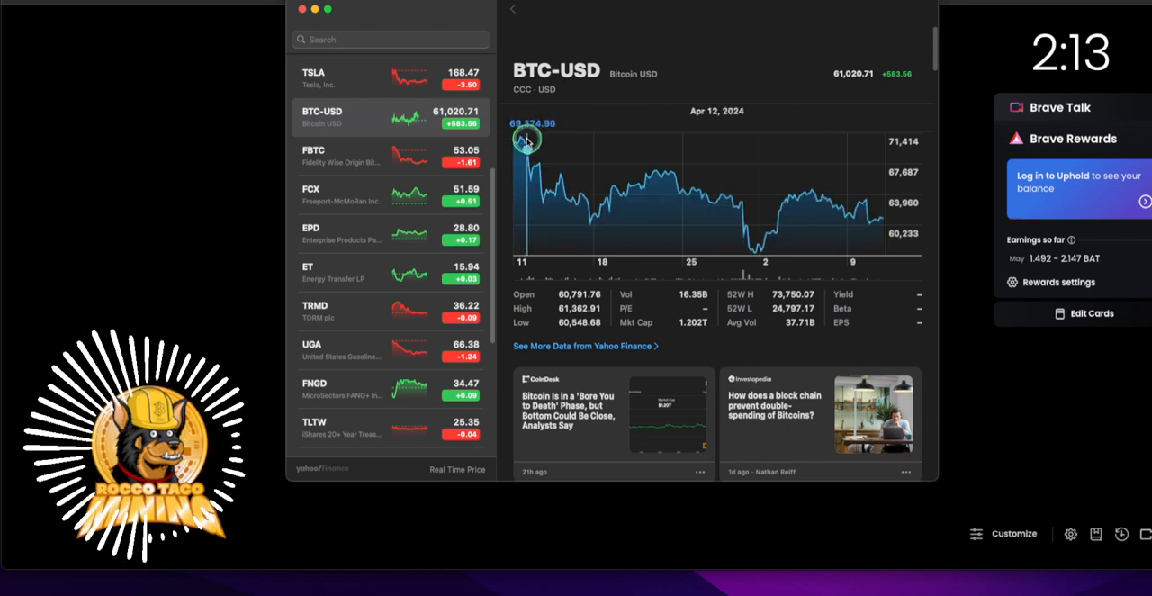
{"action": "mouse_move", "coordinate": [529, 144]}
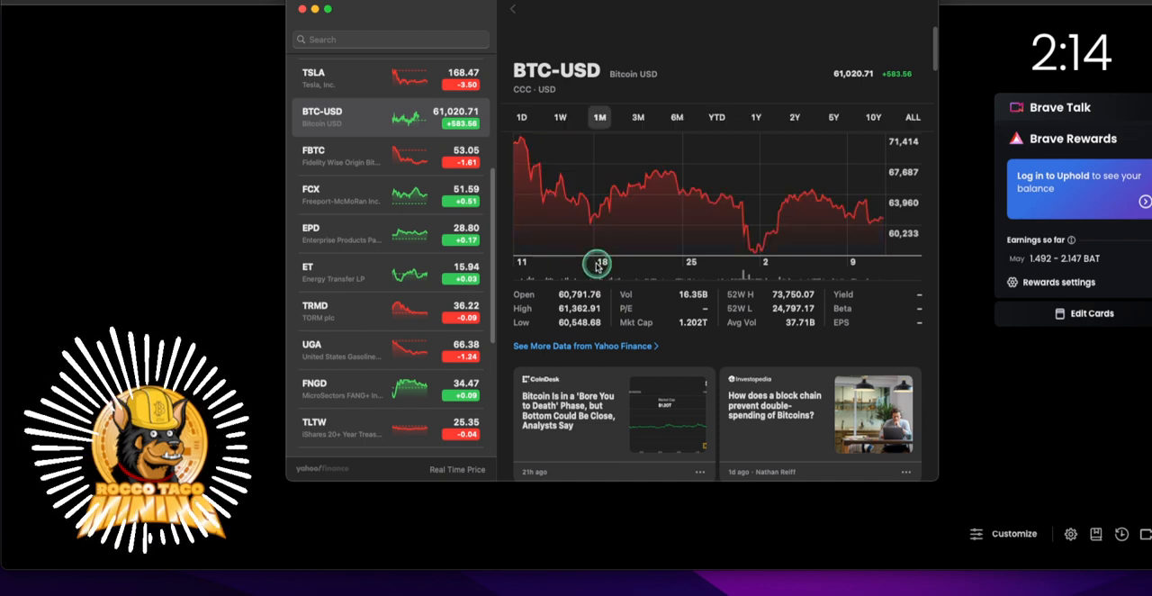
{"action": "mouse_move", "coordinate": [610, 274]}
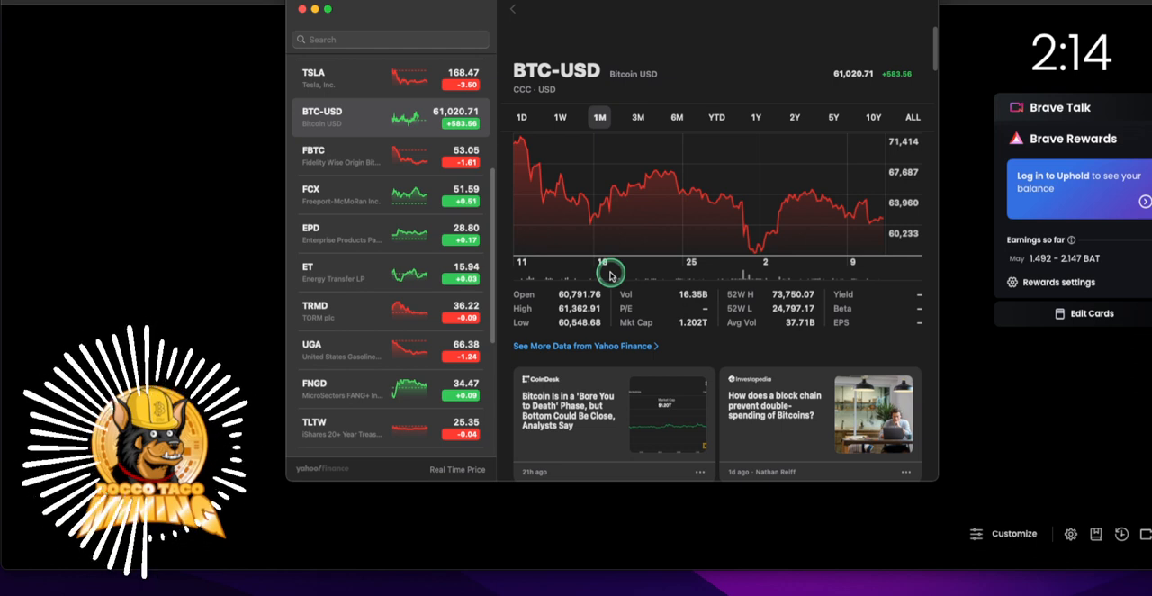
{"action": "mouse_move", "coordinate": [468, 300]}
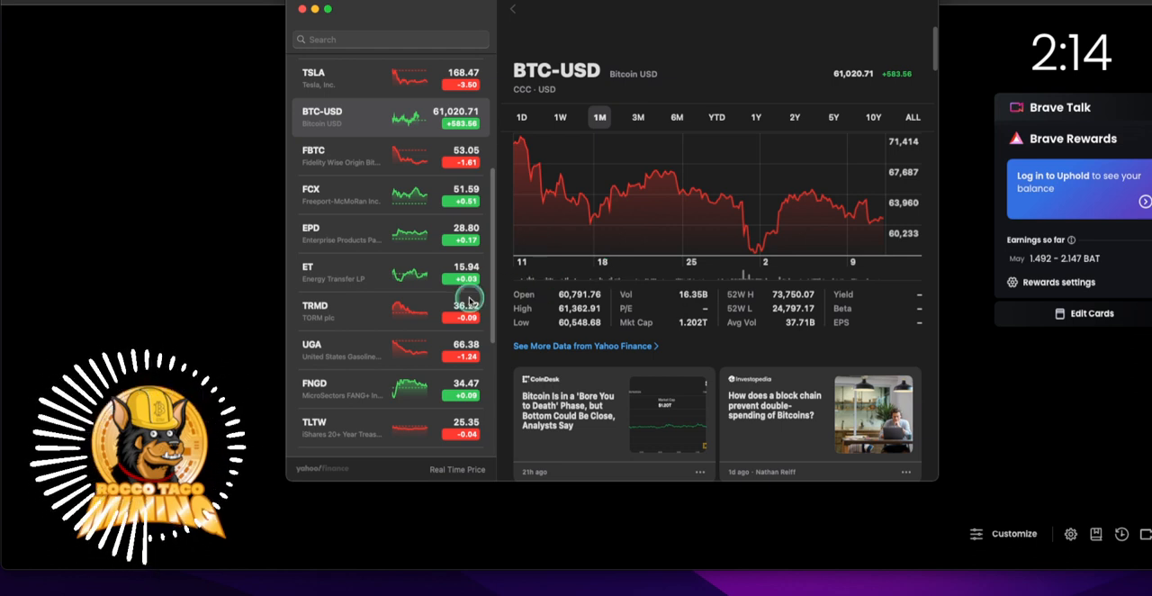